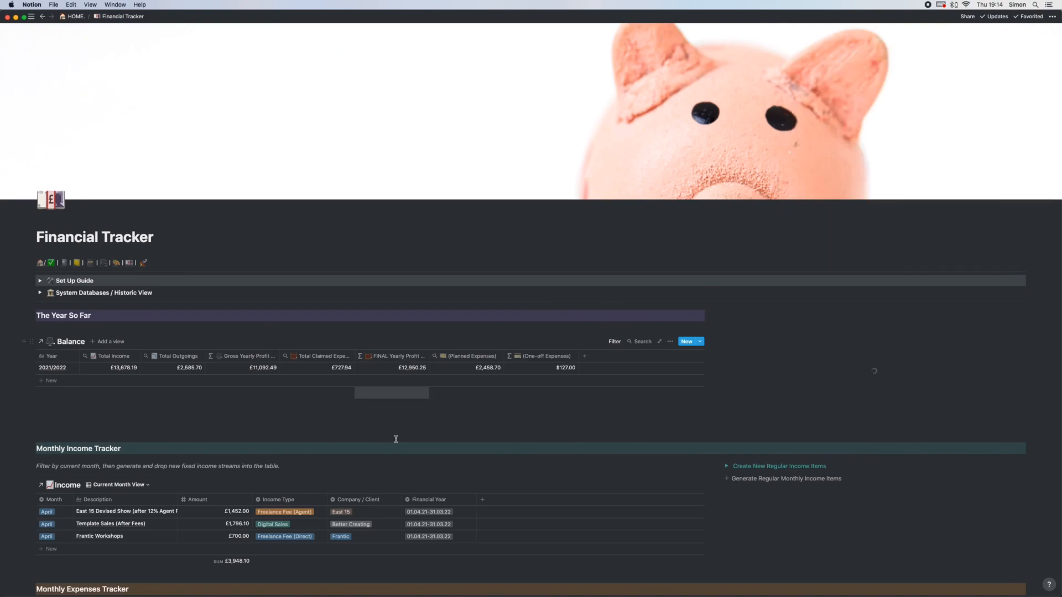
Title the new page My Financial Tracker and start it empty with an icon
scroll("down", 3)
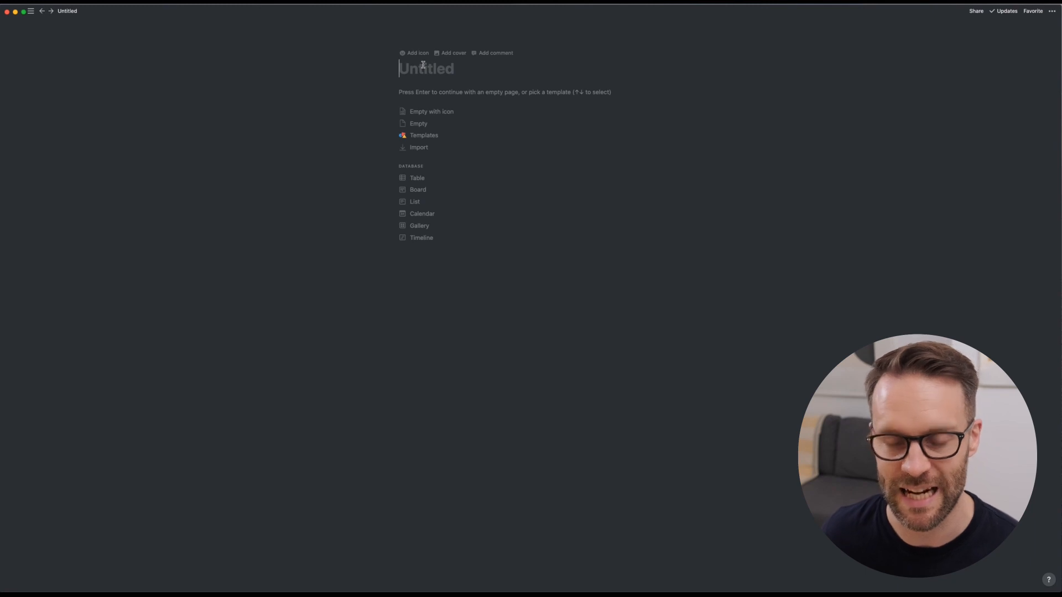
type("My Finaic")
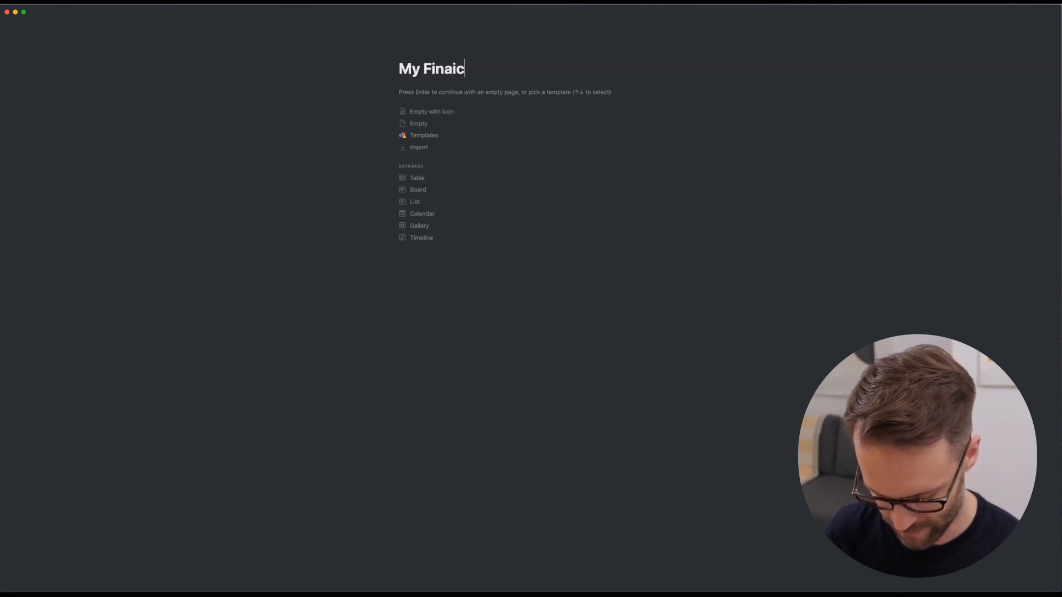
key("Backspace")
type("ncial Tracker")
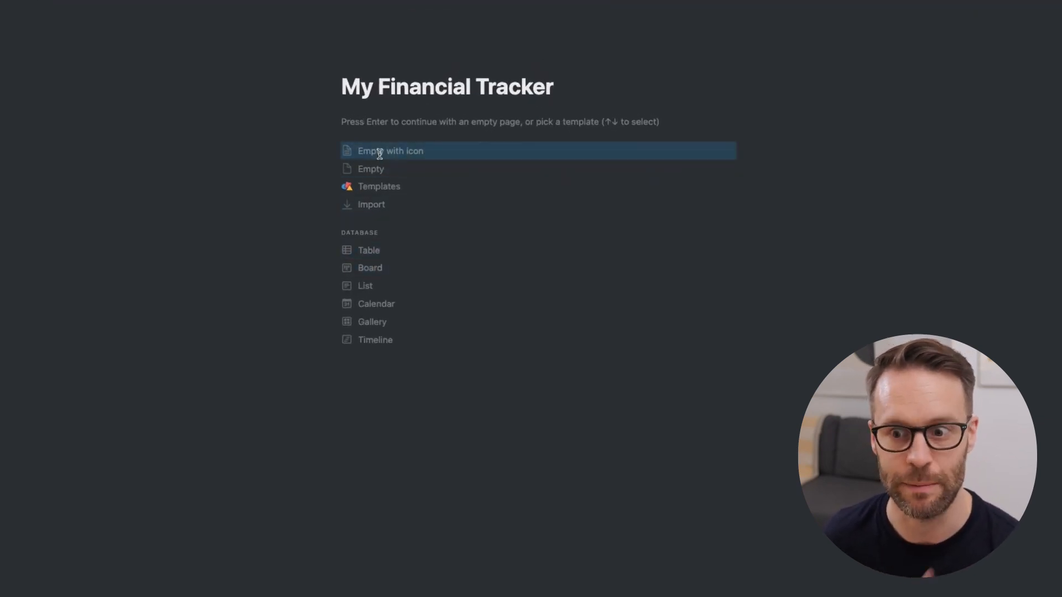
left_click(390, 151)
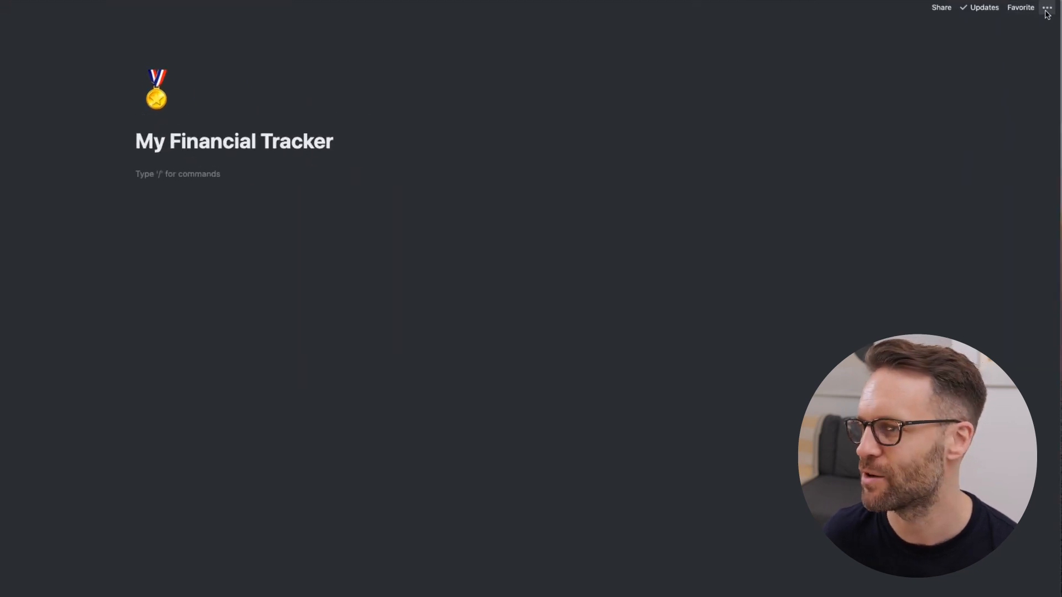
Make the page full width and give it a coins cover image
left_click(1046, 8)
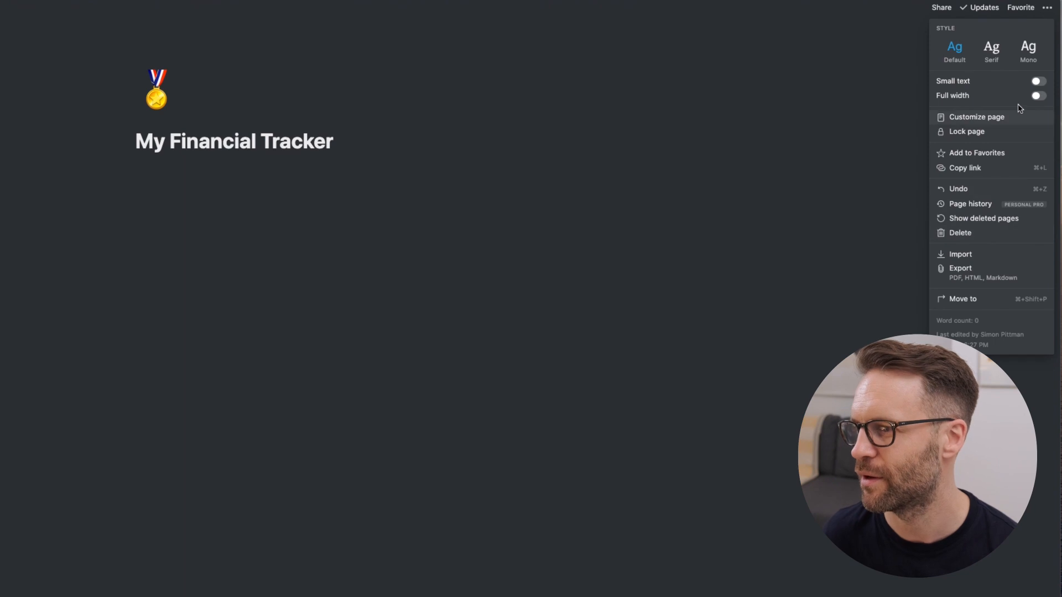
left_click(155, 94)
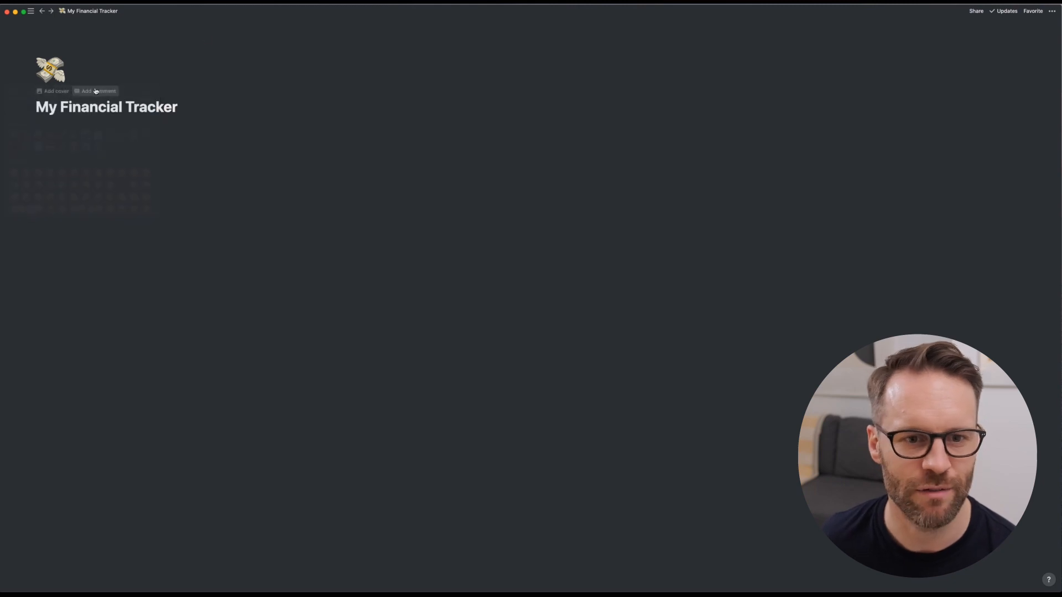
left_click(53, 91)
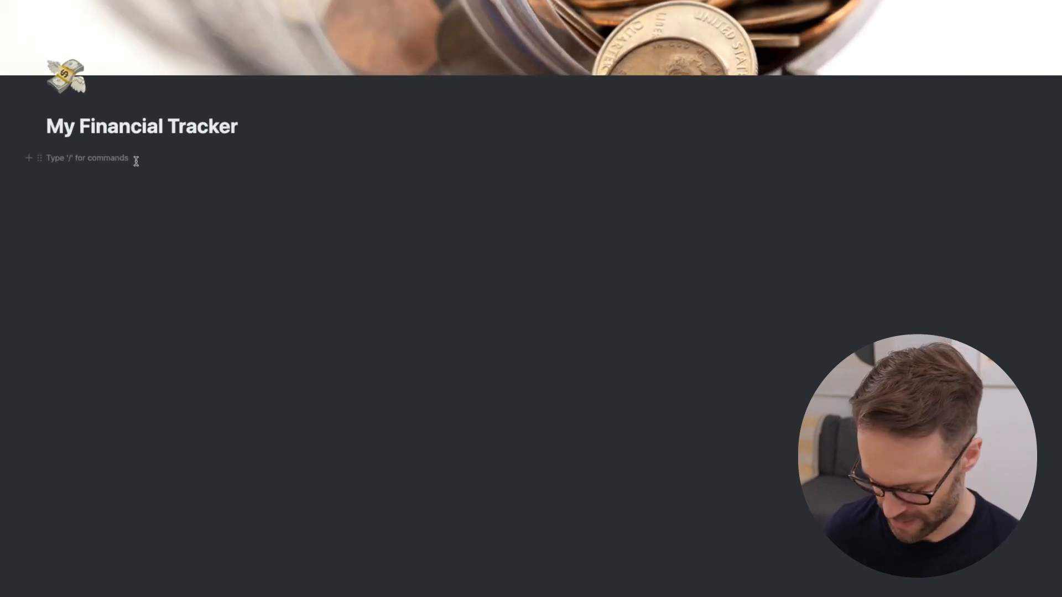
Insert an inline table with /table and rename Name to Description
type("/tab")
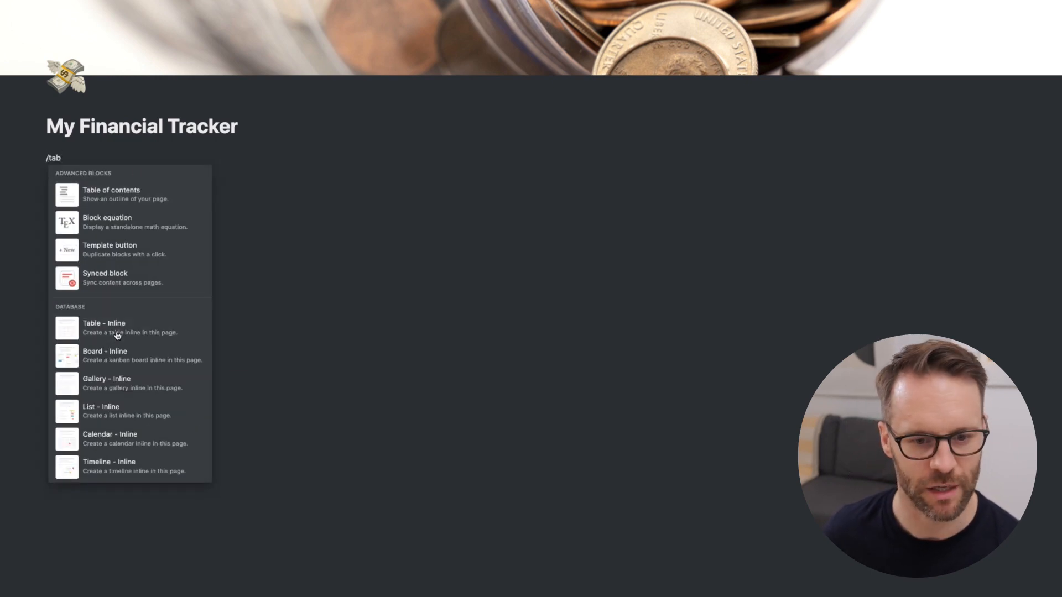
left_click(104, 327)
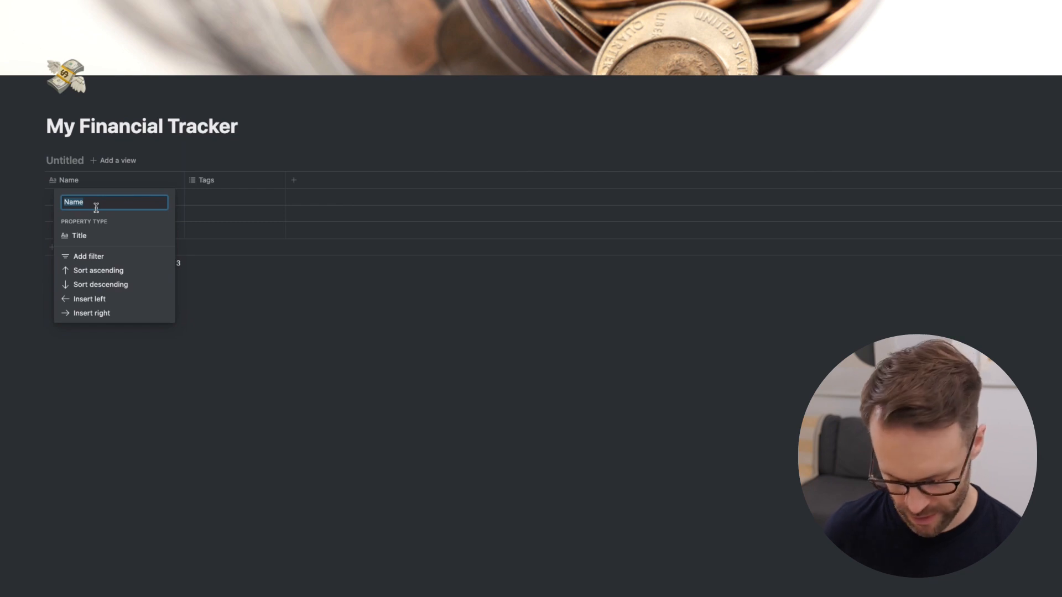
type("Description")
left_click(236, 180)
type("Month")
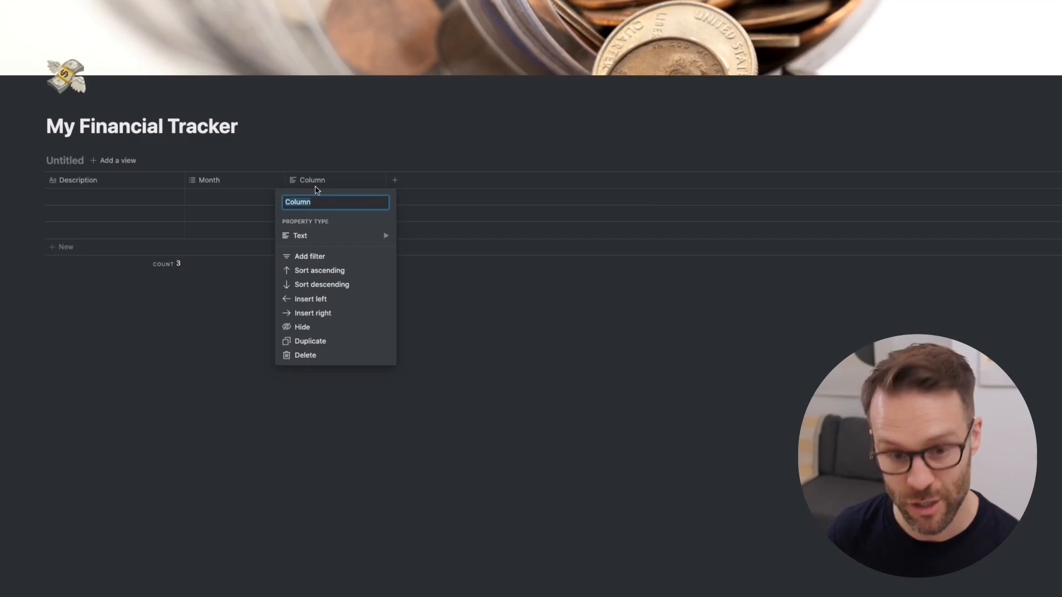
Add a Financial Year column and make it and Month select properties
type("Financial Year")
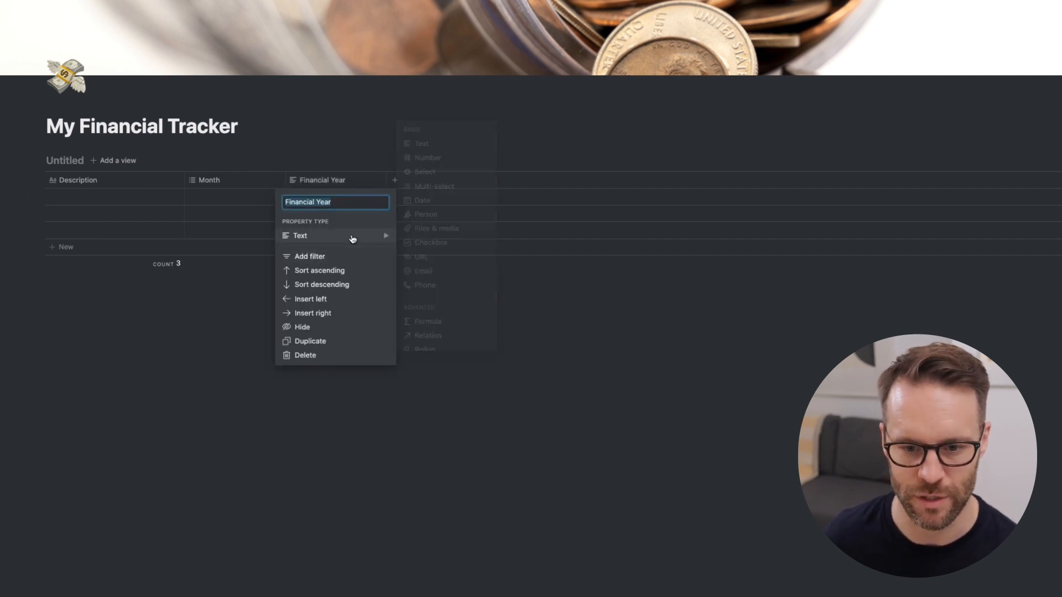
left_click(210, 179)
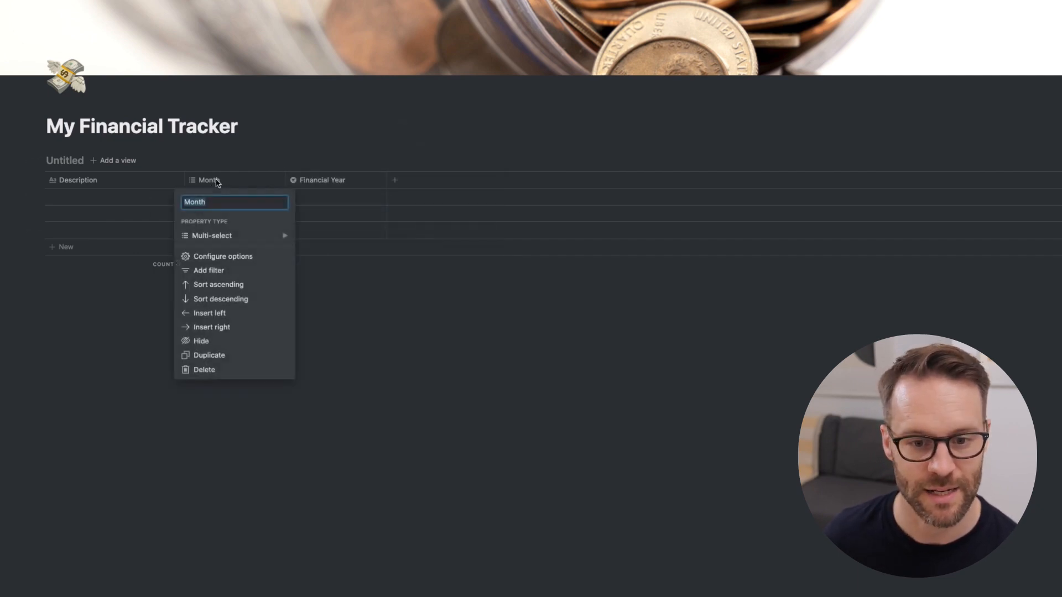
left_click(213, 235)
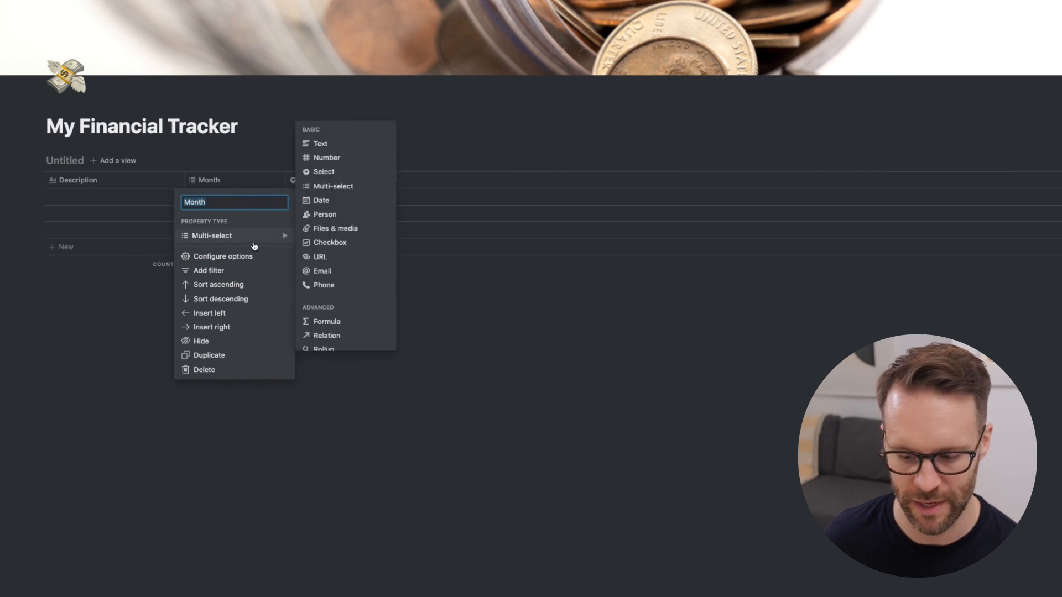
mouse_move(261, 240)
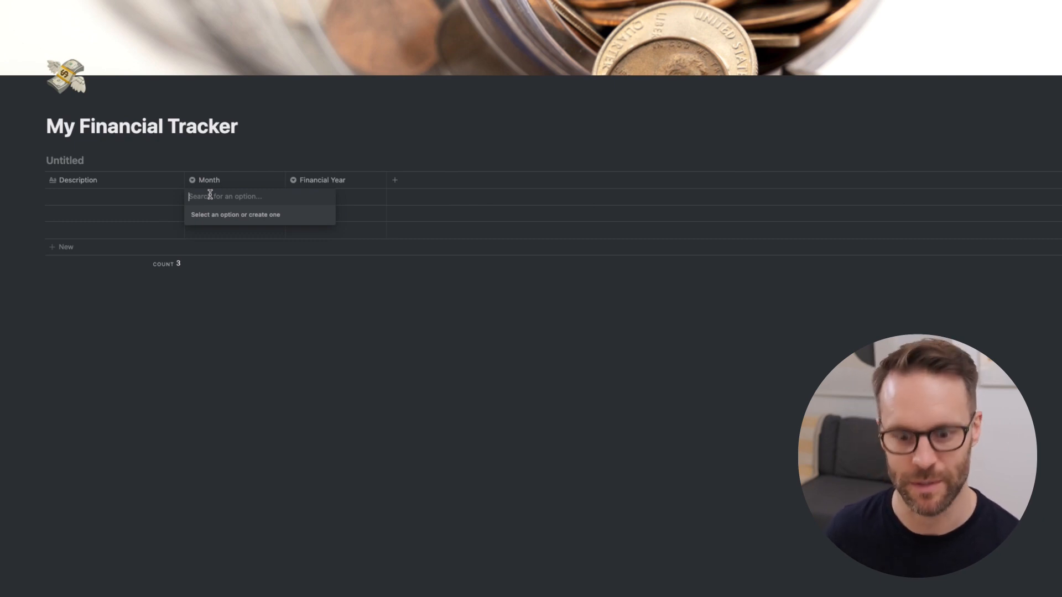
Create Month options from Jan through Dec
type("Jan")
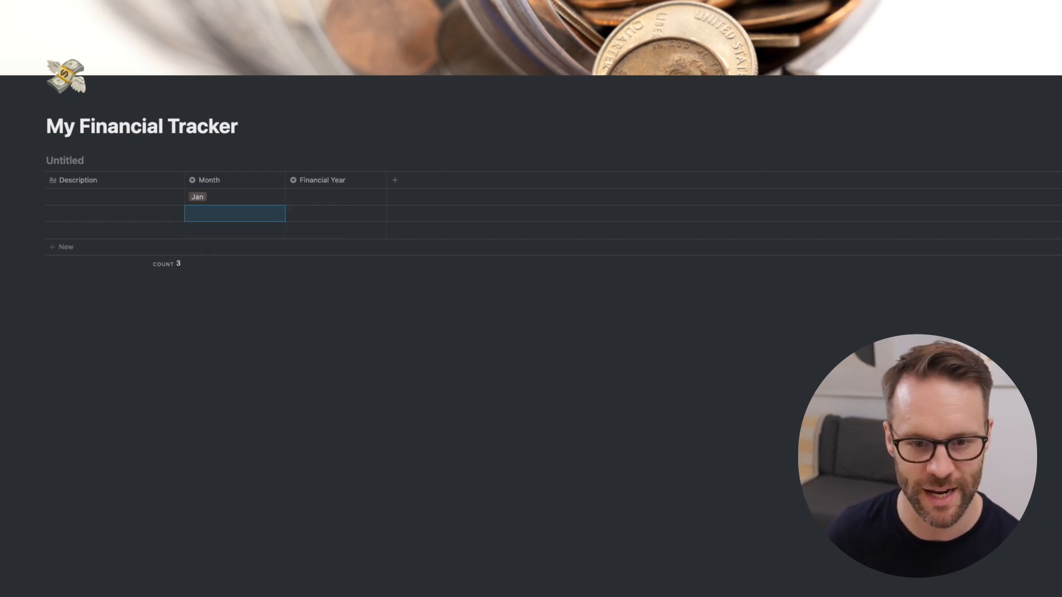
left_click(208, 179)
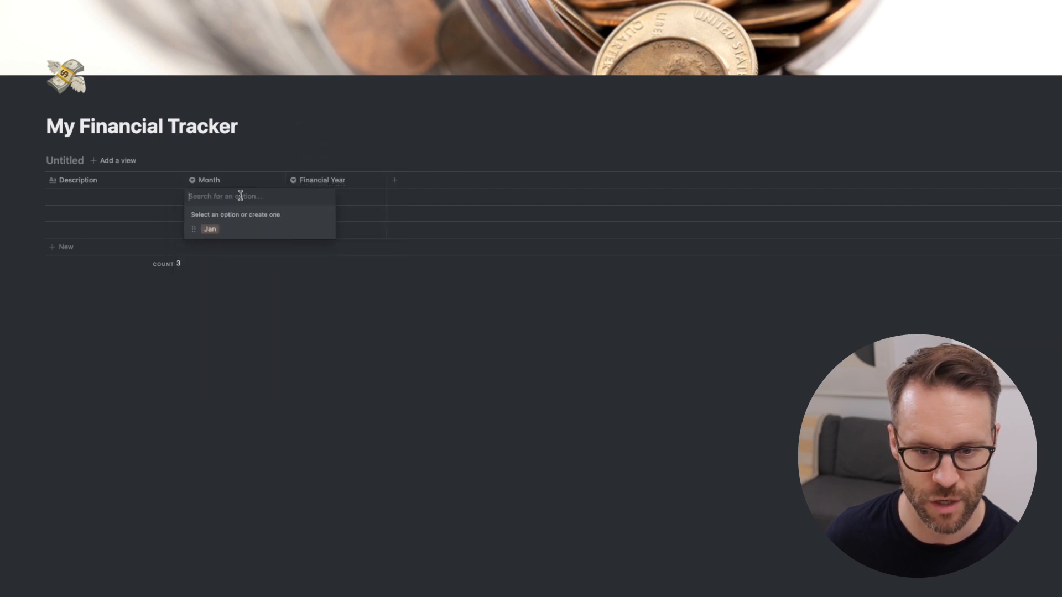
type("Dec")
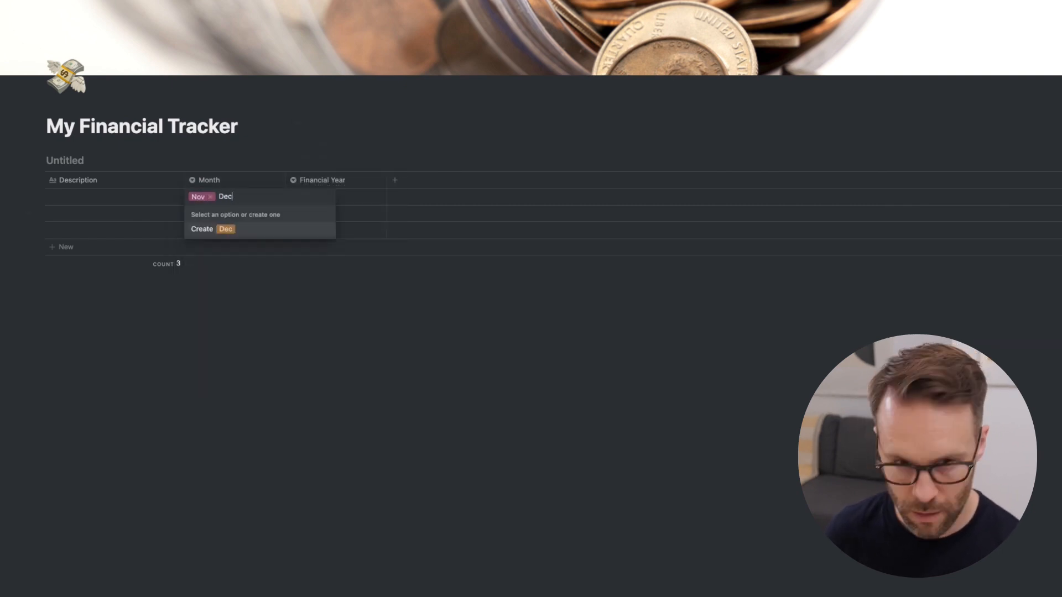
Create gray Financial Year options 01.01.2021-31.12.2021 and a 2022 year
left_click(336, 197)
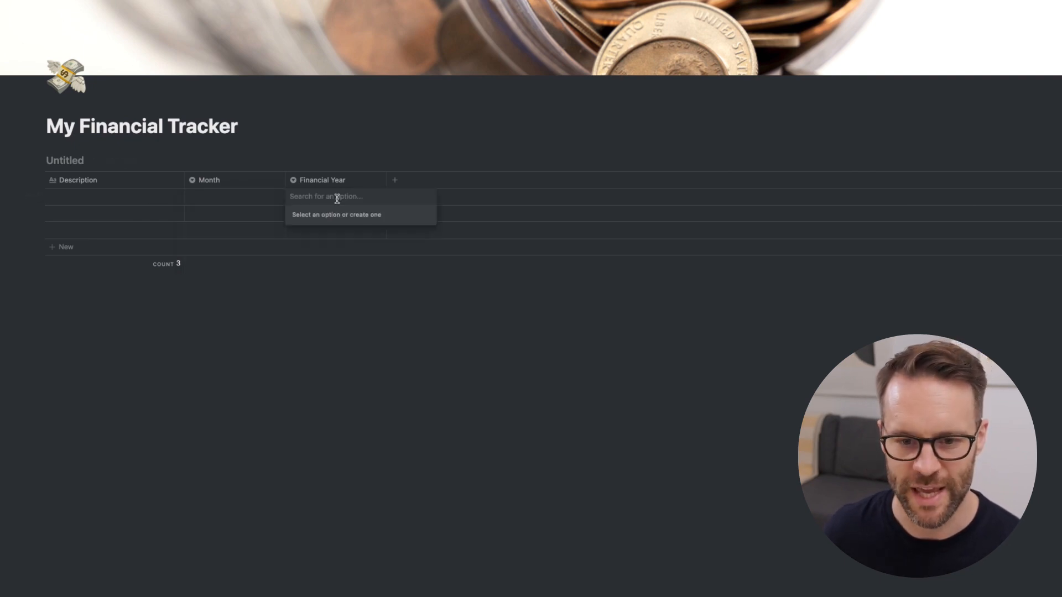
type("01.01.2021-31.12.2021")
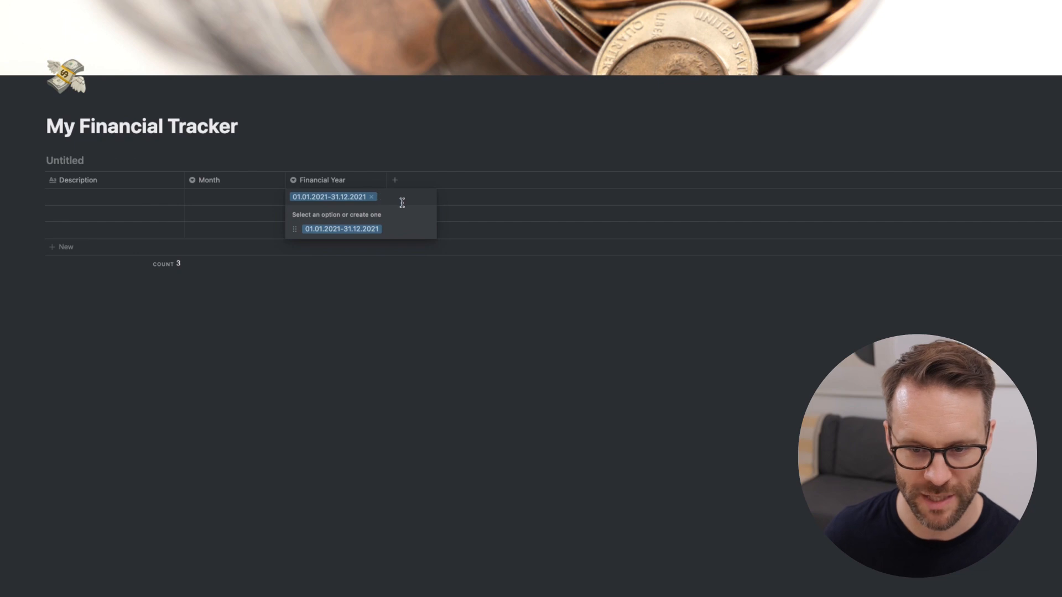
left_click(425, 229)
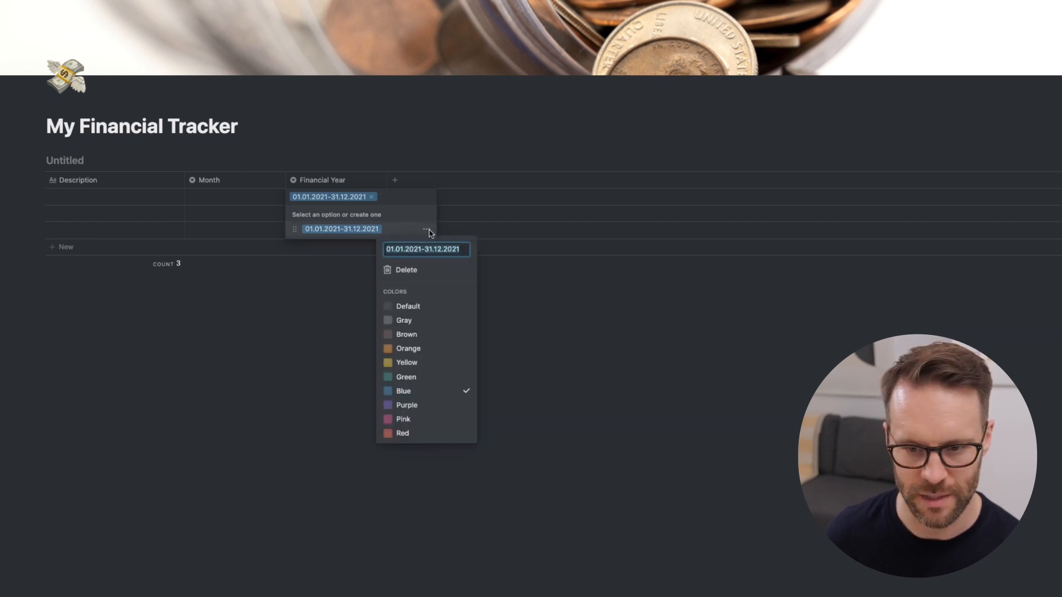
left_click(403, 321)
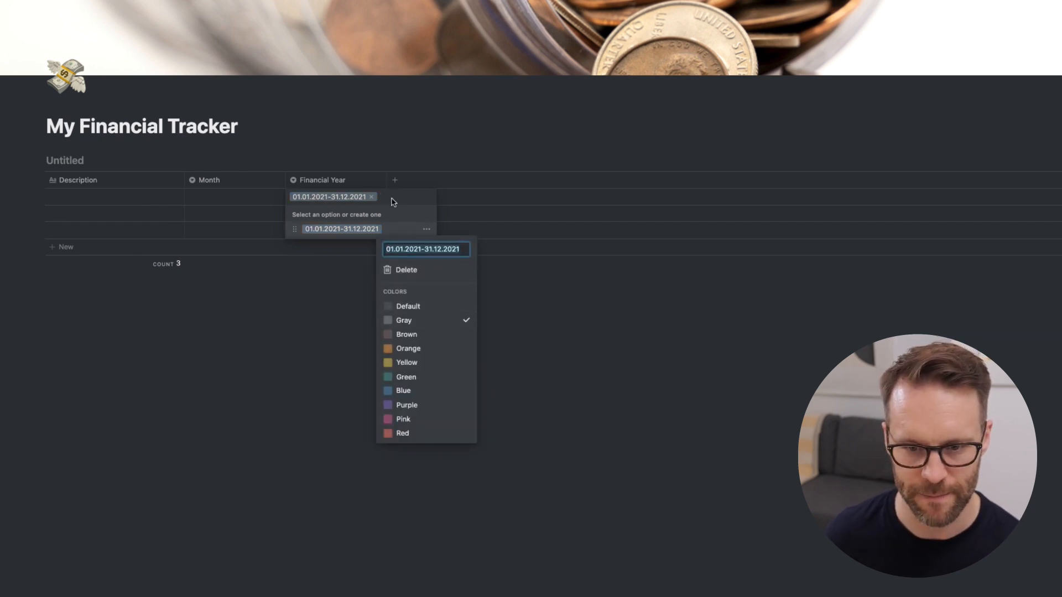
type("01.01.2022-01.01.2022")
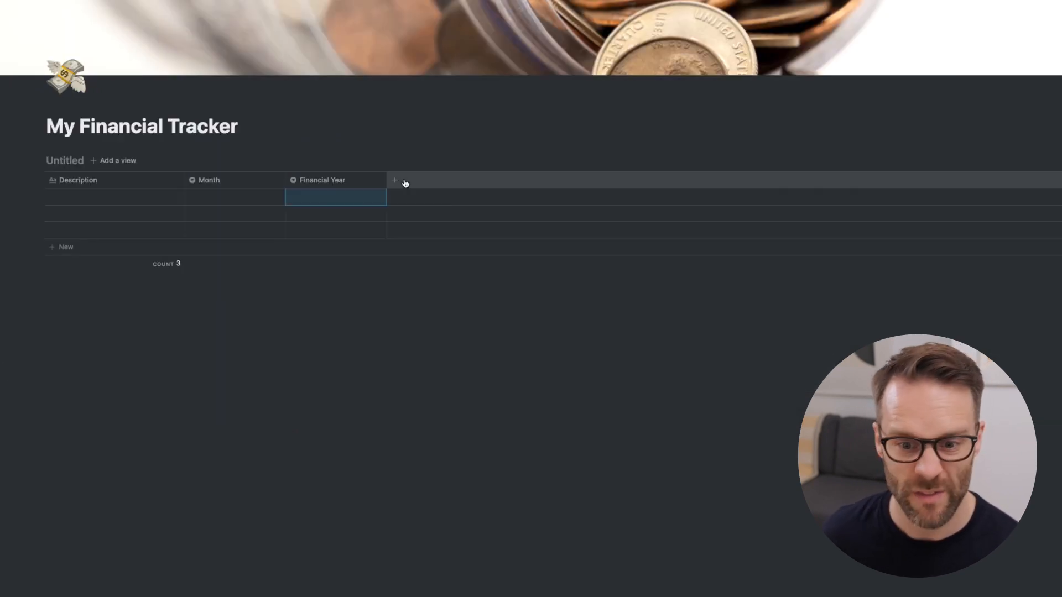
Add an Amount number column with a currency format
left_click(395, 181)
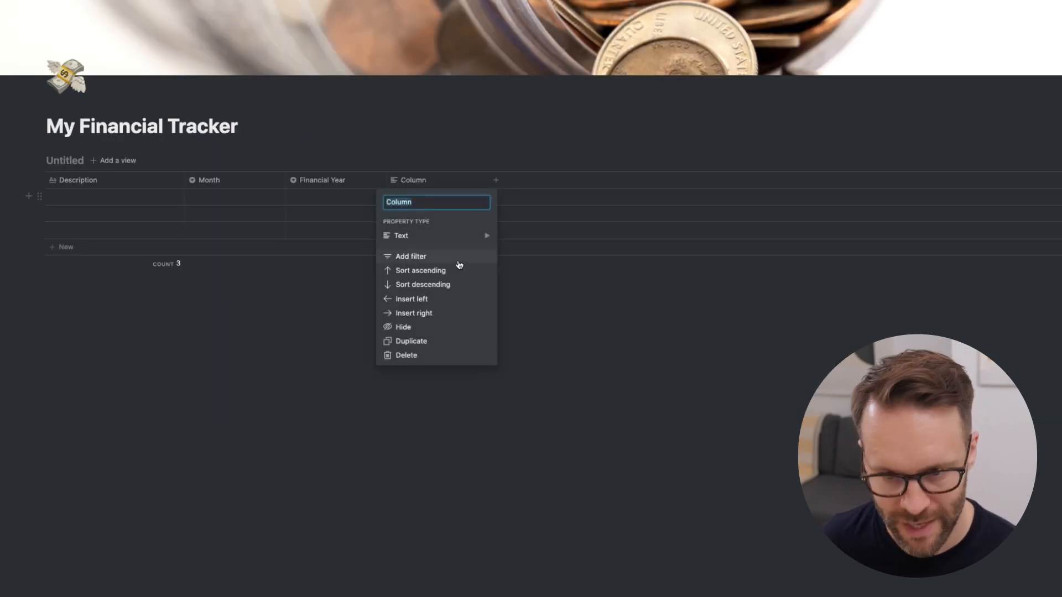
left_click(401, 236)
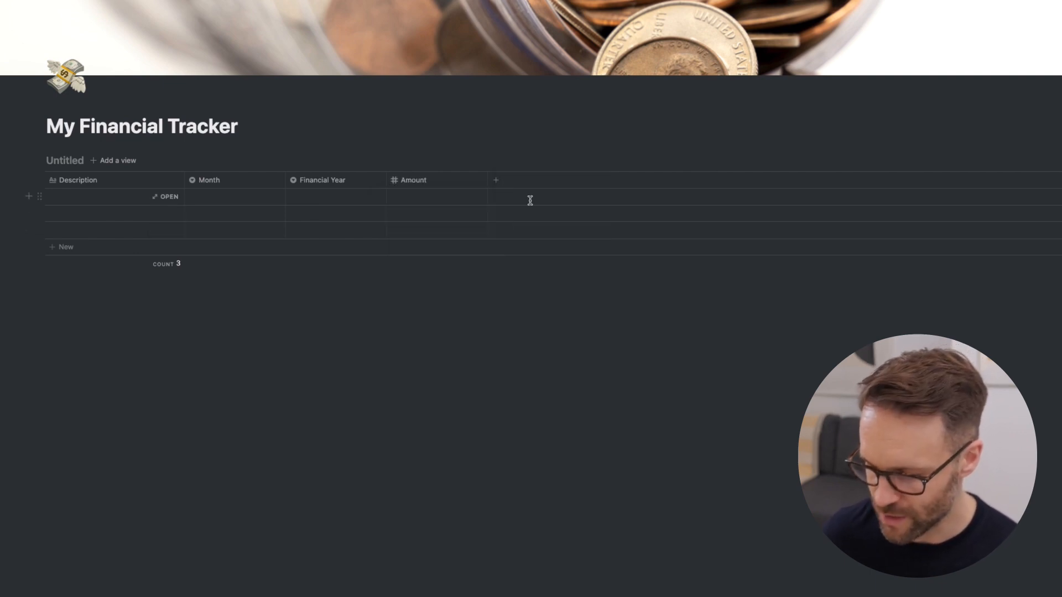
left_click(413, 179)
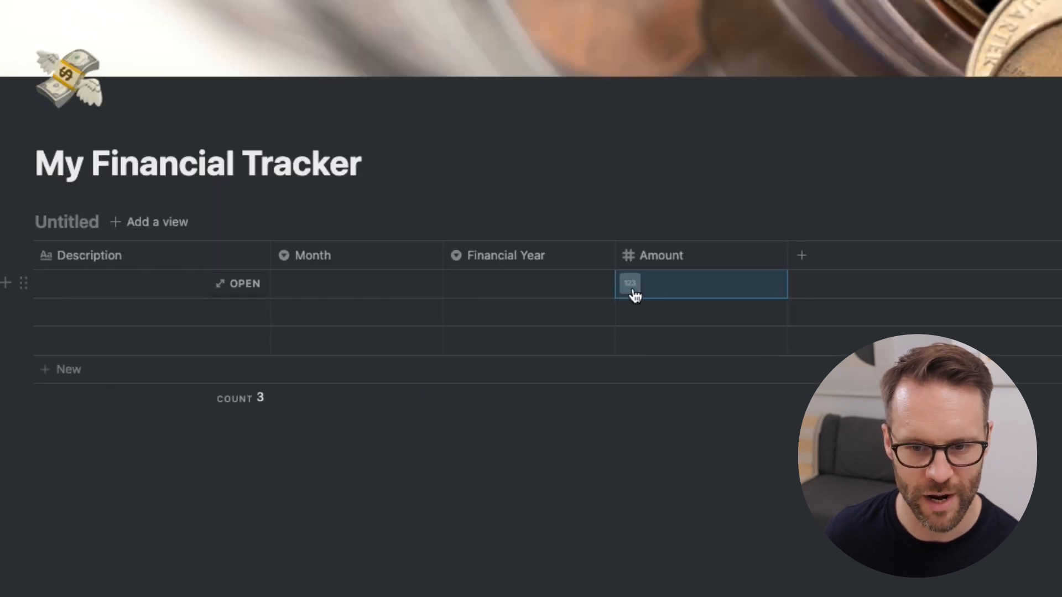
left_click(629, 283)
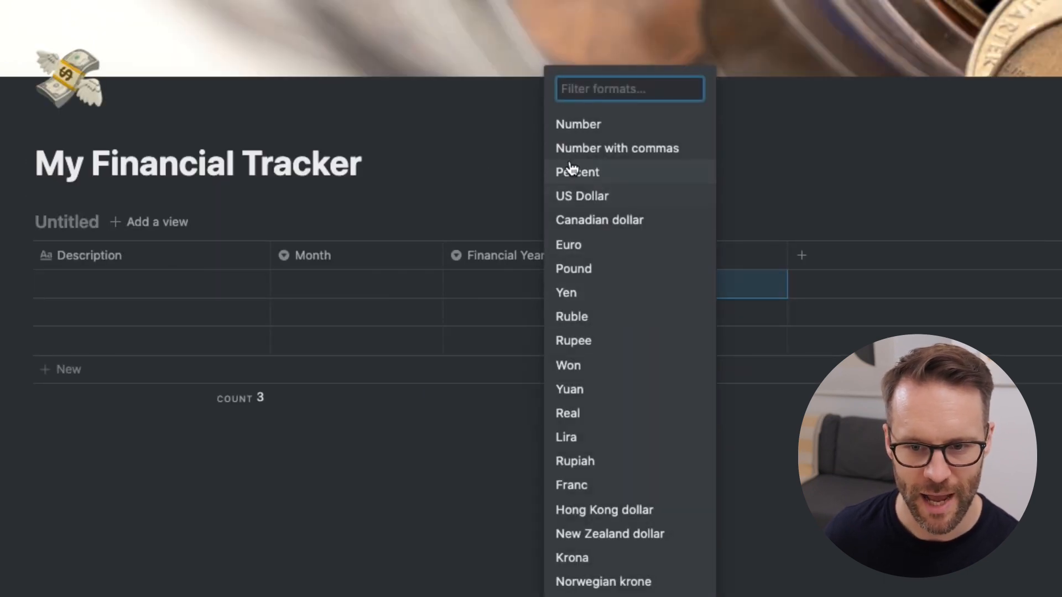
mouse_move(593, 235)
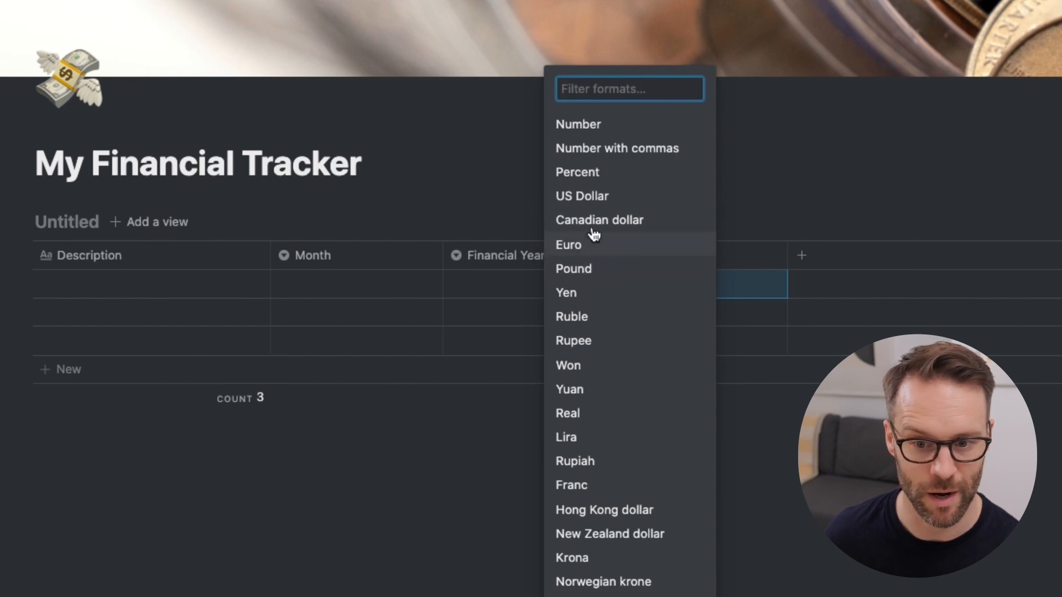
mouse_move(584, 201)
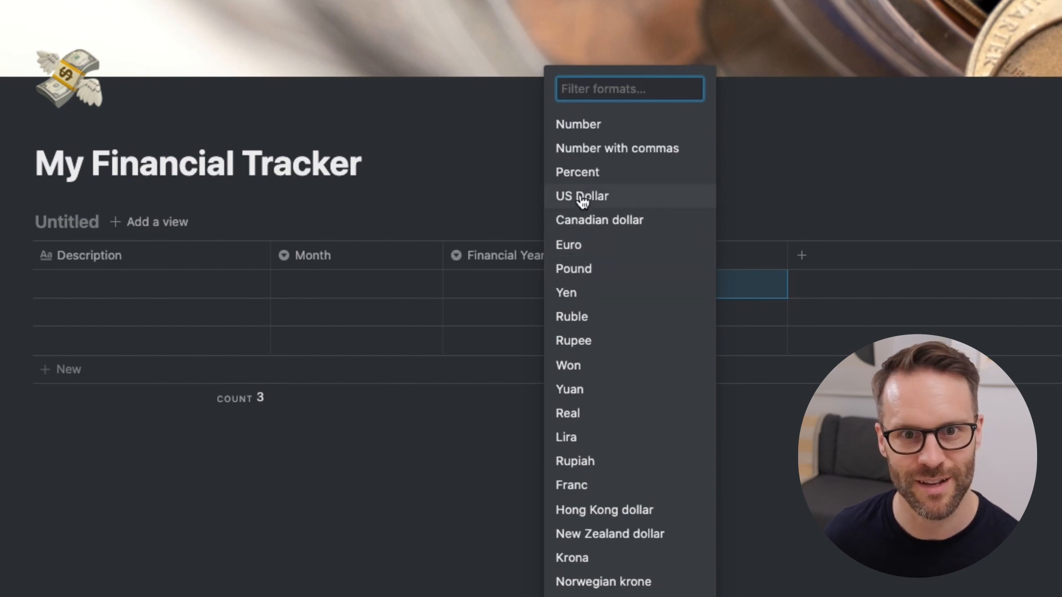
left_click(582, 196)
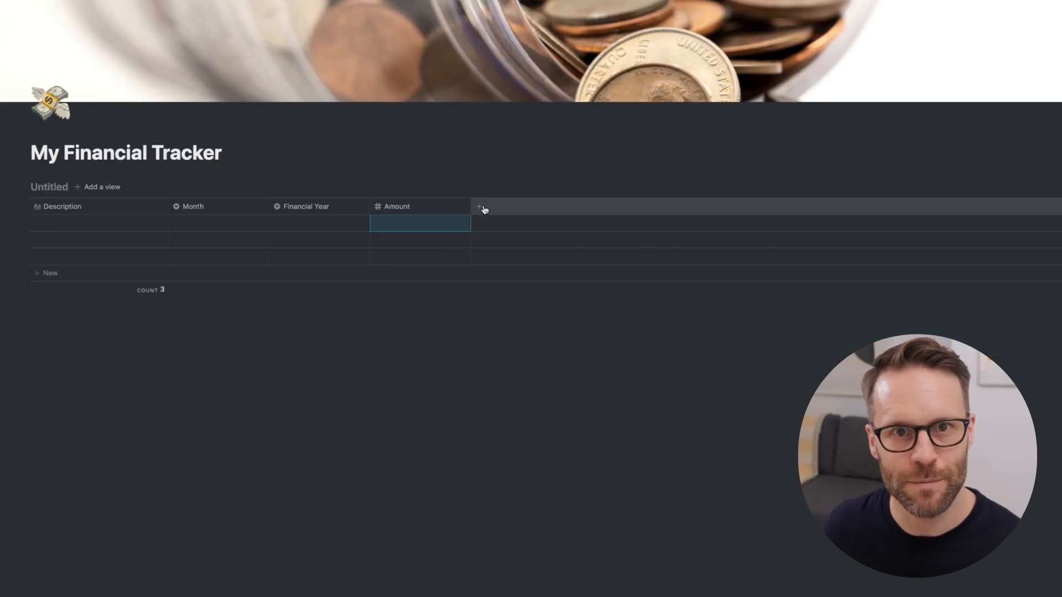
Add an Income Type select column and a Client / Company multi-select column
left_click(480, 206)
type("Salary")
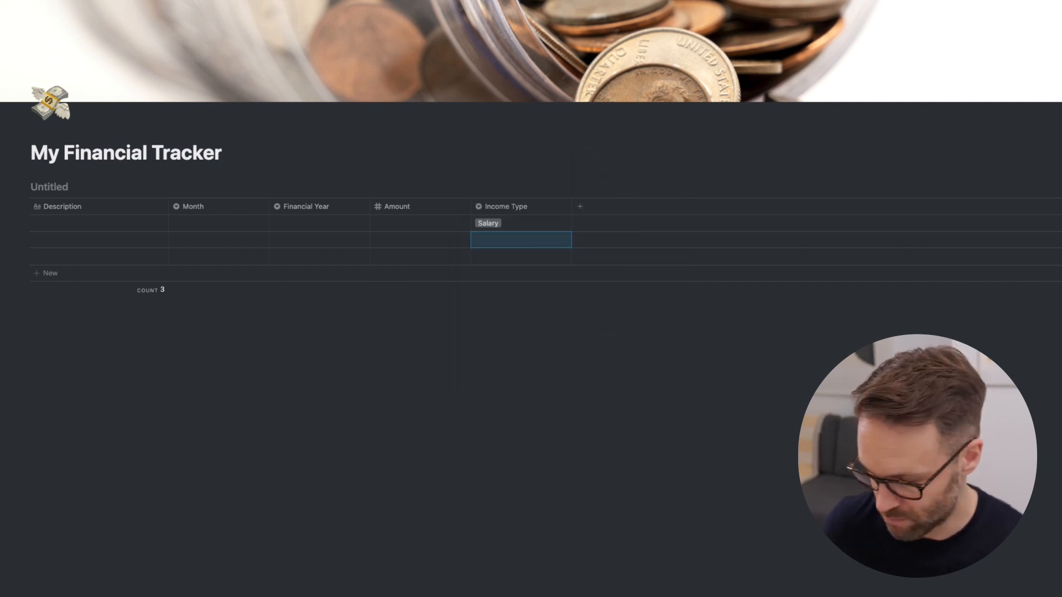
type("Better creating")
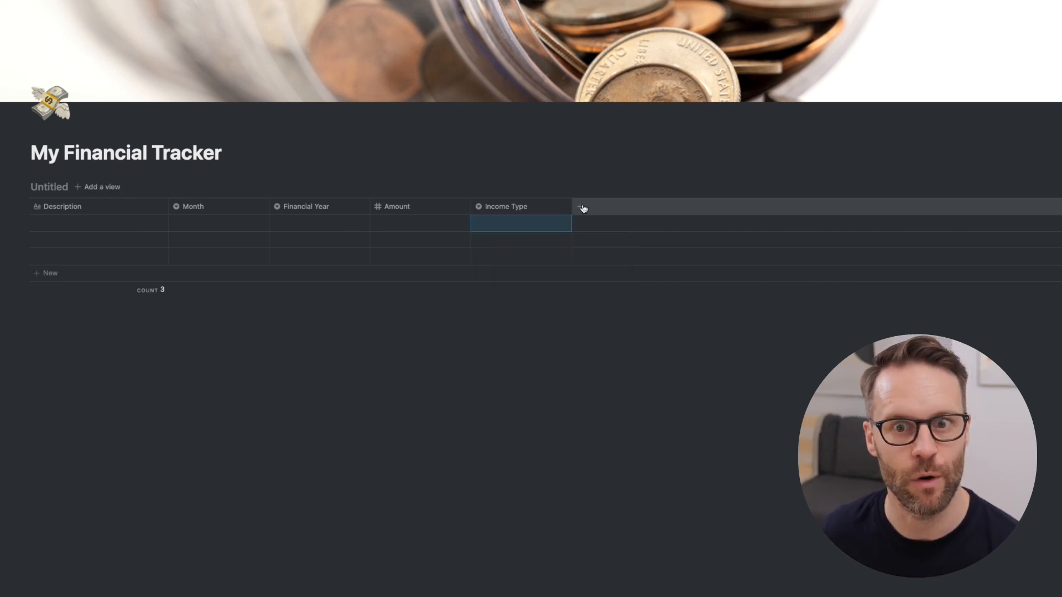
left_click(582, 207)
type("Client / Company")
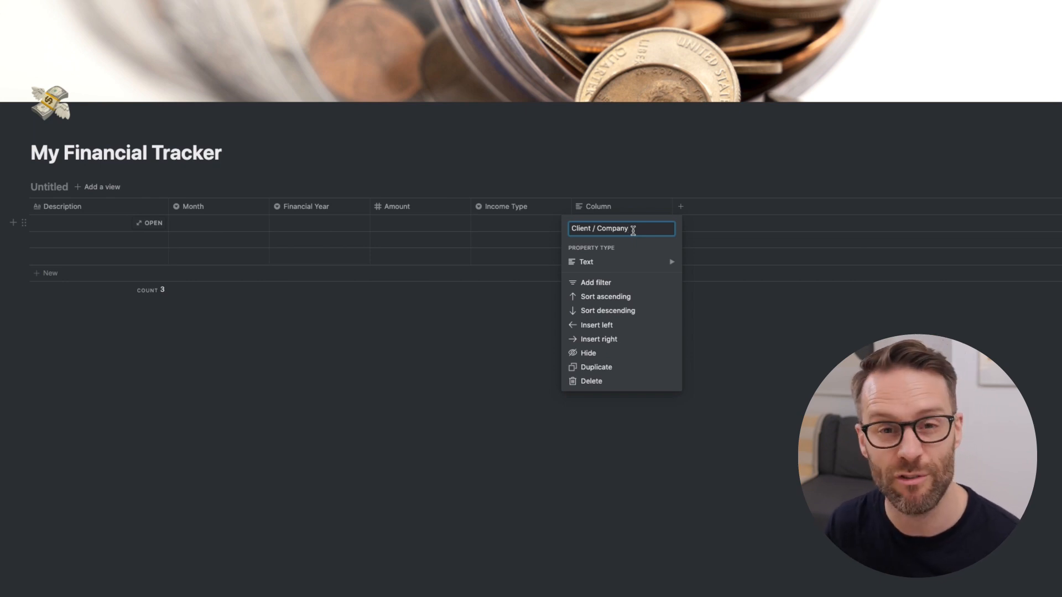
left_click(586, 262)
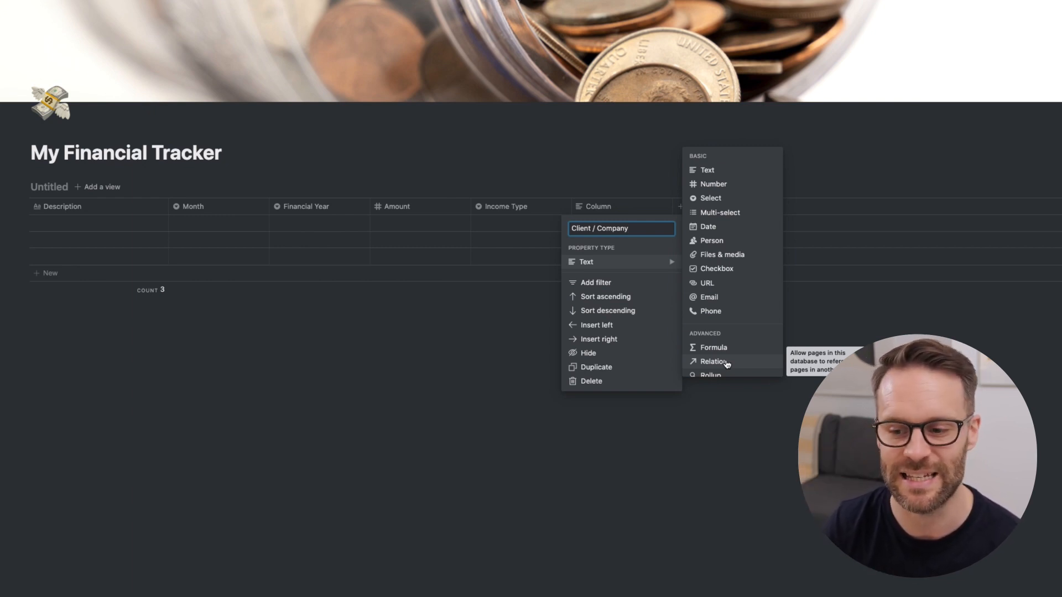
mouse_move(711, 198)
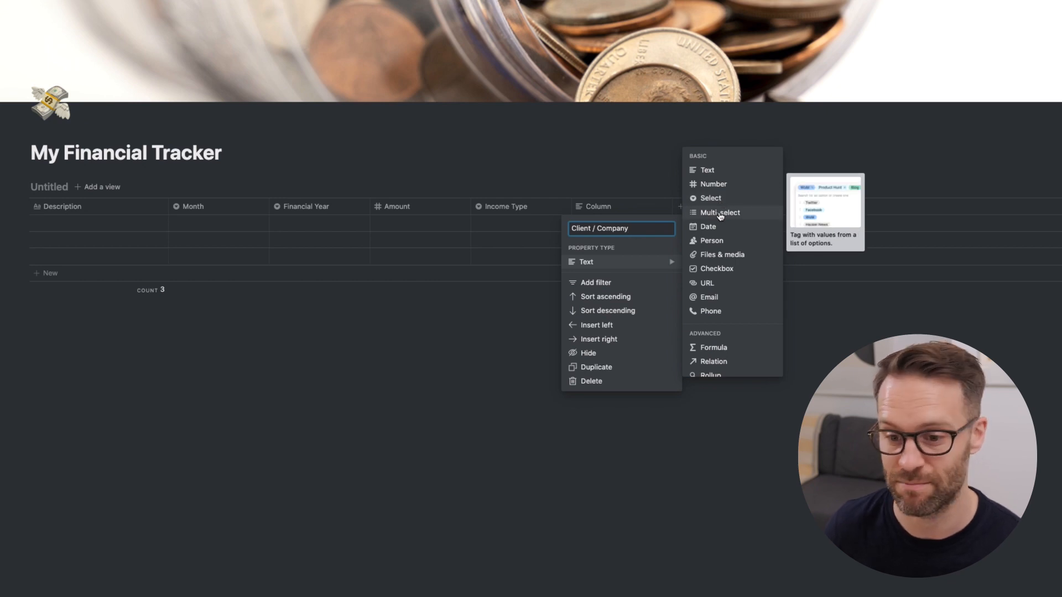
mouse_move(701, 214)
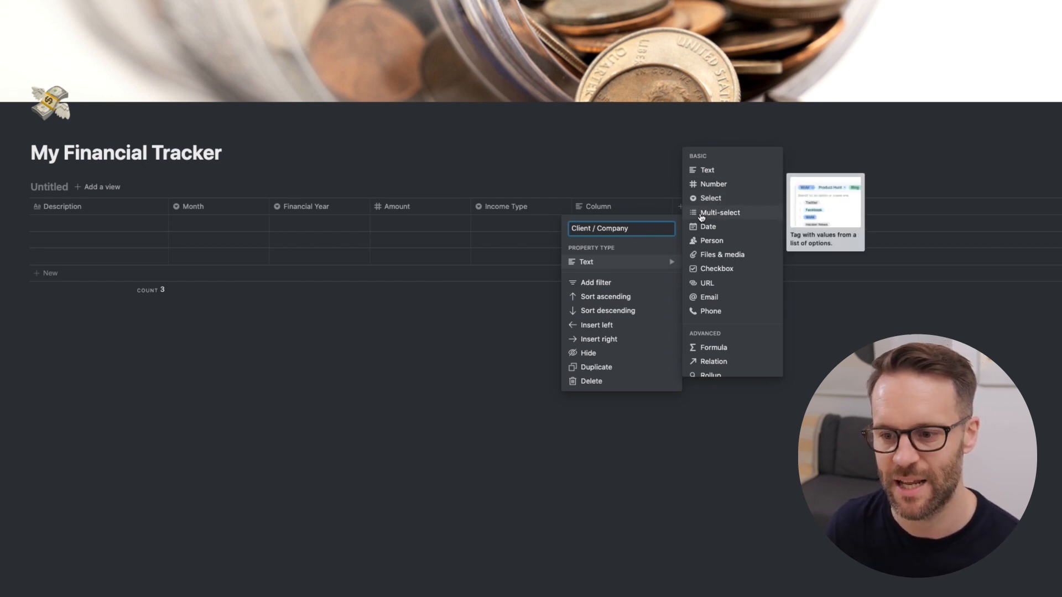
left_click(102, 187)
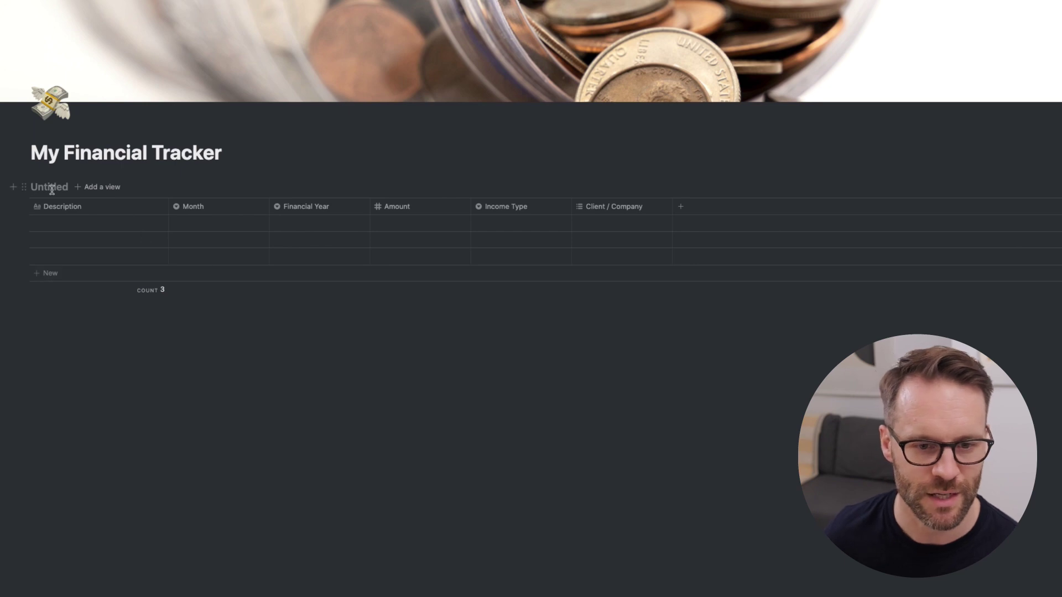
Rename the table Income and add a Related Project relation to the projects database
type("Income")
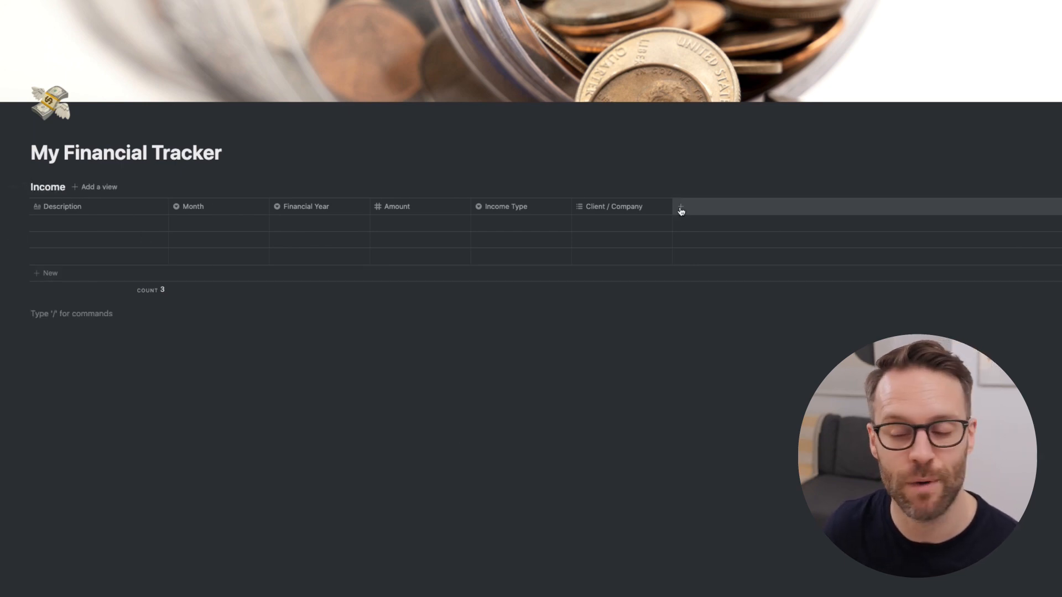
left_click(681, 207)
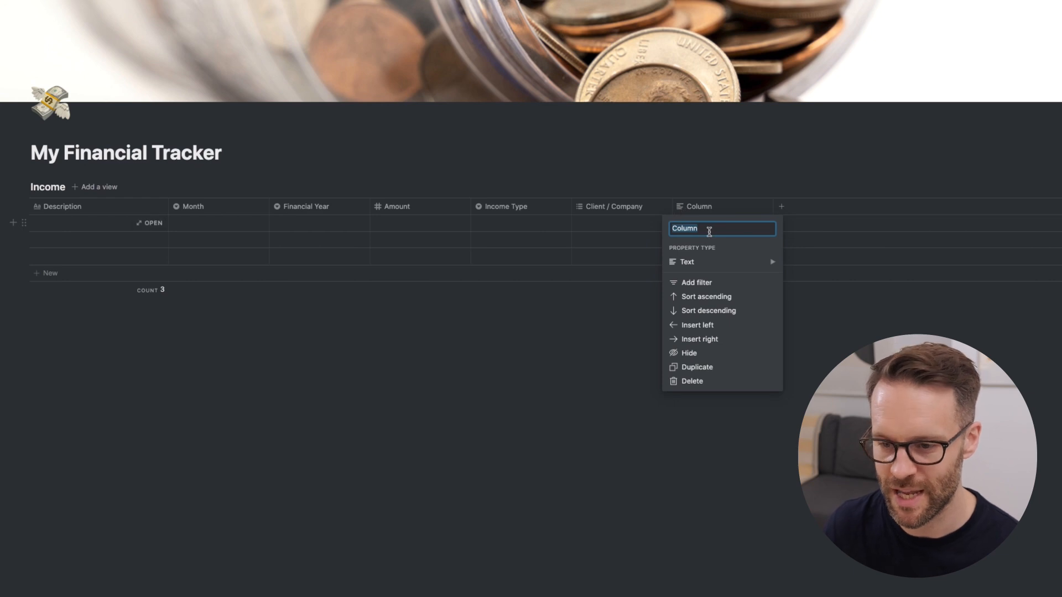
type("Related Project")
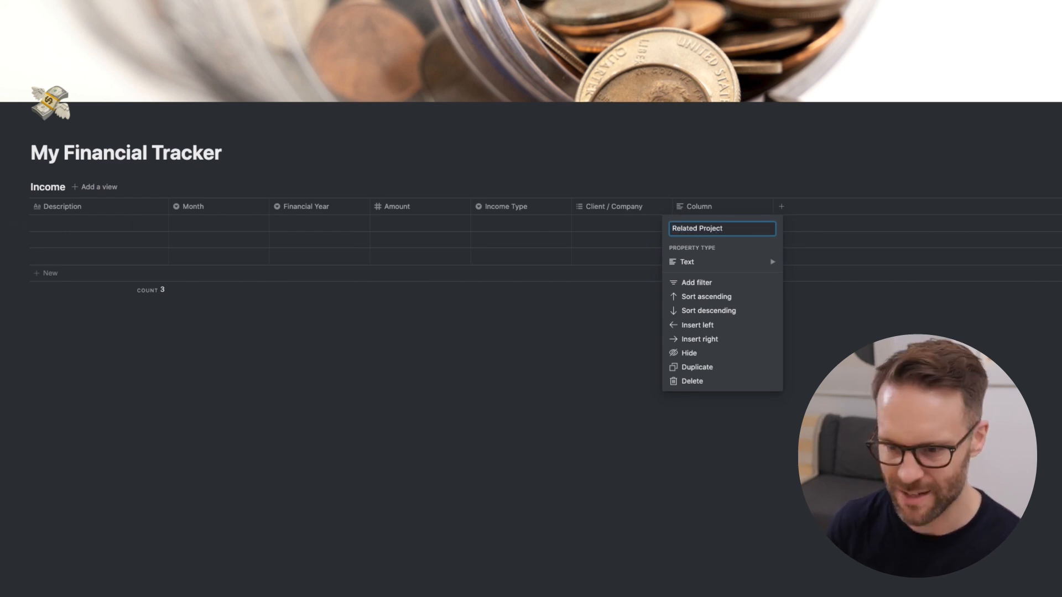
mouse_move(758, 272)
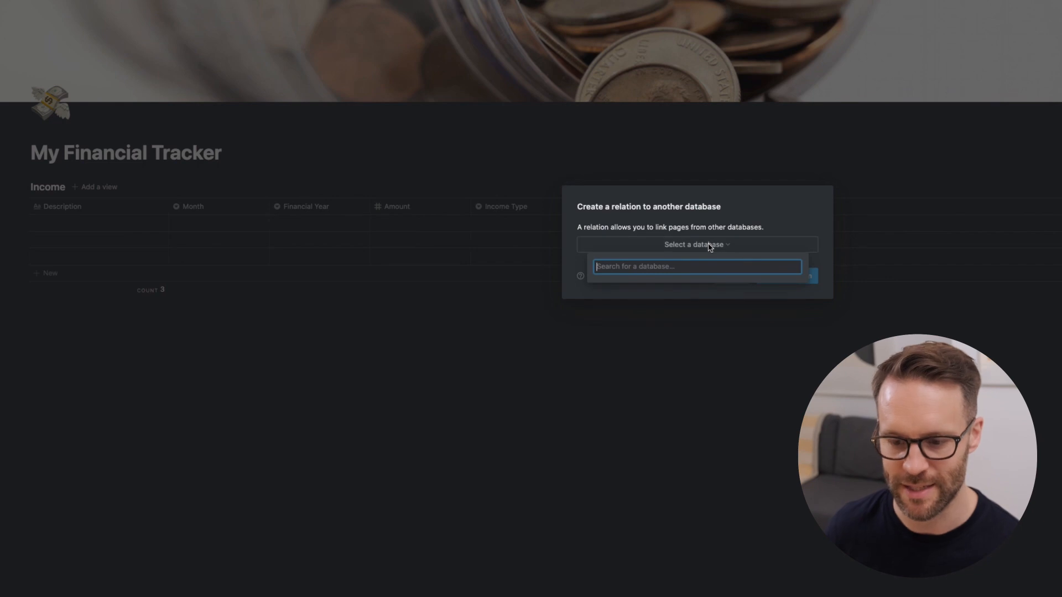
type("projects")
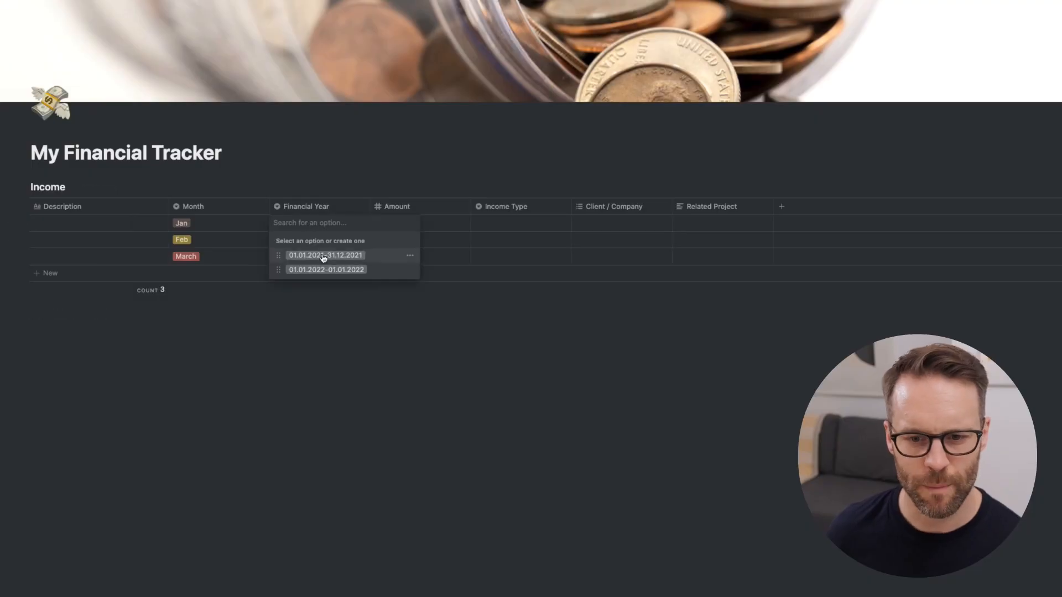
Move Month beside Financial Year and set all rows to 01.01.2021-31.12.2021
left_click(325, 269)
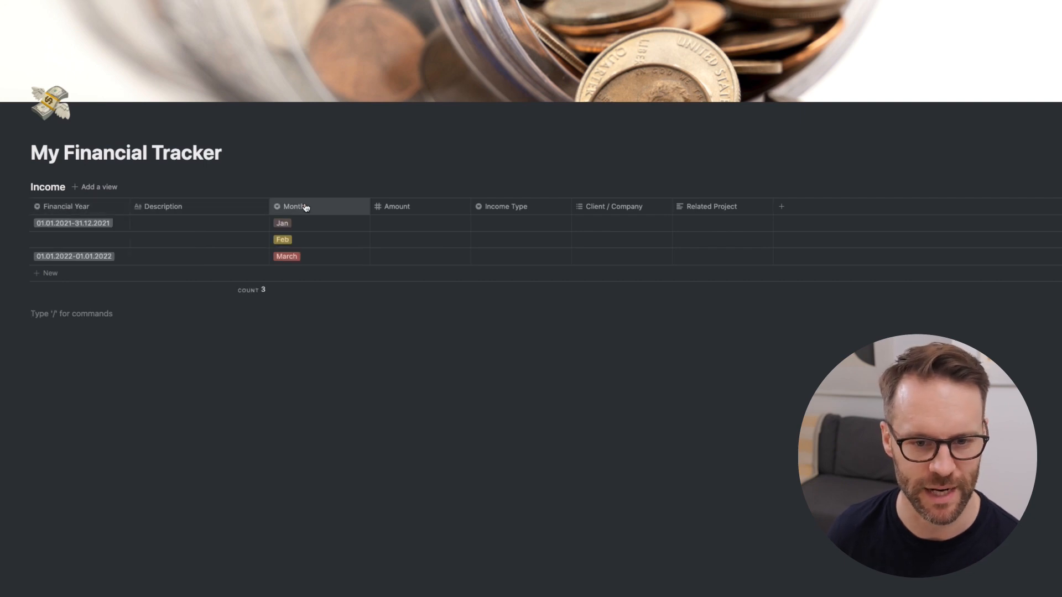
left_click_drag(305, 207, 143, 206)
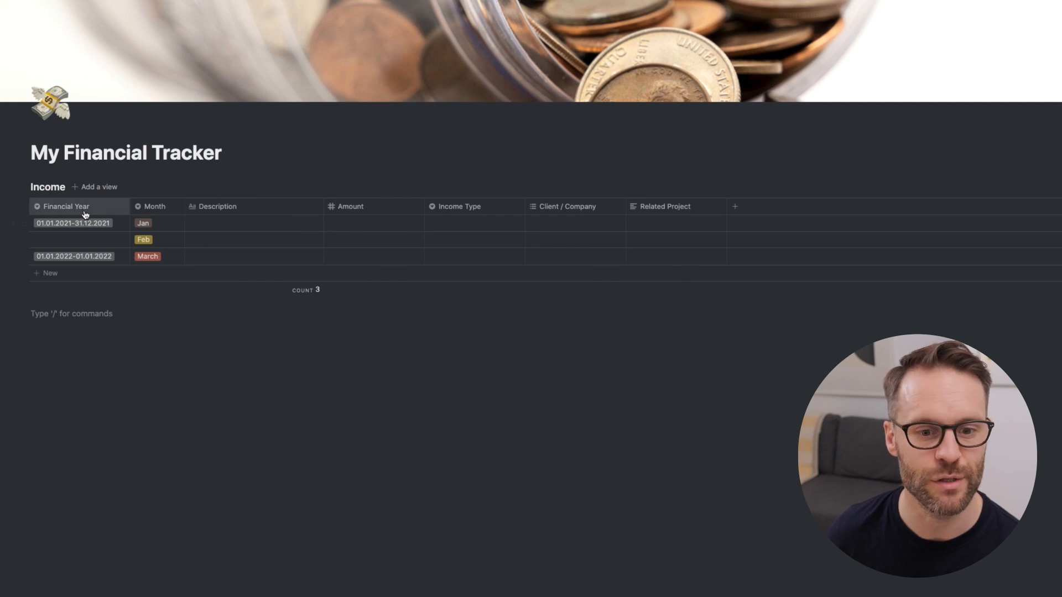
left_click(66, 206)
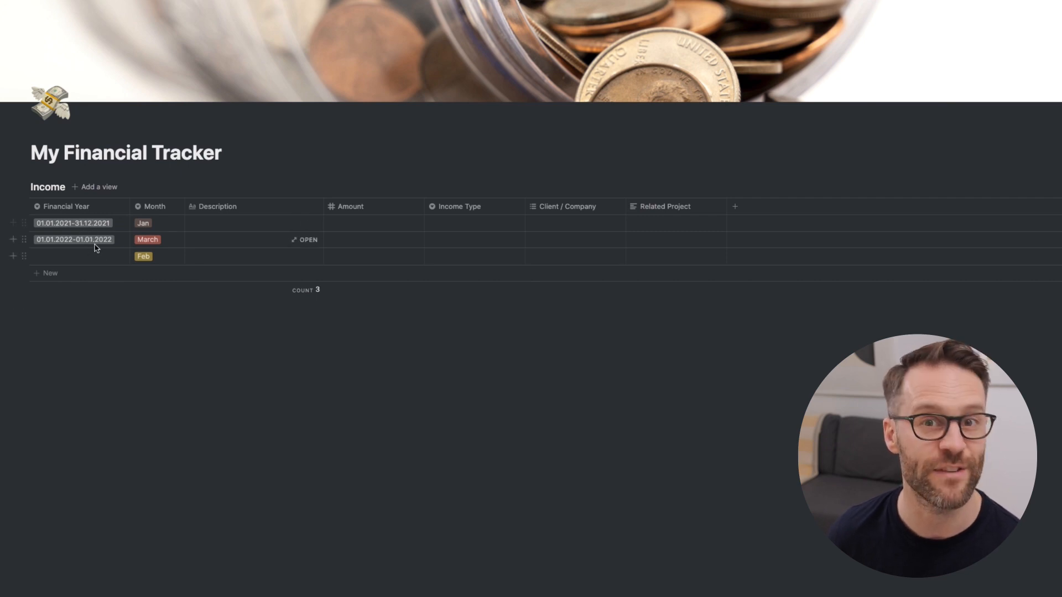
left_click(155, 206)
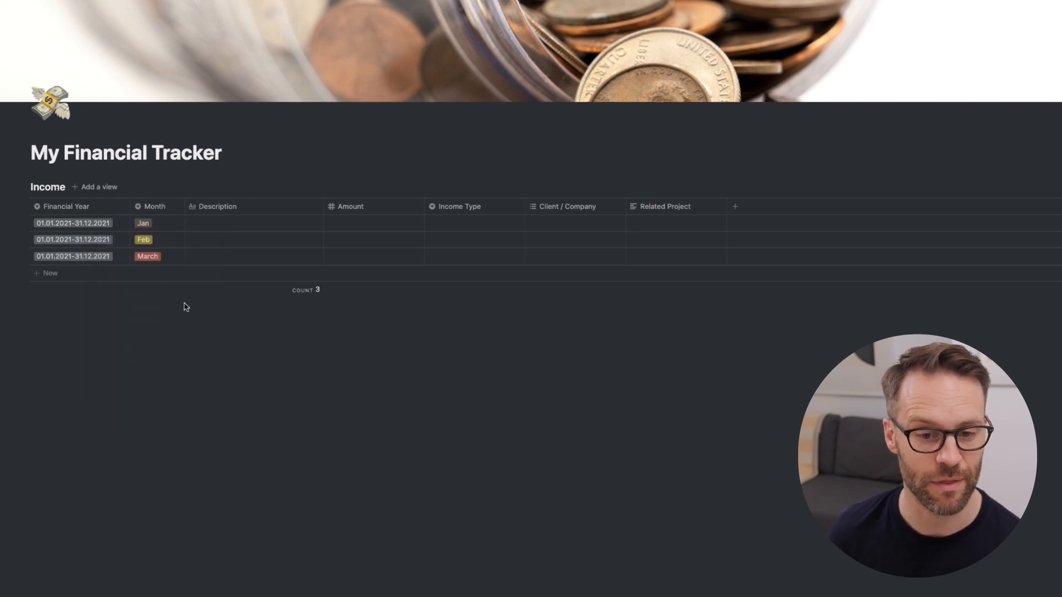
Set the rows' months to Jan, Feb, March in order
left_click(152, 206)
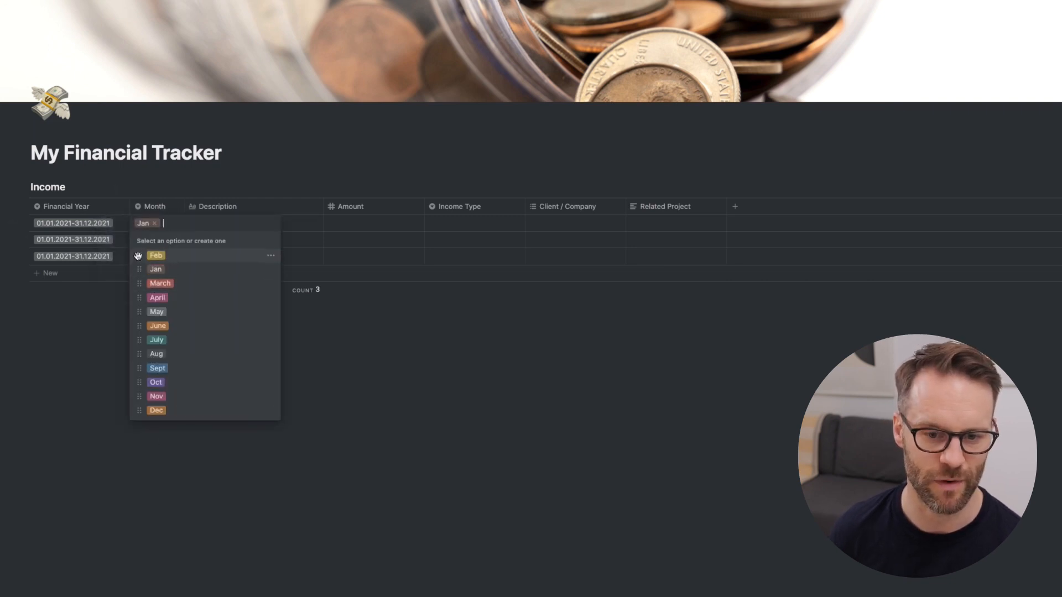
left_click(155, 255)
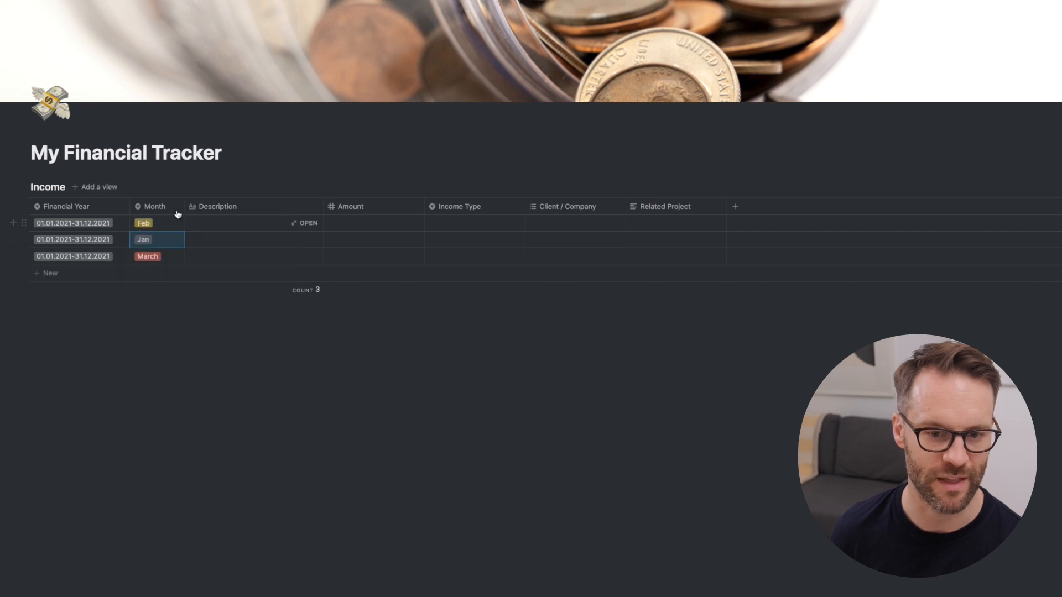
left_click(157, 223)
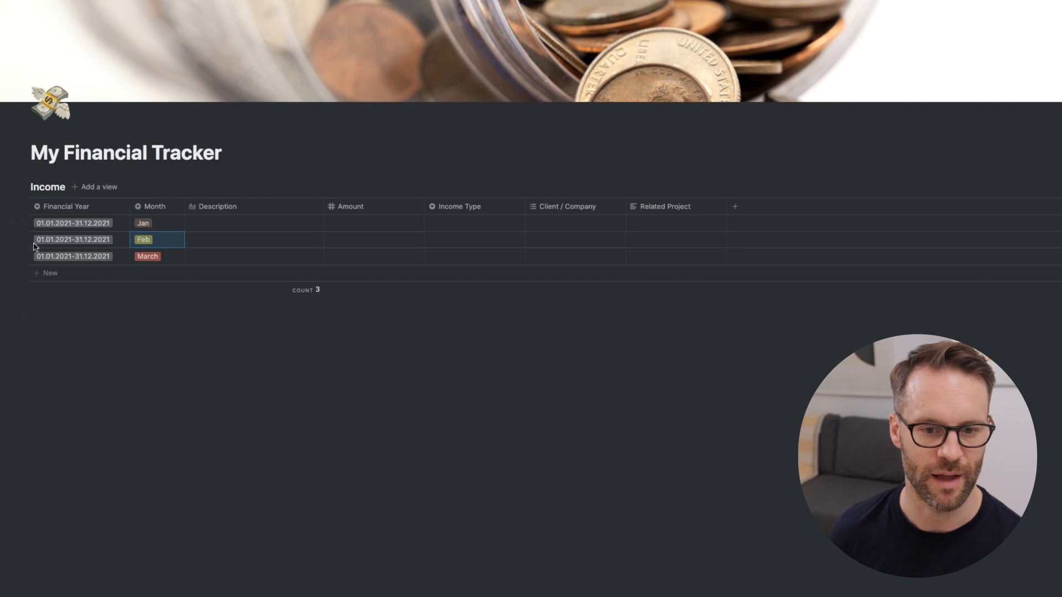
type("/tab")
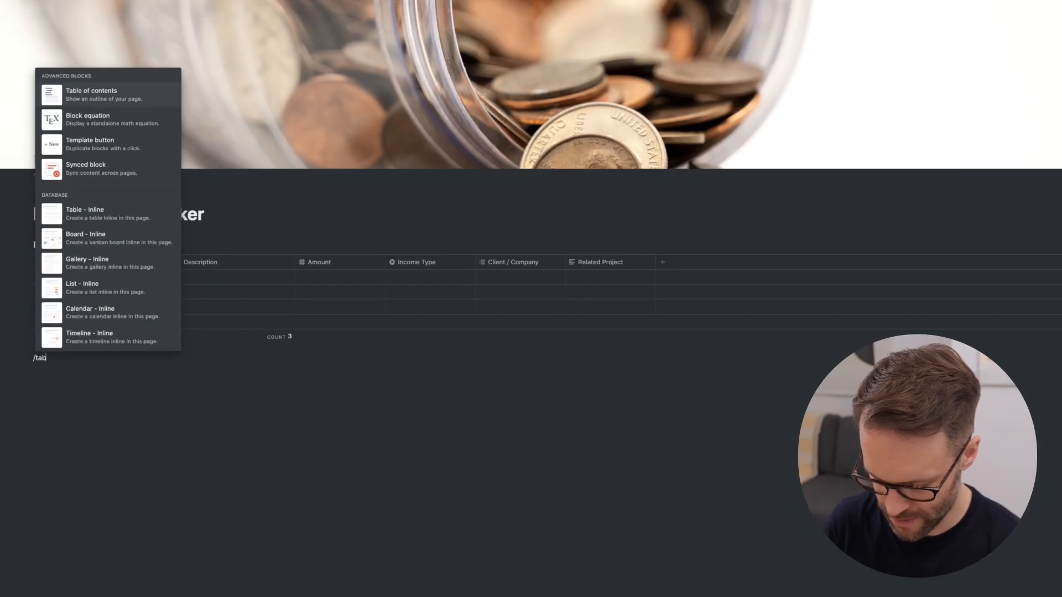
Insert an Expenses inline table with Description and a Month select column
type("le")
type("Expenses")
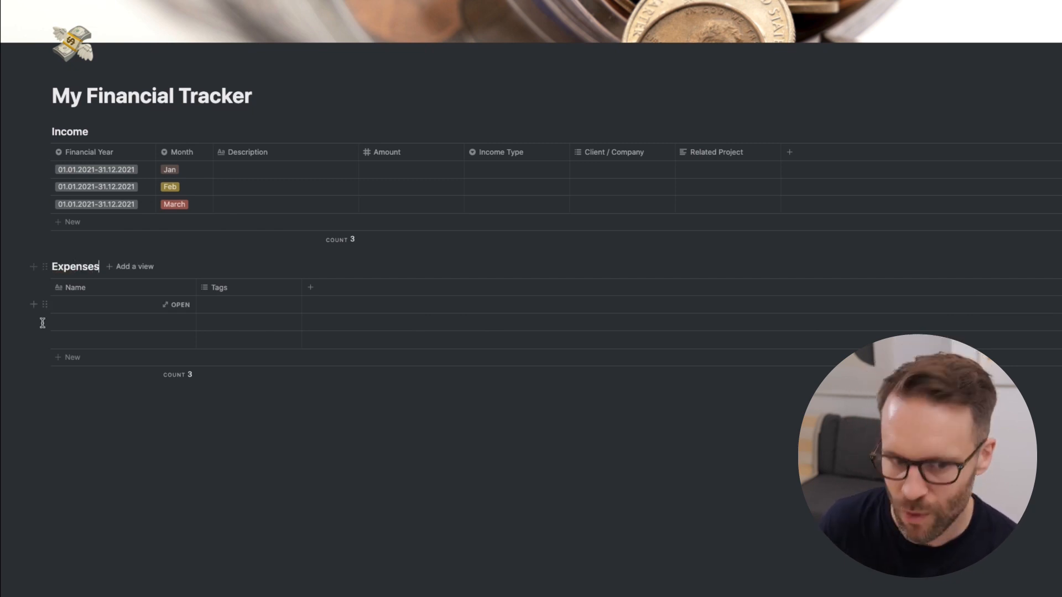
left_click(74, 288)
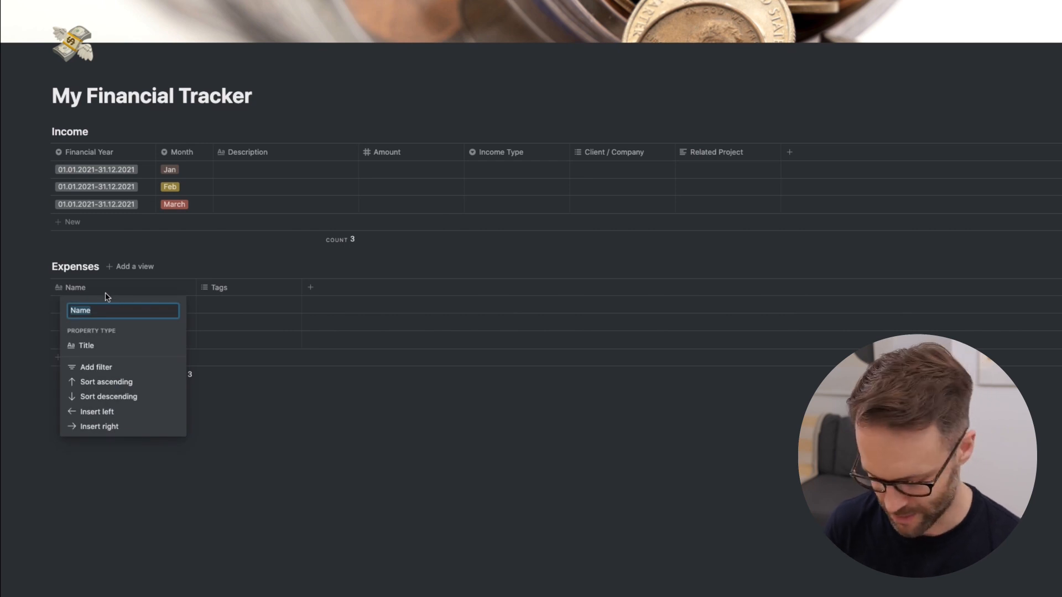
left_click(219, 288)
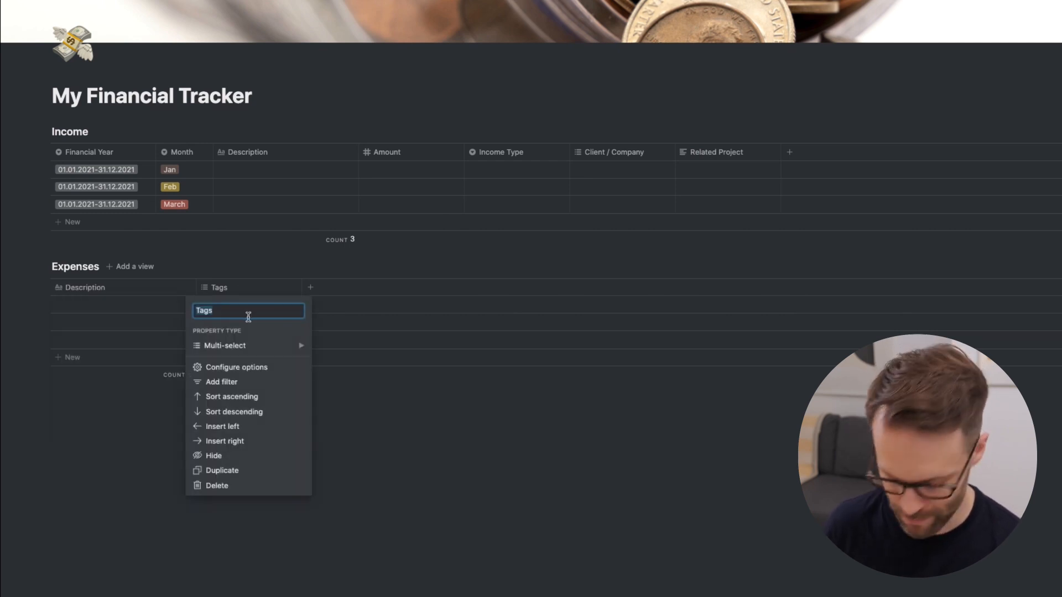
left_click(224, 345)
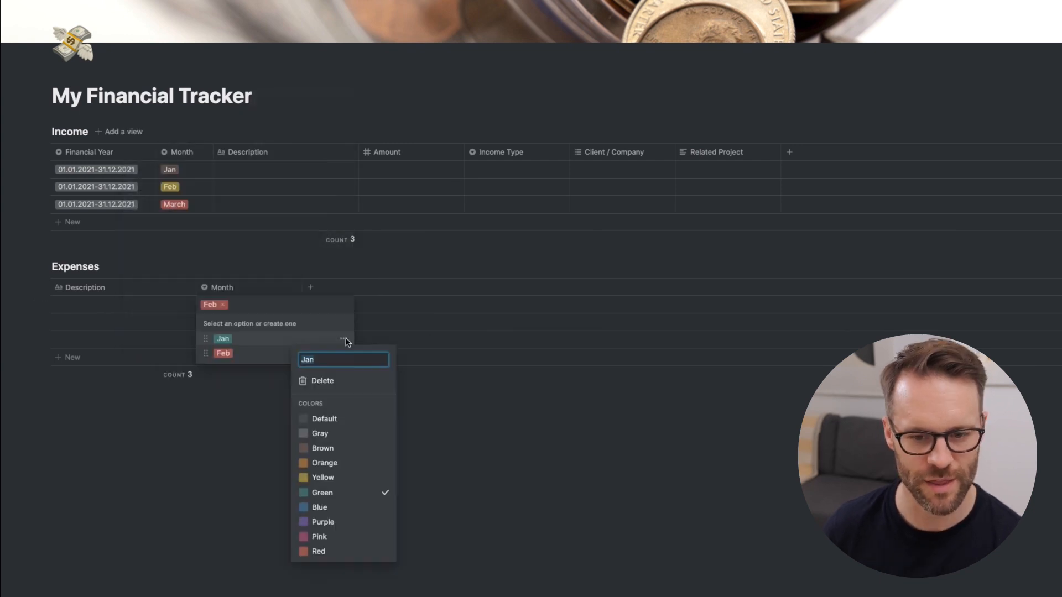
Colour the Month options Jan brown and Feb yellow
left_click(326, 448)
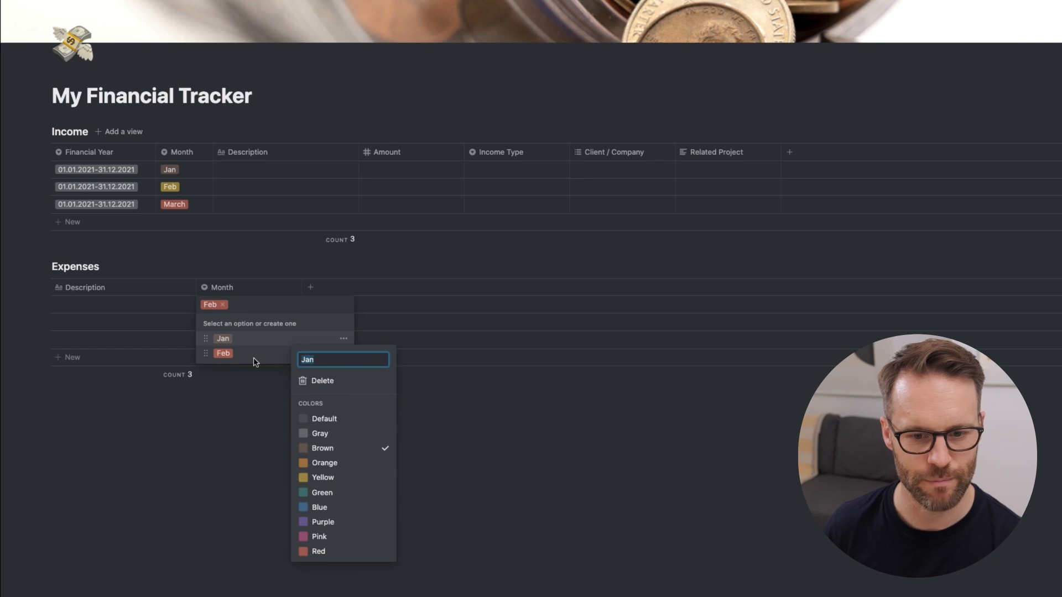
left_click(224, 354)
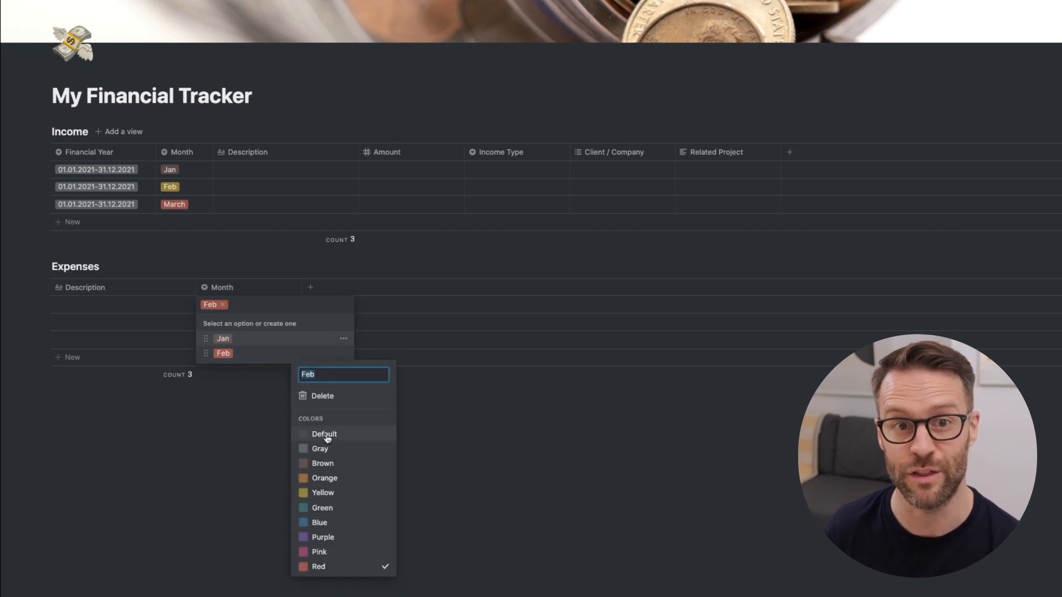
left_click(323, 493)
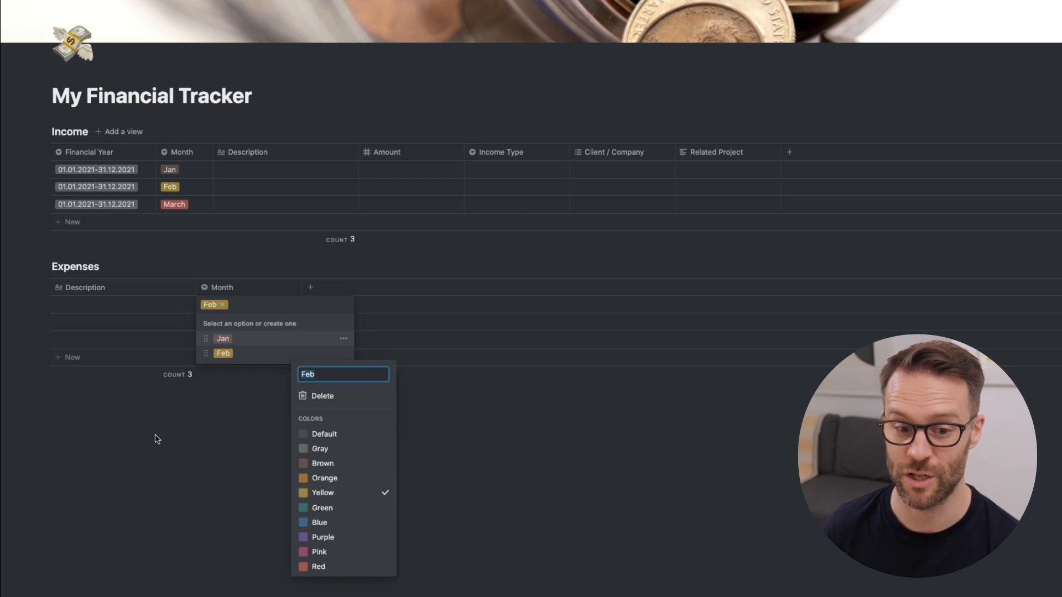
mouse_move(266, 415)
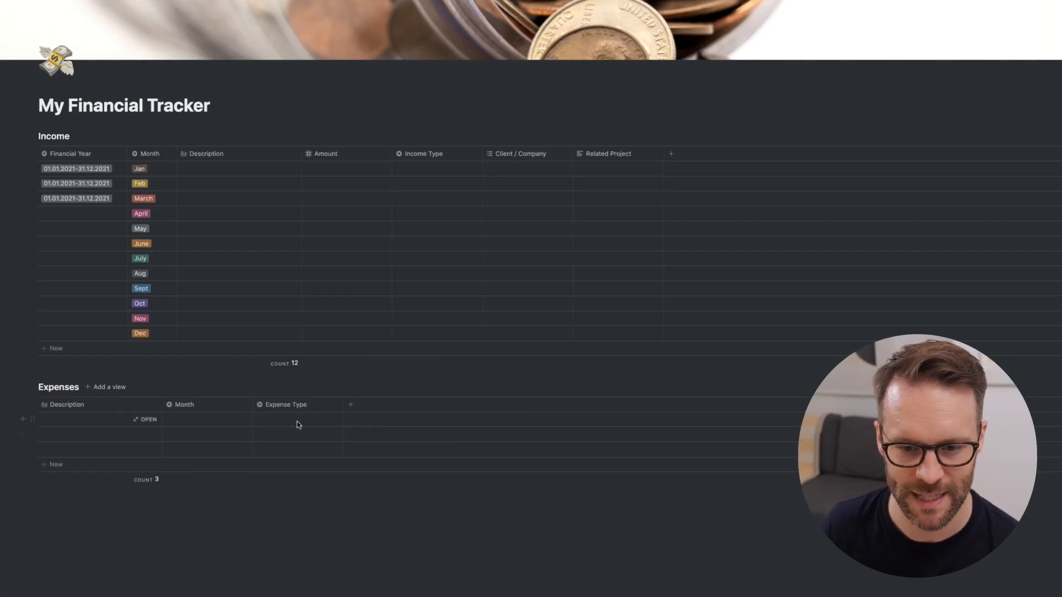
Enter Travel, Subs and House Bills as Expense Type options on the rows
type("Tr")
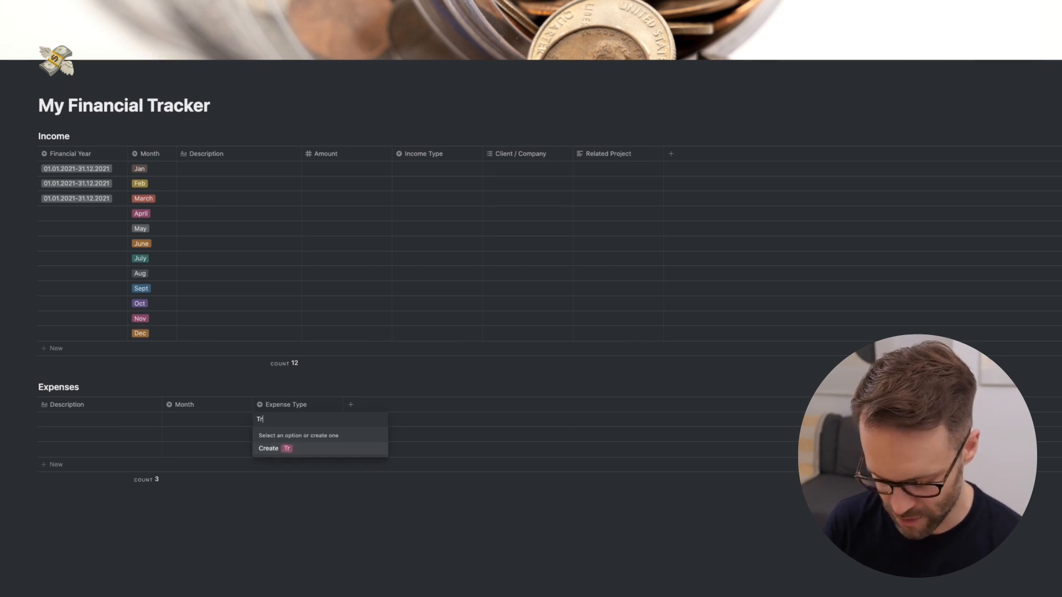
left_click(274, 449)
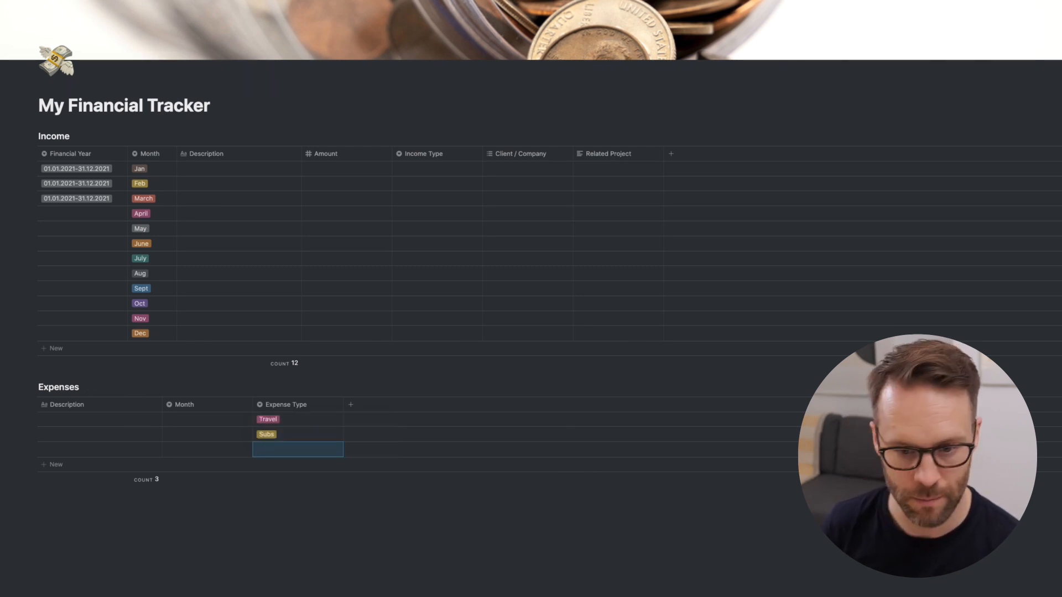
type("Houds")
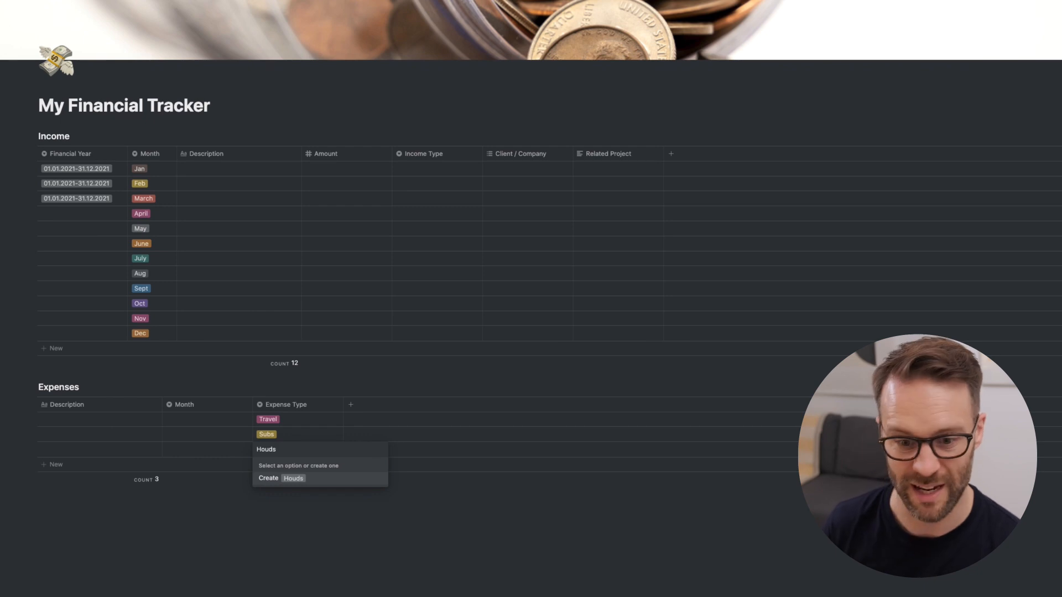
type("House")
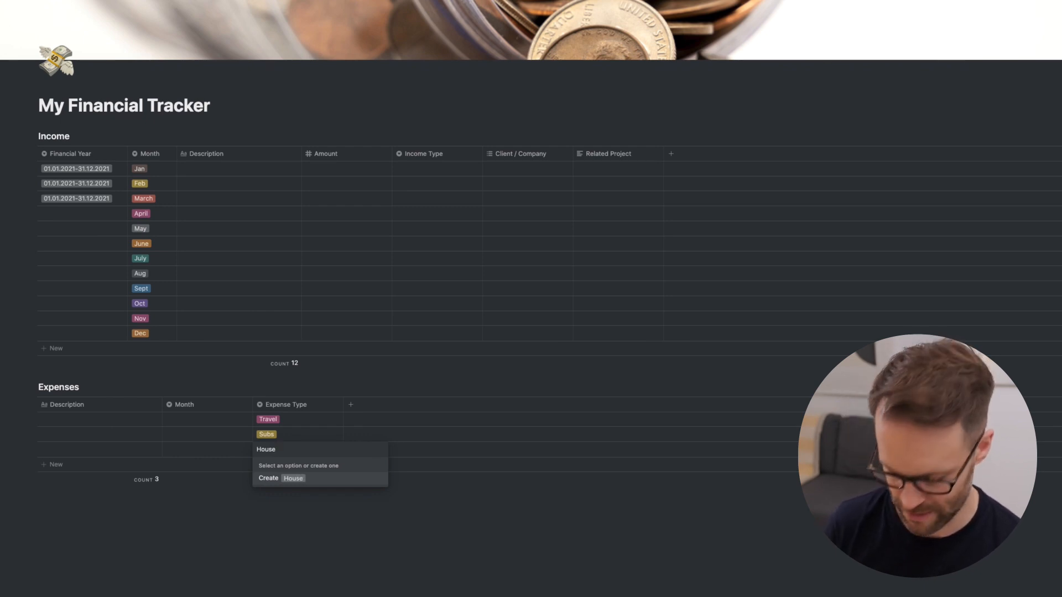
left_click(280, 478)
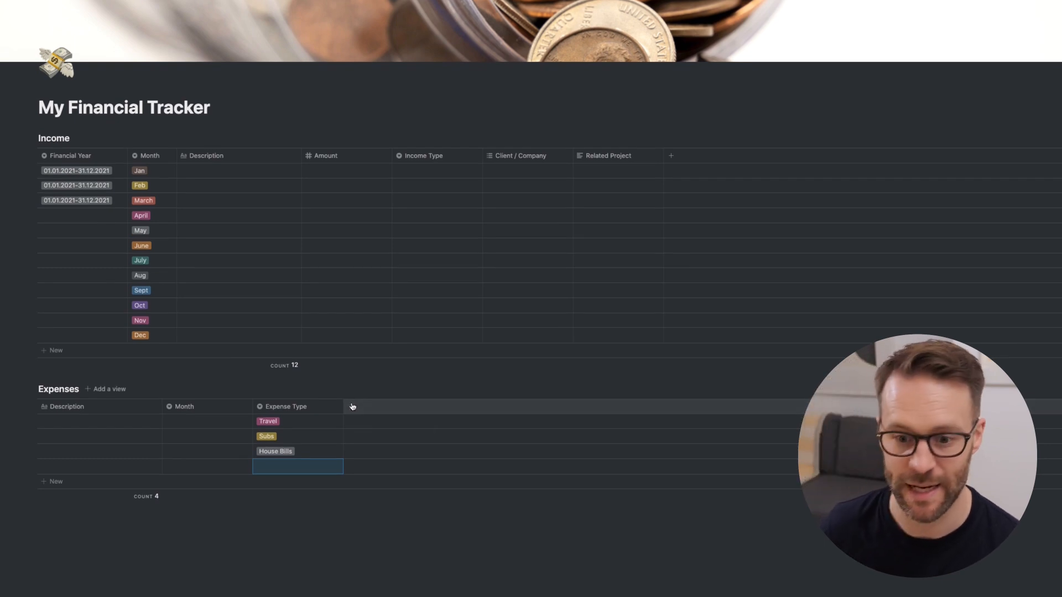
Add a Financial Year select and an Amount number column to Expenses
left_click(351, 407)
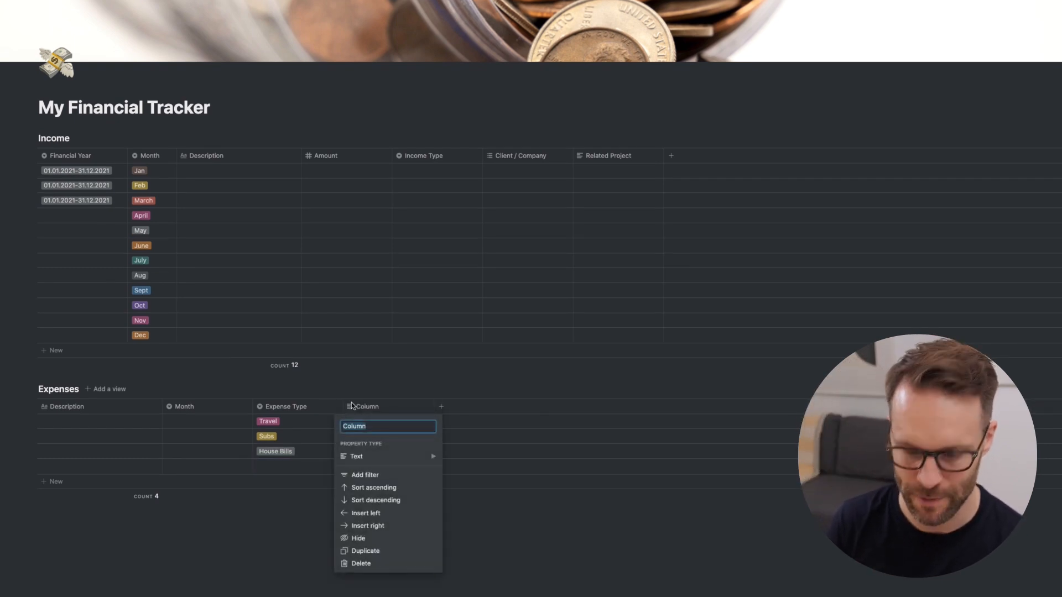
type("Financial Year")
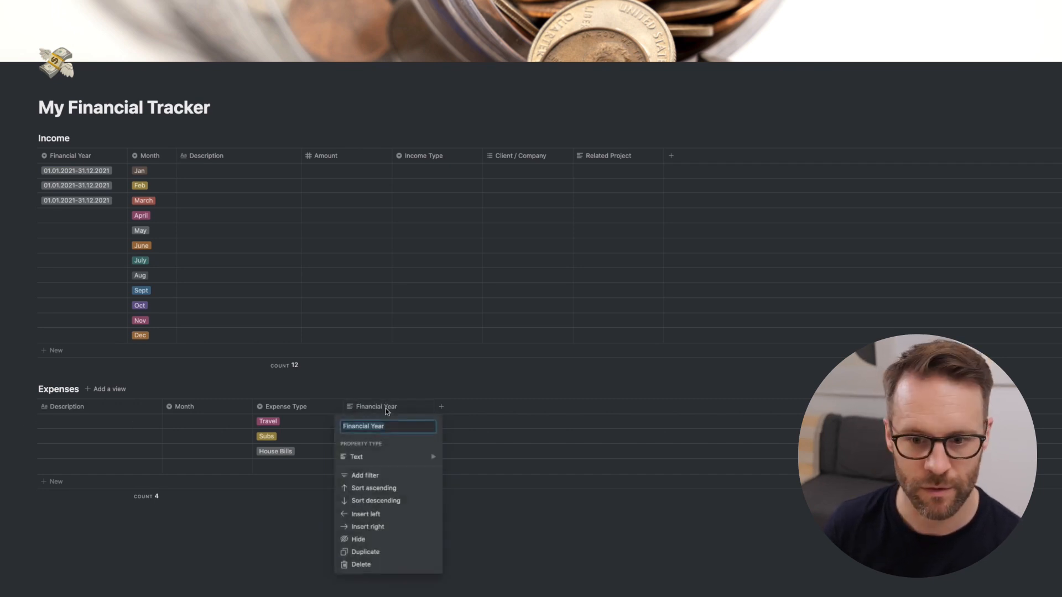
left_click(387, 420)
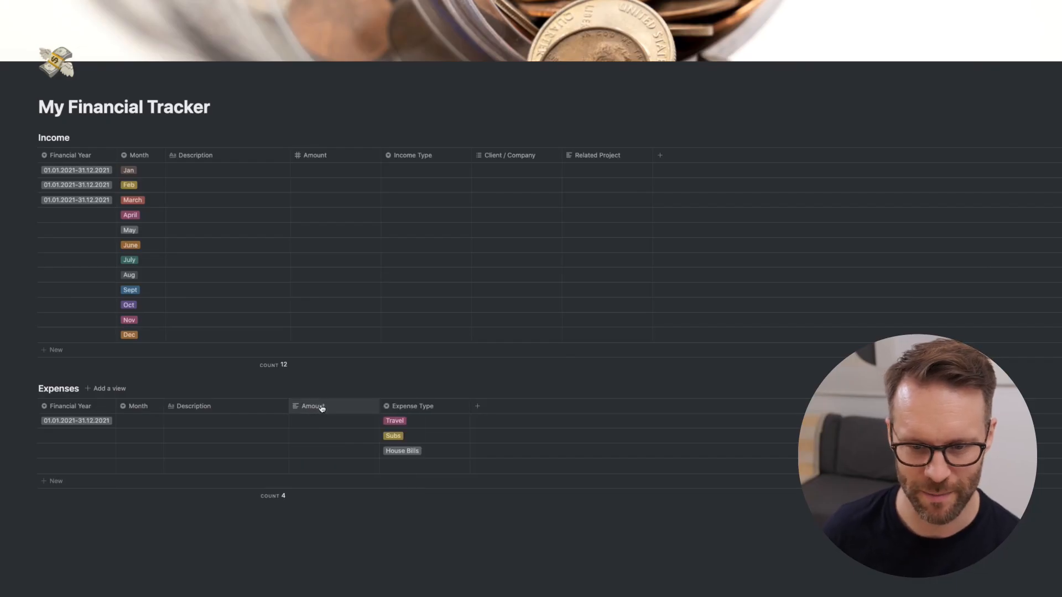
left_click(312, 406)
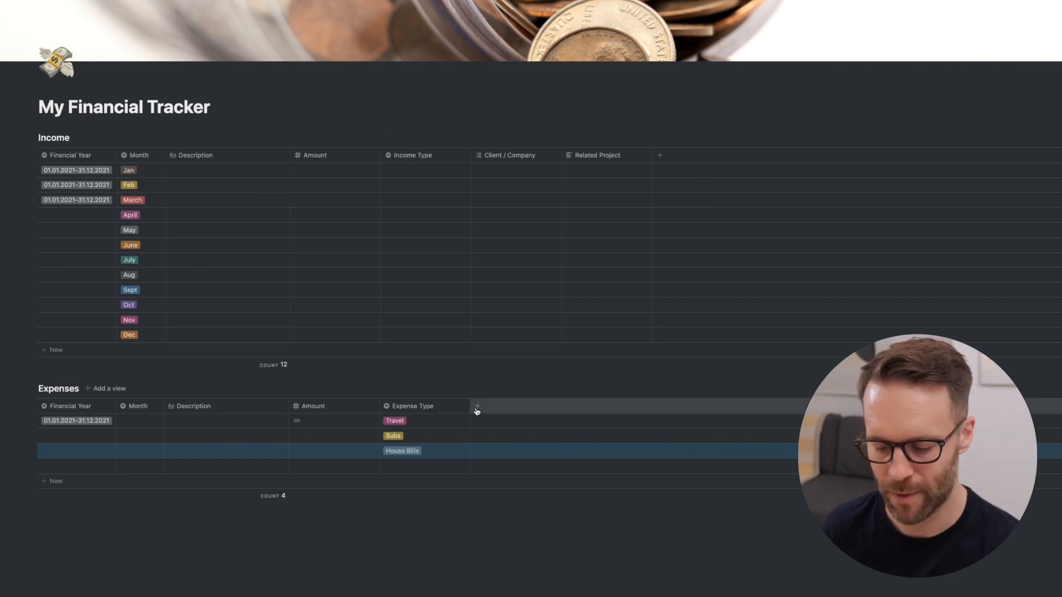
Add a Fixed / Variable select column after Expense Type in the Expenses table
left_click(477, 410)
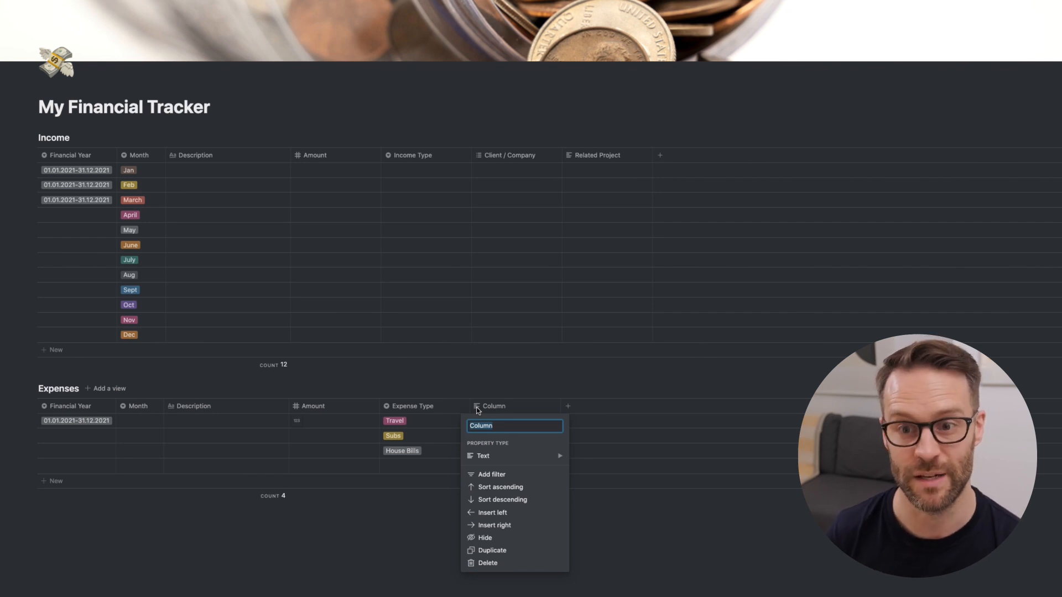
type("Fixed / Variable")
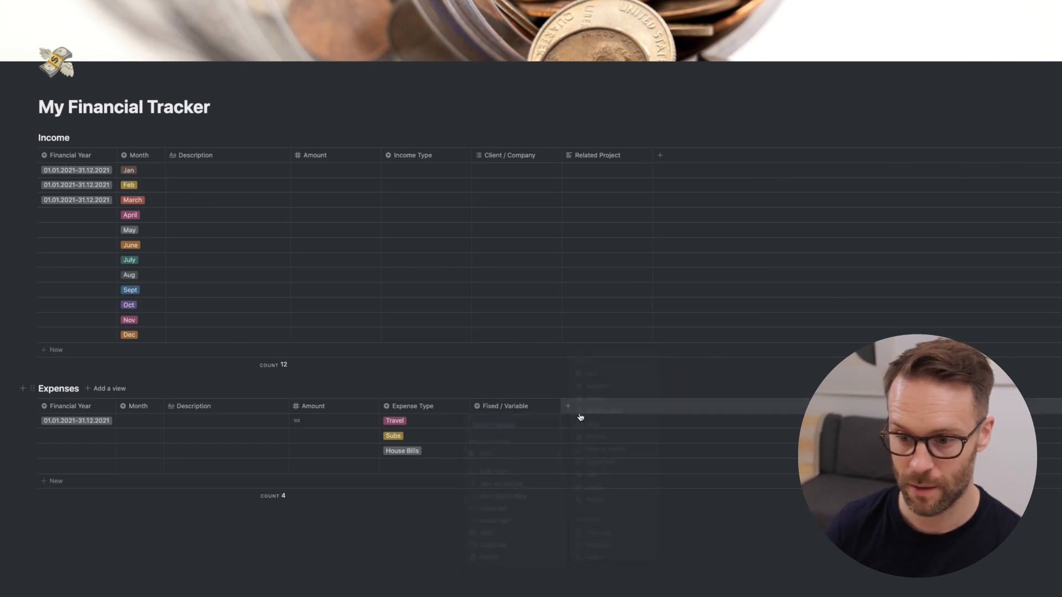
type("Variab")
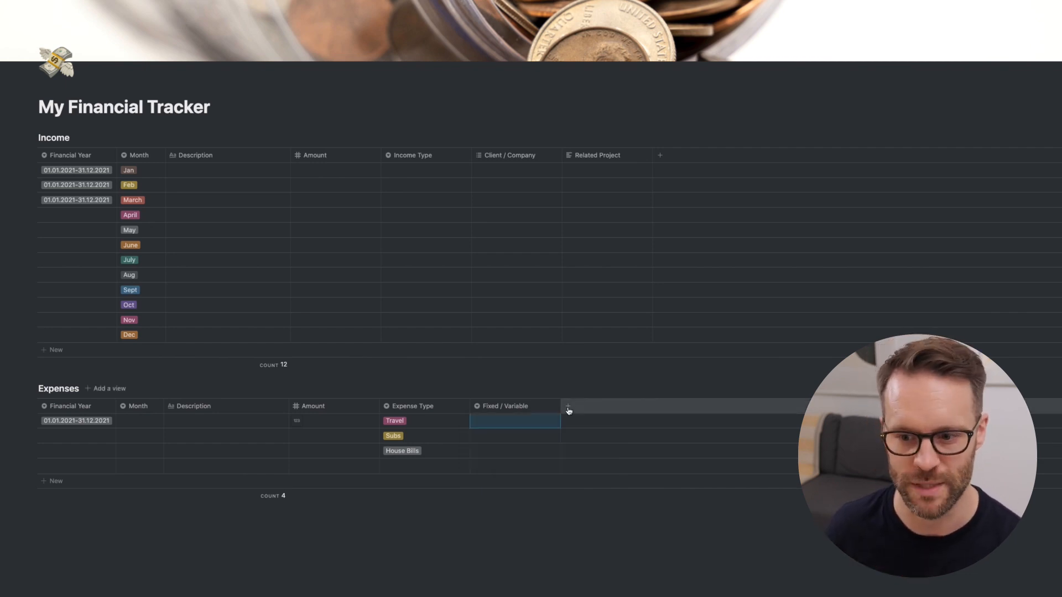
Add Set Budget and Set % Claim number columns to the Expenses table
left_click(567, 407)
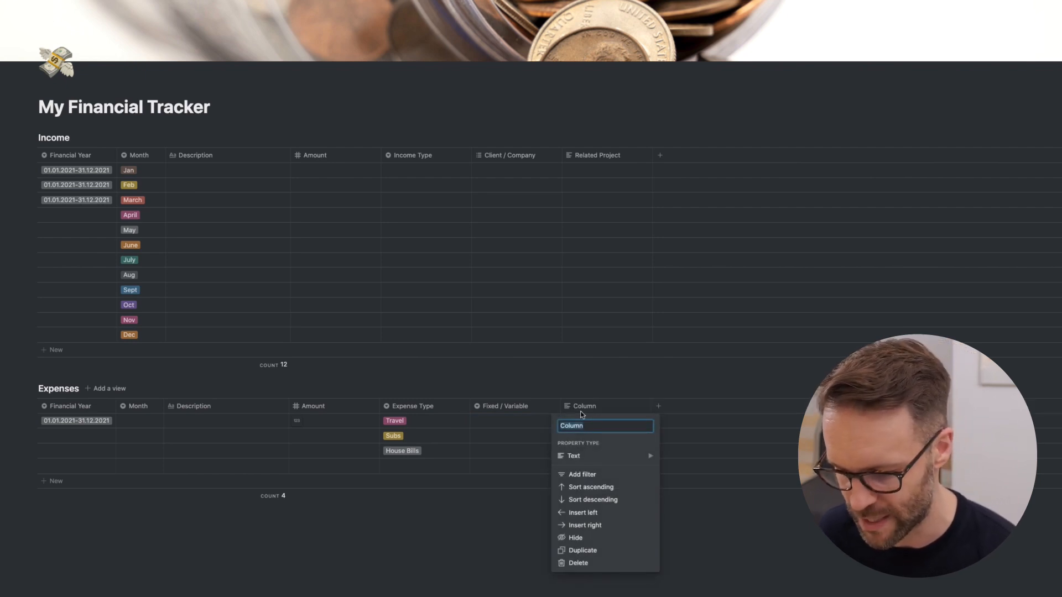
type("Set Budget")
type("Set % Claim")
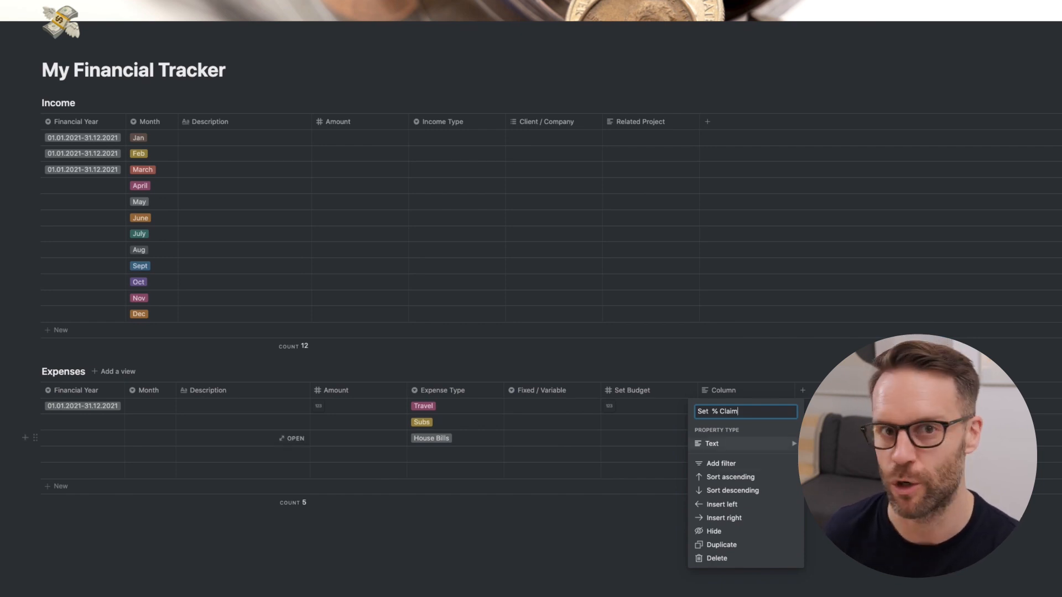
left_click(711, 444)
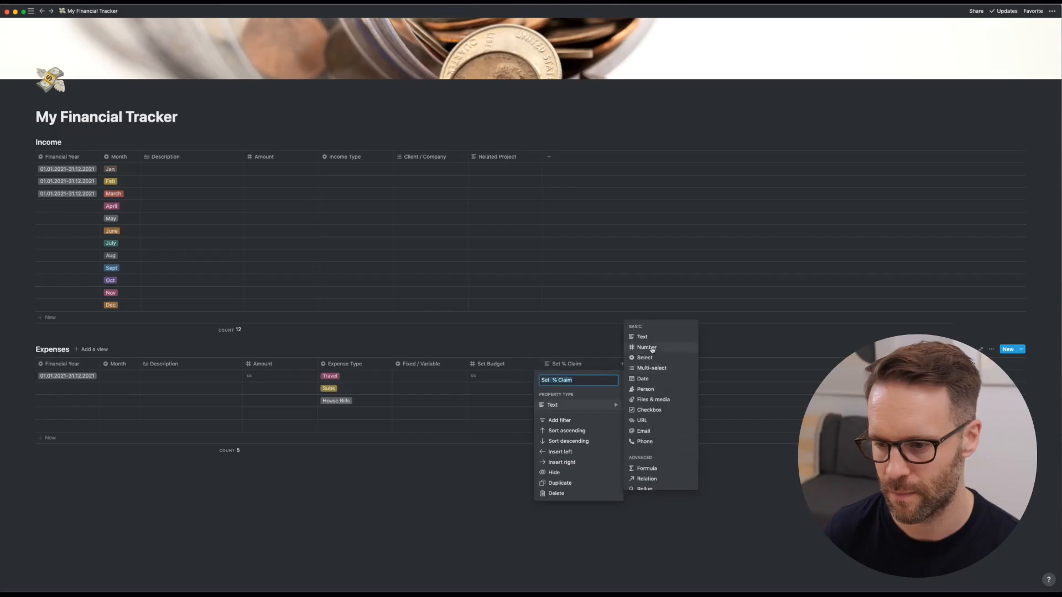
left_click(646, 346)
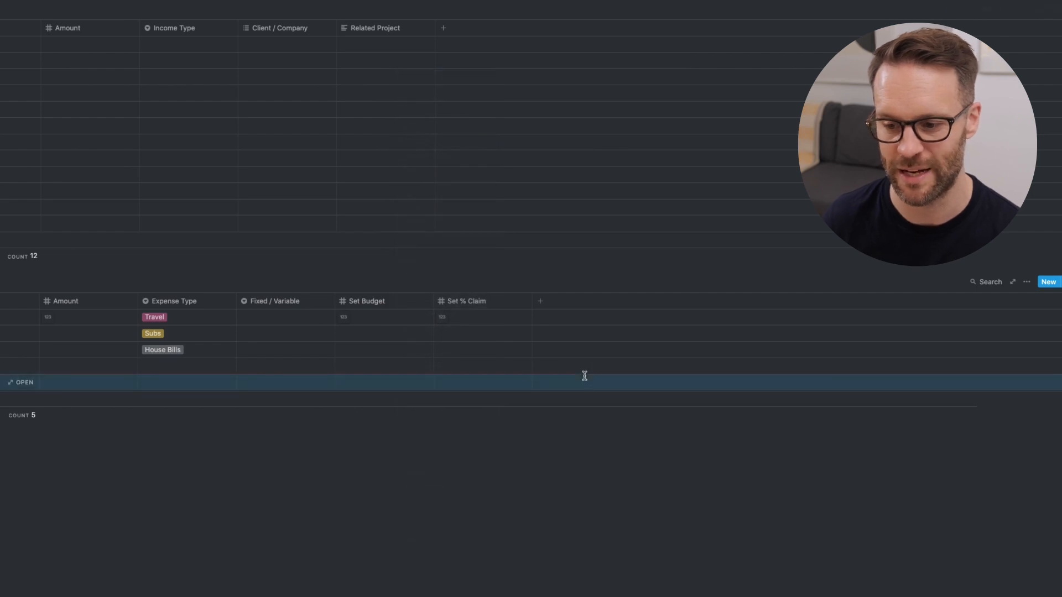
Add Final Expense Claim and Calculated % Claimed formula columns to Expenses
left_click(540, 301)
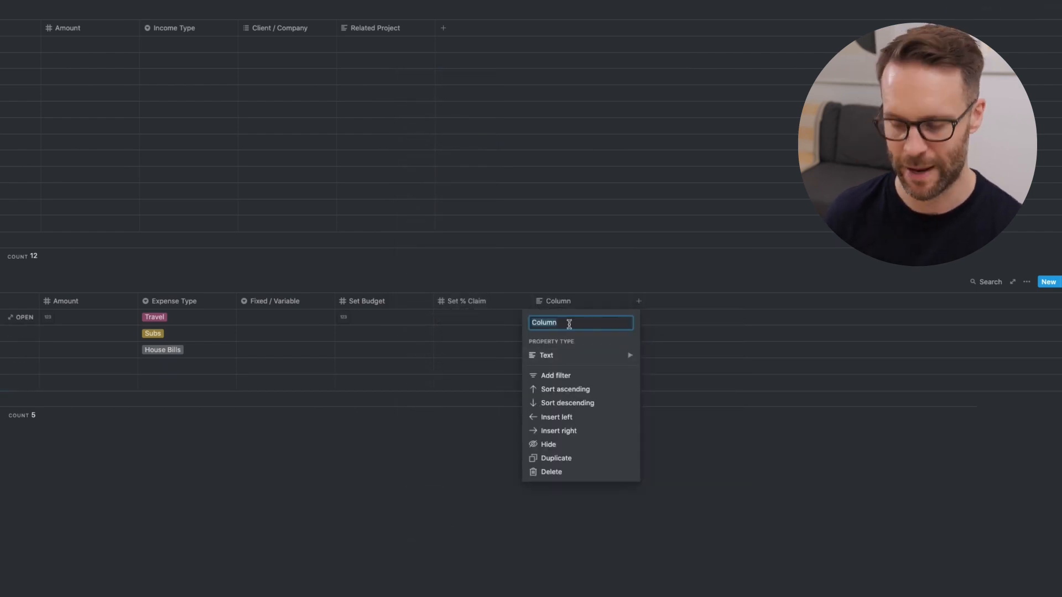
type("Final Expense Claim")
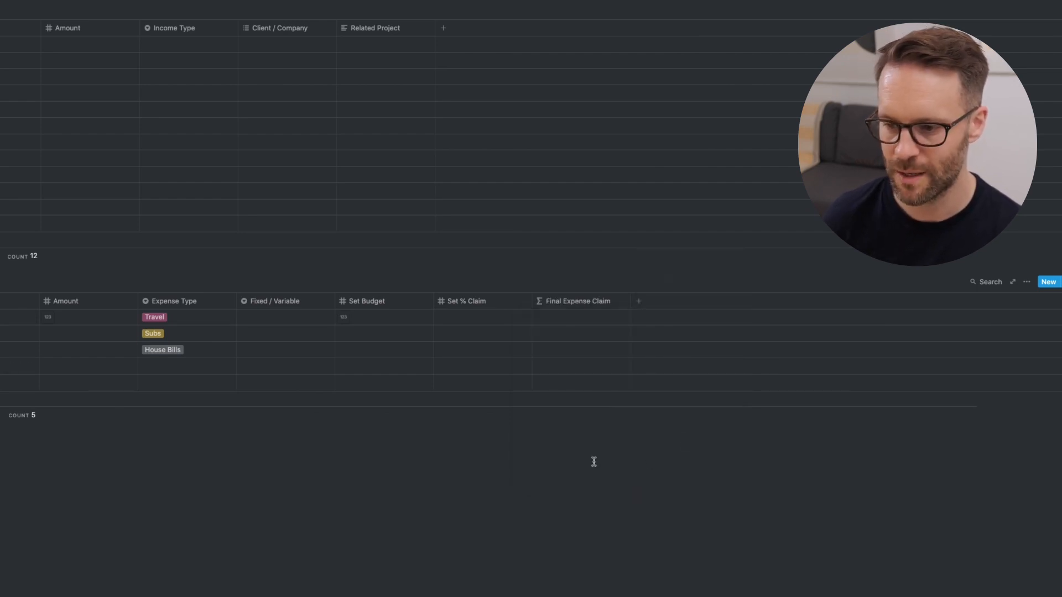
left_click(639, 301)
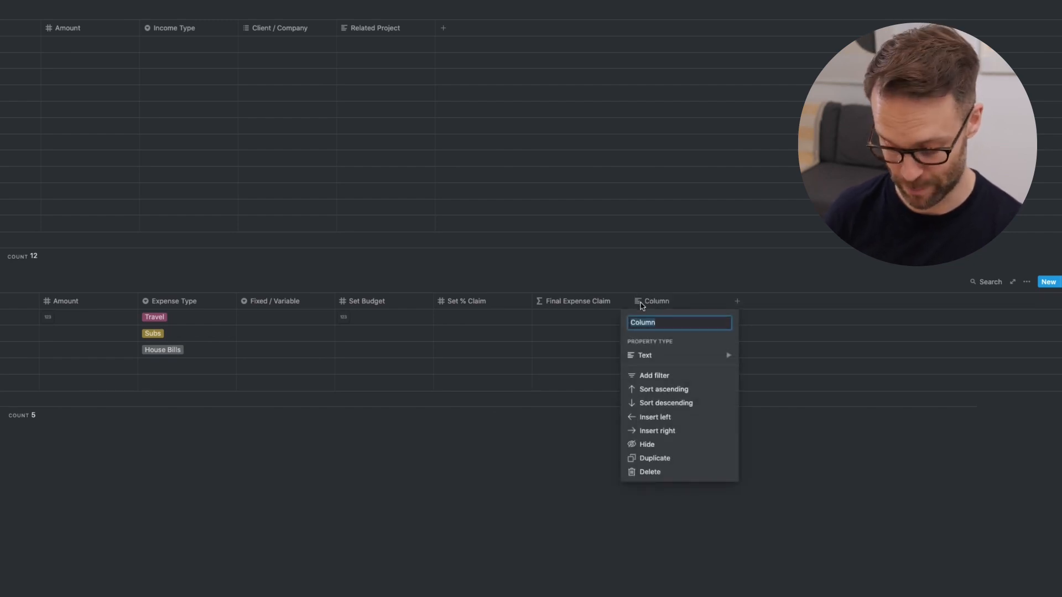
type("Calu")
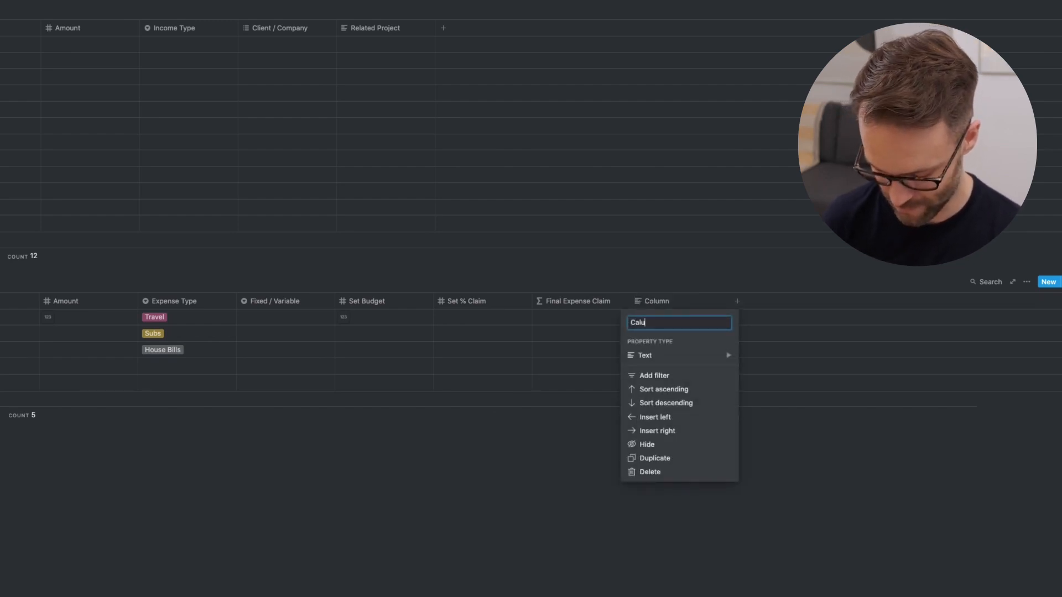
type("Calculated % Claimed")
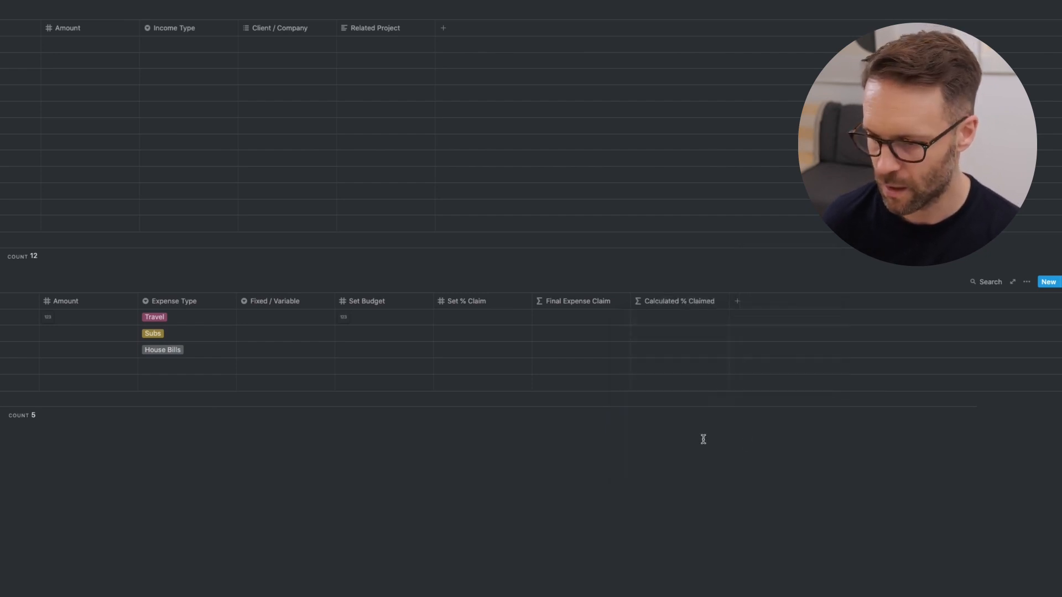
Add a Receipts files-and-media column after Calculated % Claimed
left_click(736, 301)
type("Reciept")
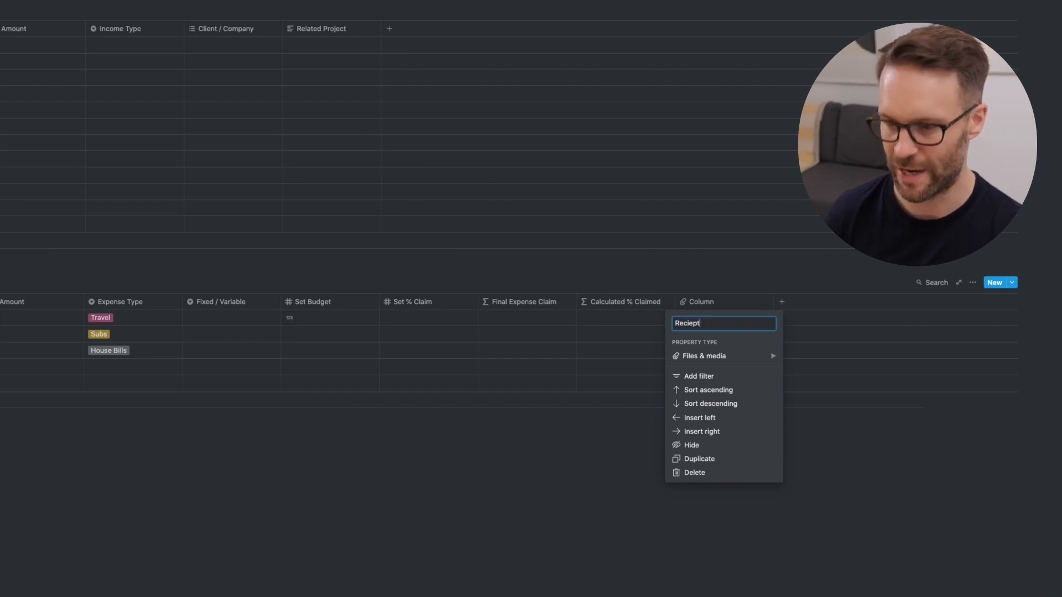
left_click(703, 356)
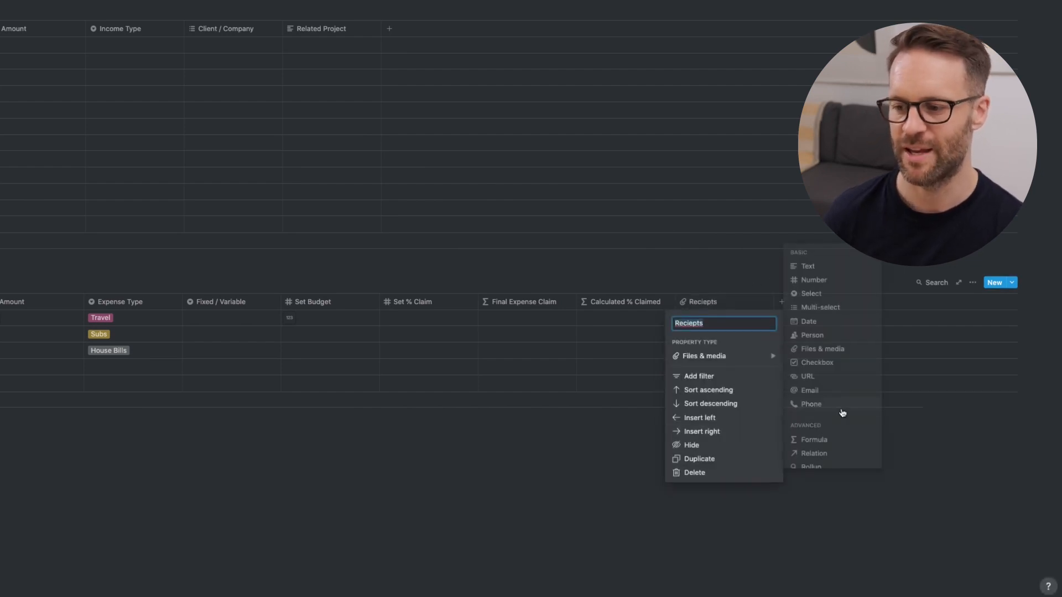
left_click(810, 403)
type("Planned")
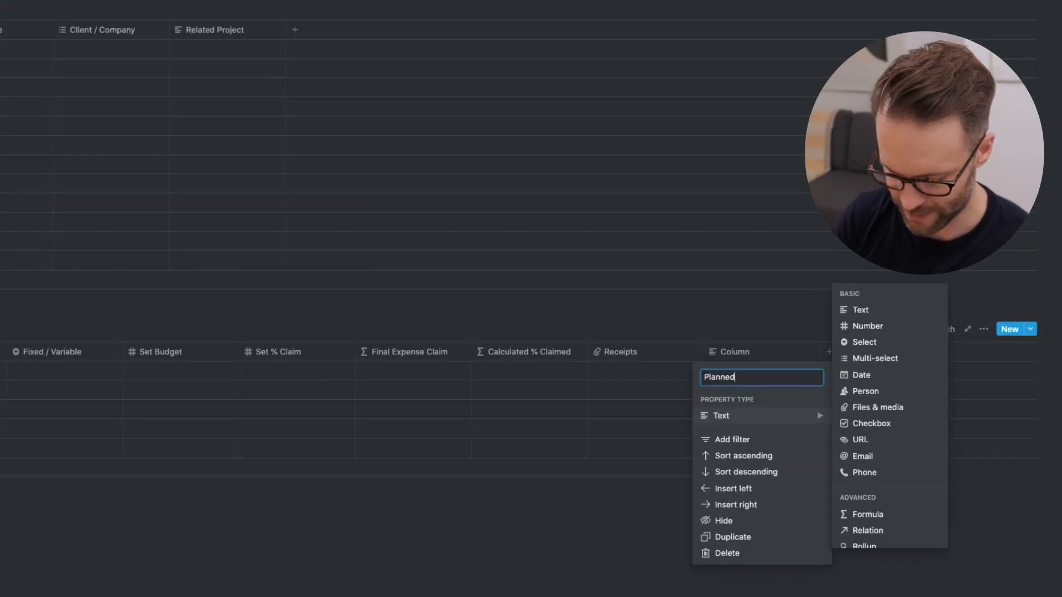
Add Planned Expenses and Status formula columns, keeping Receipts as the last column
type("Expenses")
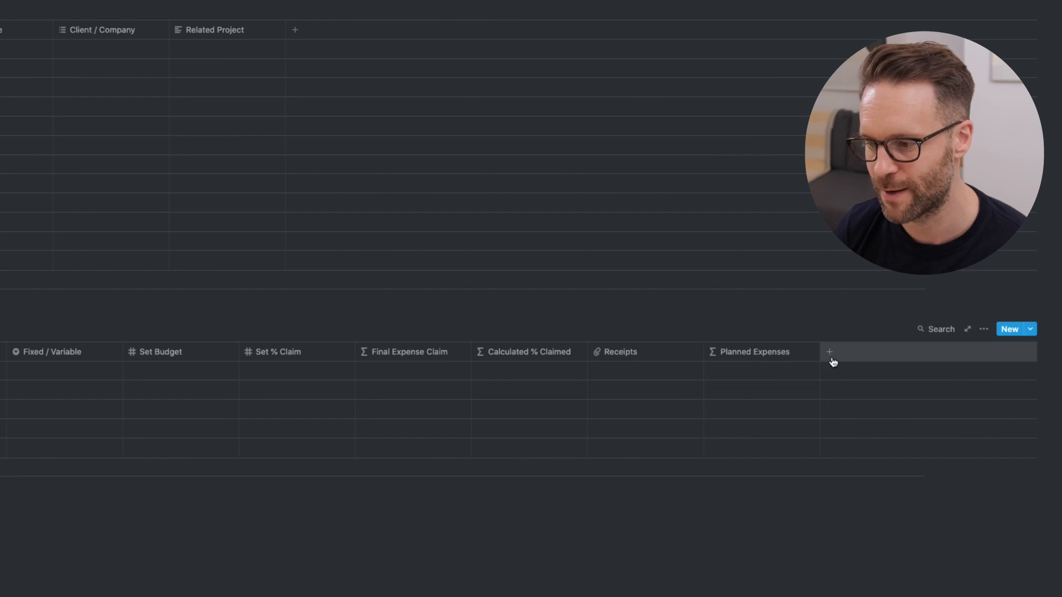
left_click(829, 352)
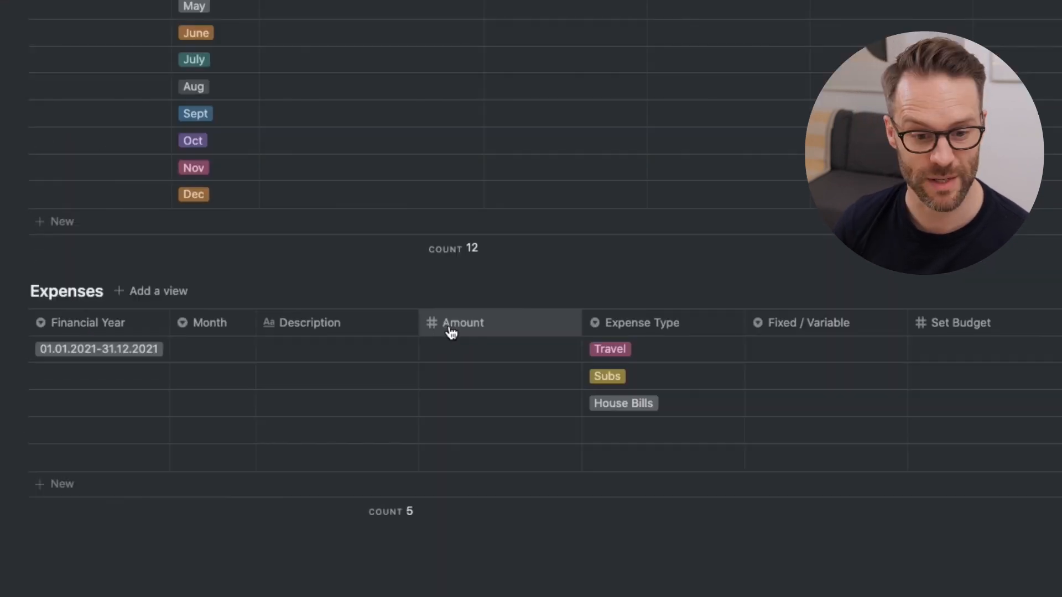
mouse_move(1001, 333)
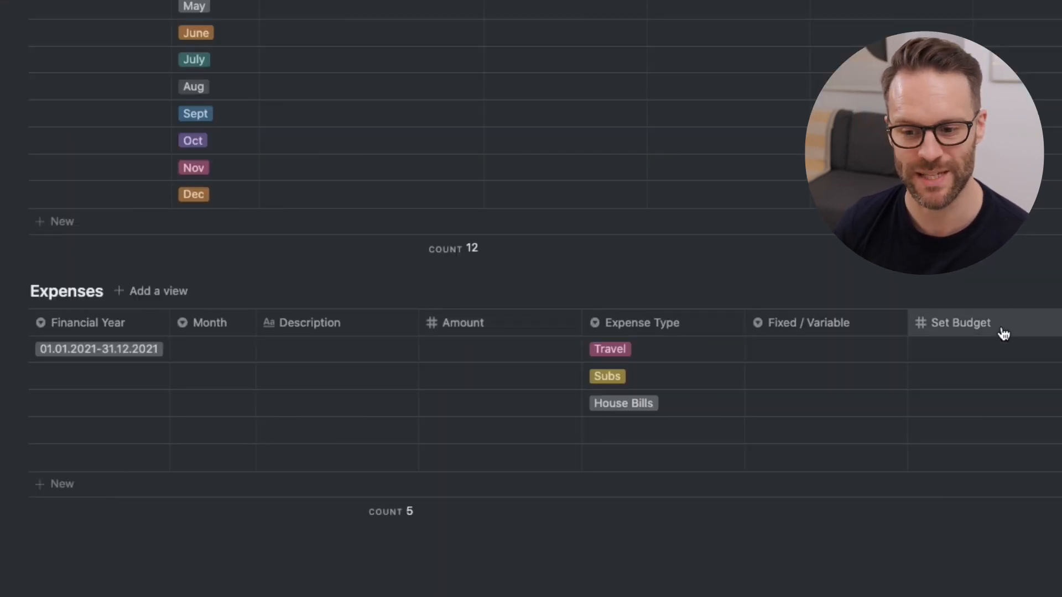
mouse_move(643, 331)
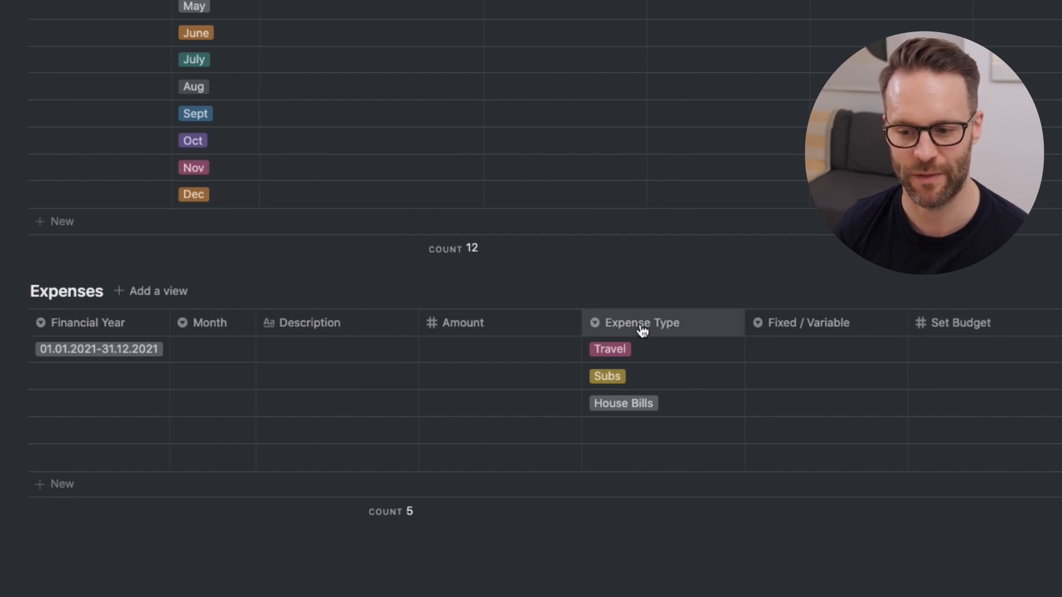
scroll("right", 3)
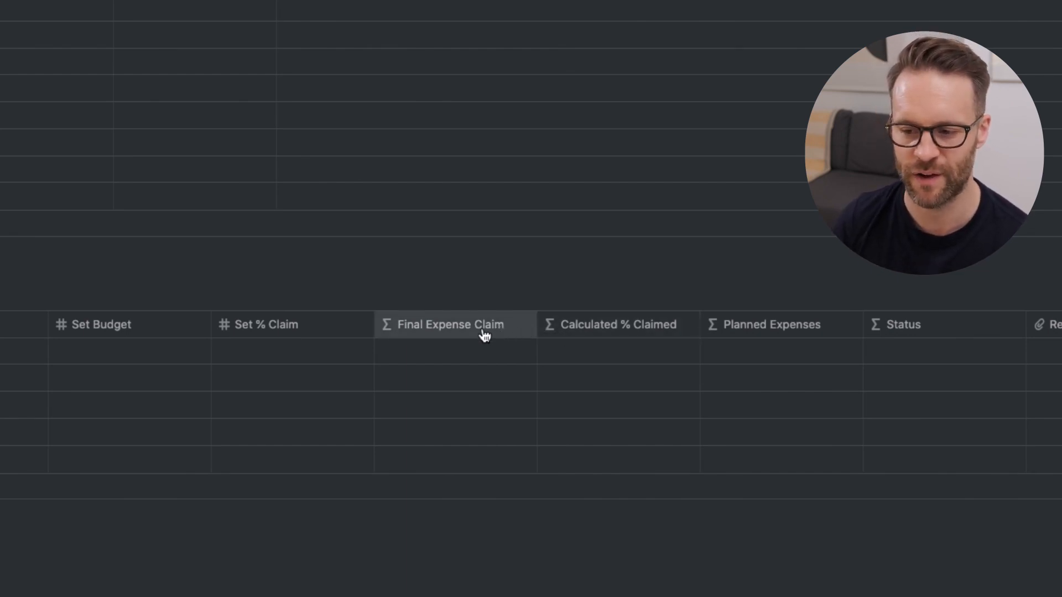
mouse_move(278, 332)
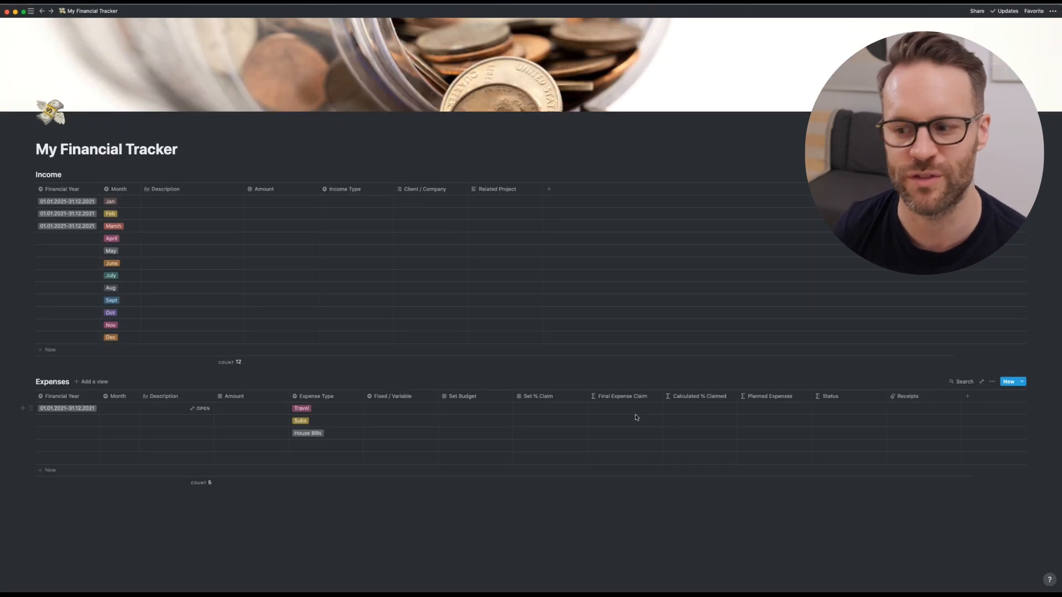
Save the Calculated % Claimed formula and set Final Expense Claim to the if(empty(Set % Claim)…) formula
scroll("down", 3)
type("prop(\"Amount\") * prop(\"Set % Claim\")")
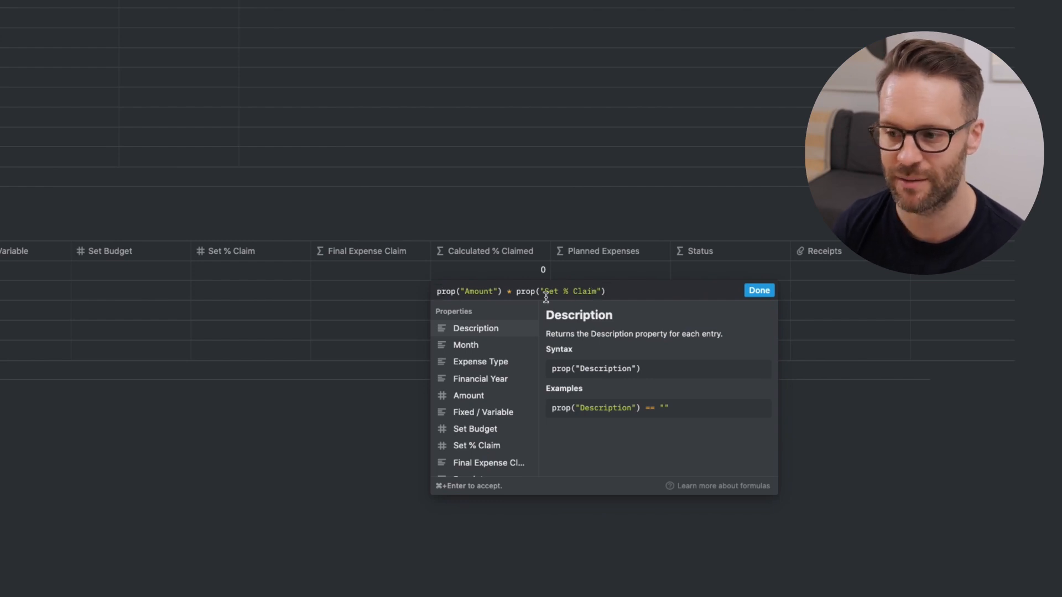
mouse_move(276, 267)
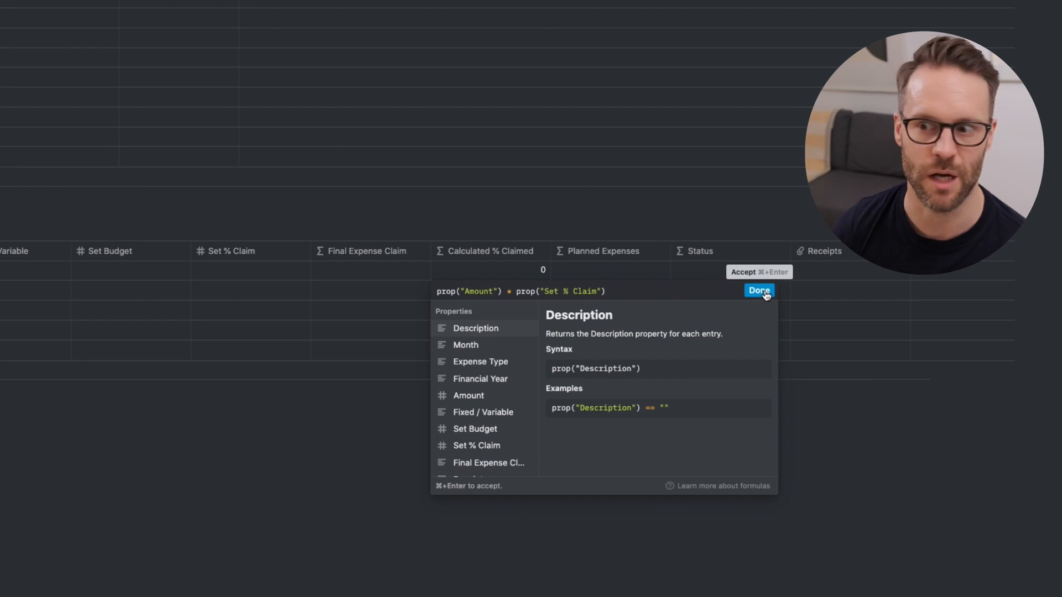
left_click(758, 290)
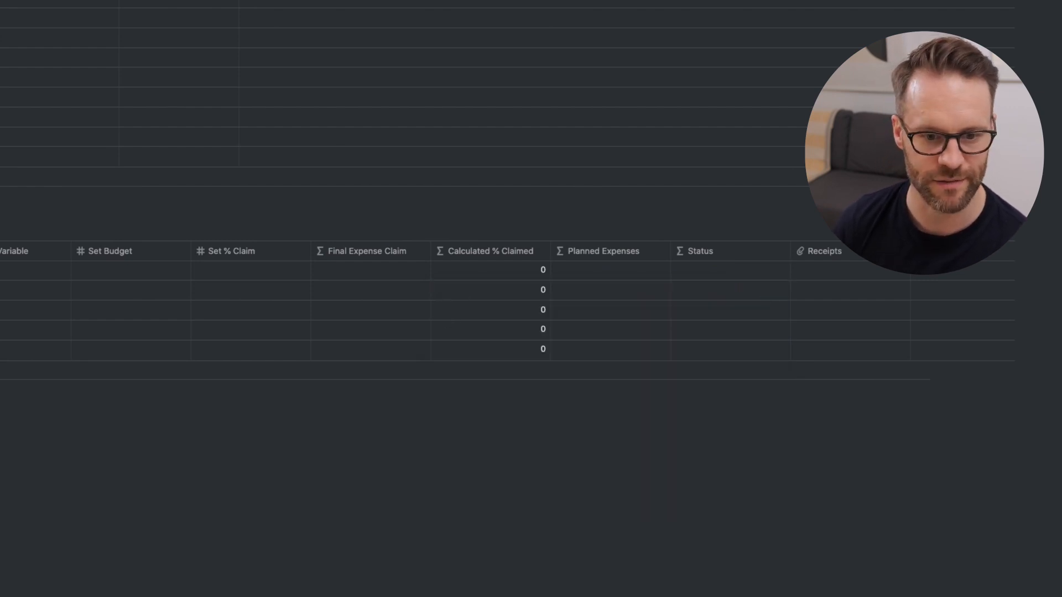
left_click(365, 269)
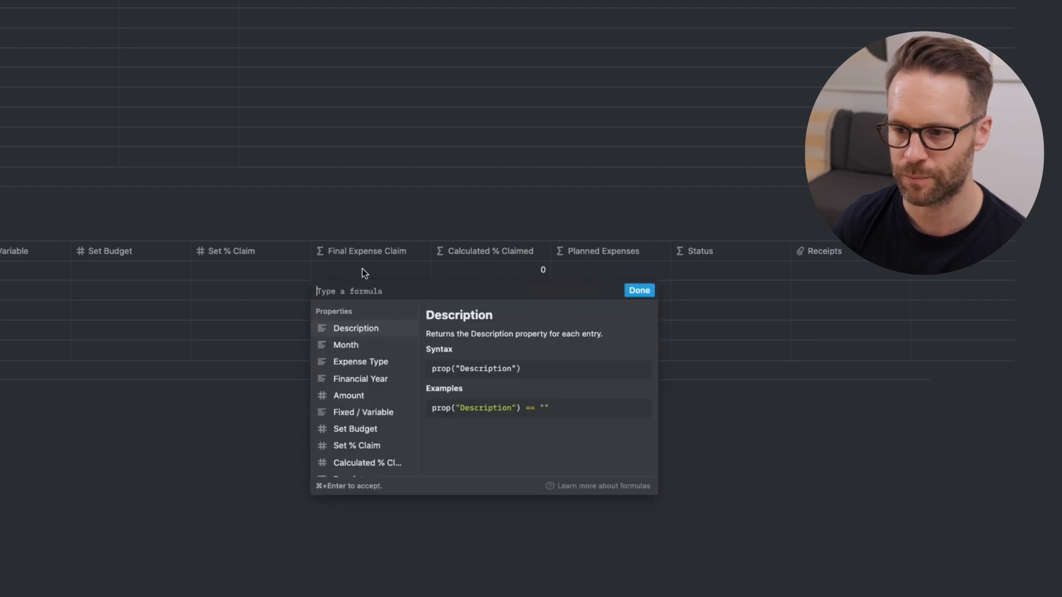
type("if(empty(prop(\"Set % Claim\")), prop(\"Amount\"), prop(\"Calculated % Claimed\"))")
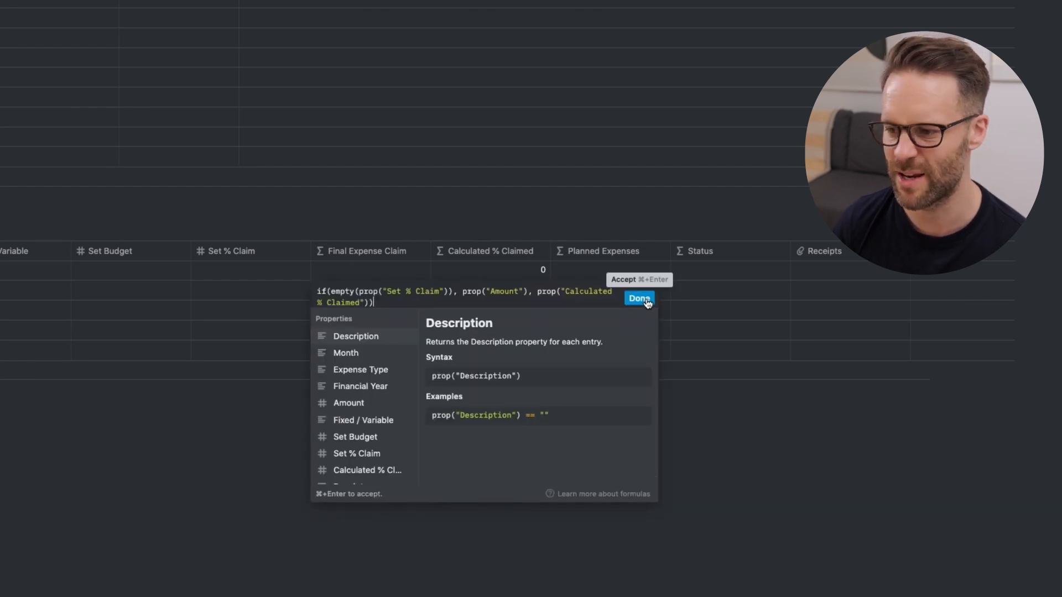
left_click(639, 298)
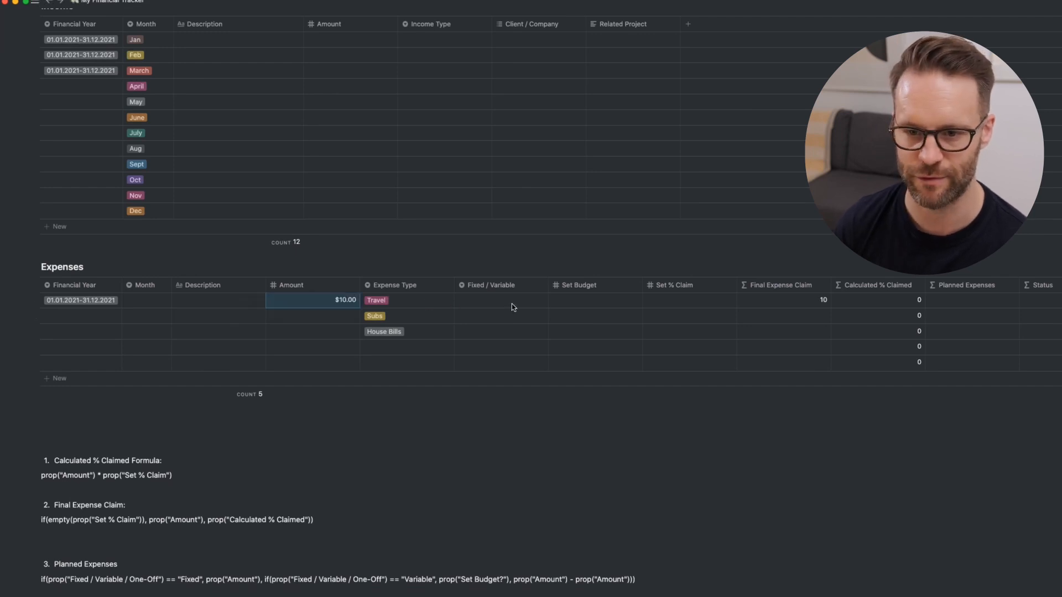
Enter a 50% claim for the Travel expense and confirm the Status formula
left_click(688, 301)
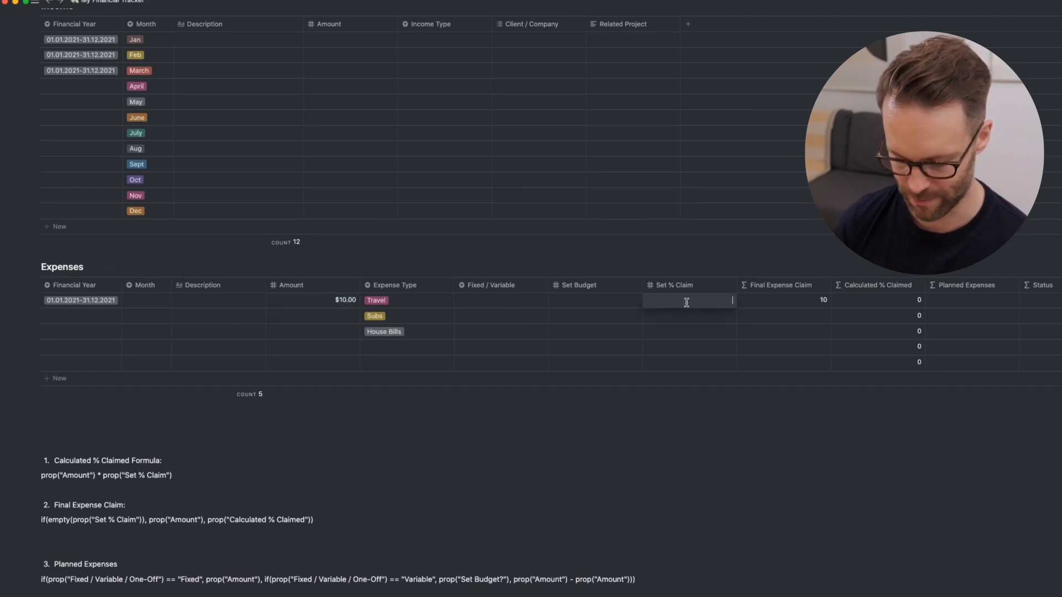
type("50")
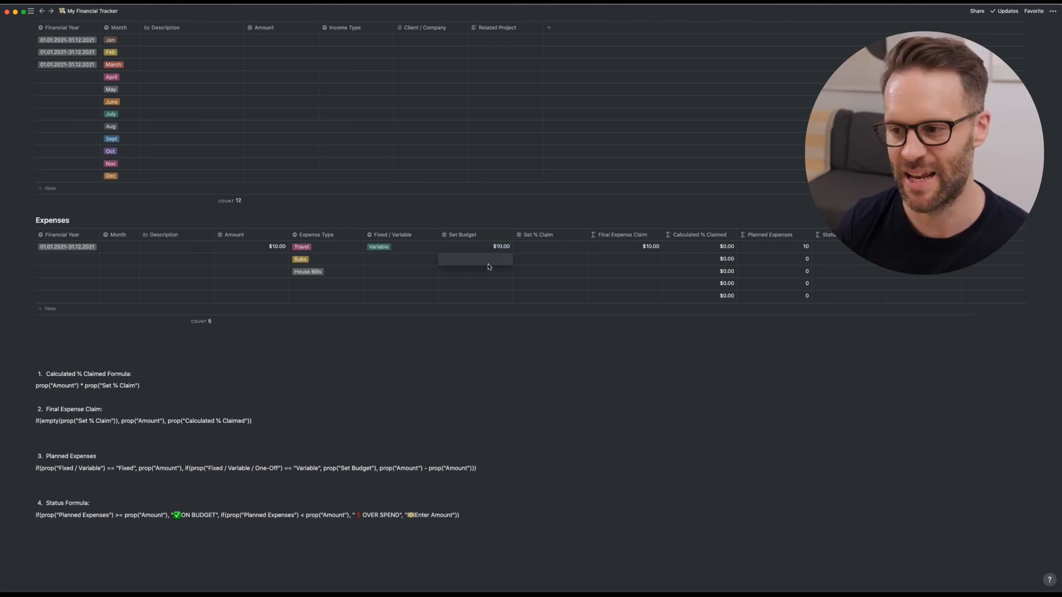
left_click(475, 258)
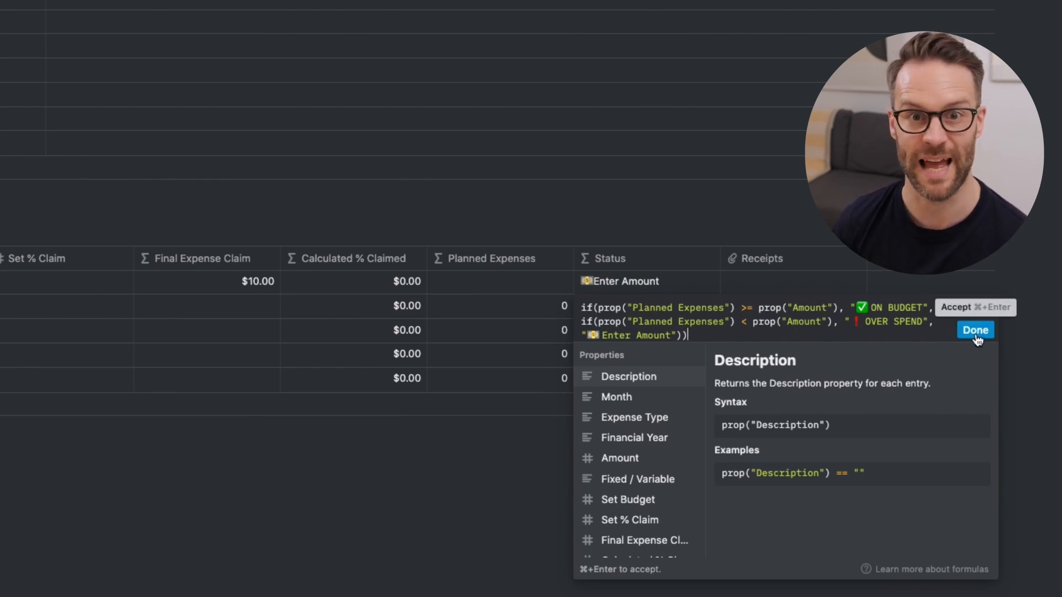
left_click(974, 330)
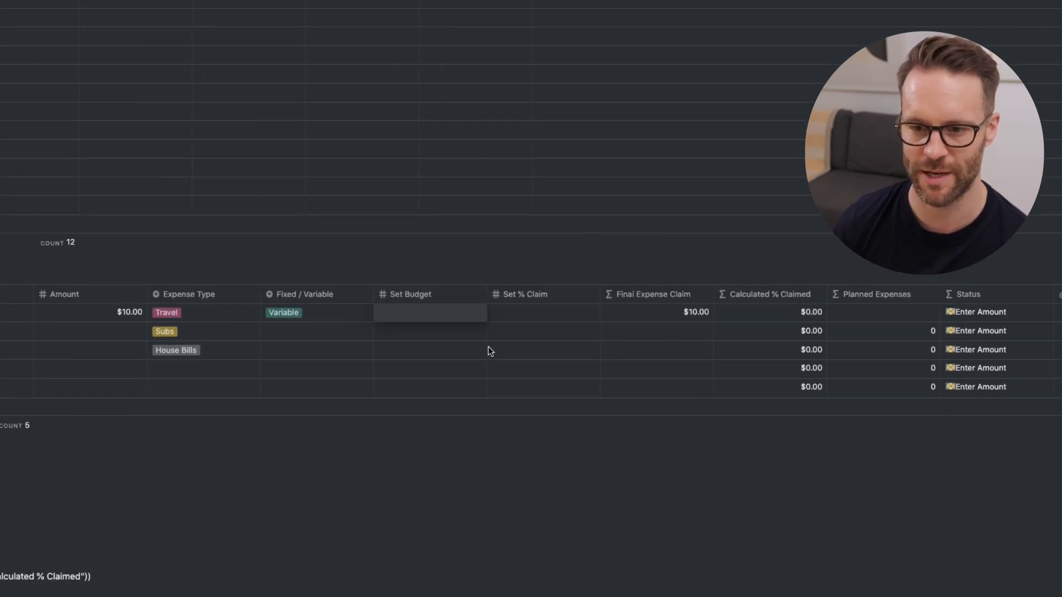
Give the Travel expense a budget so its Status reads ON BUDGET
type("9.00")
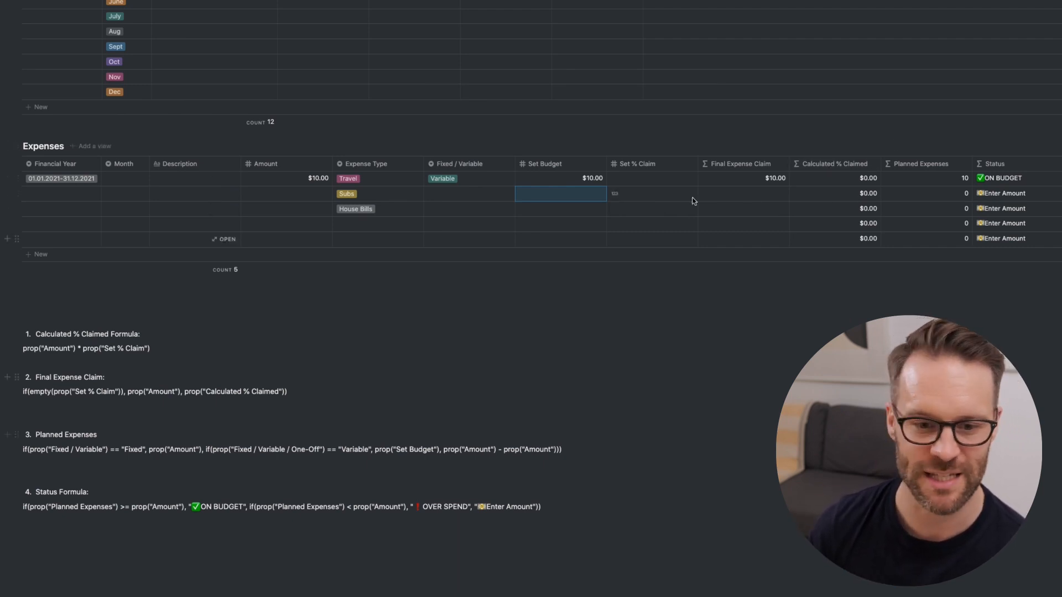
mouse_move(807, 170)
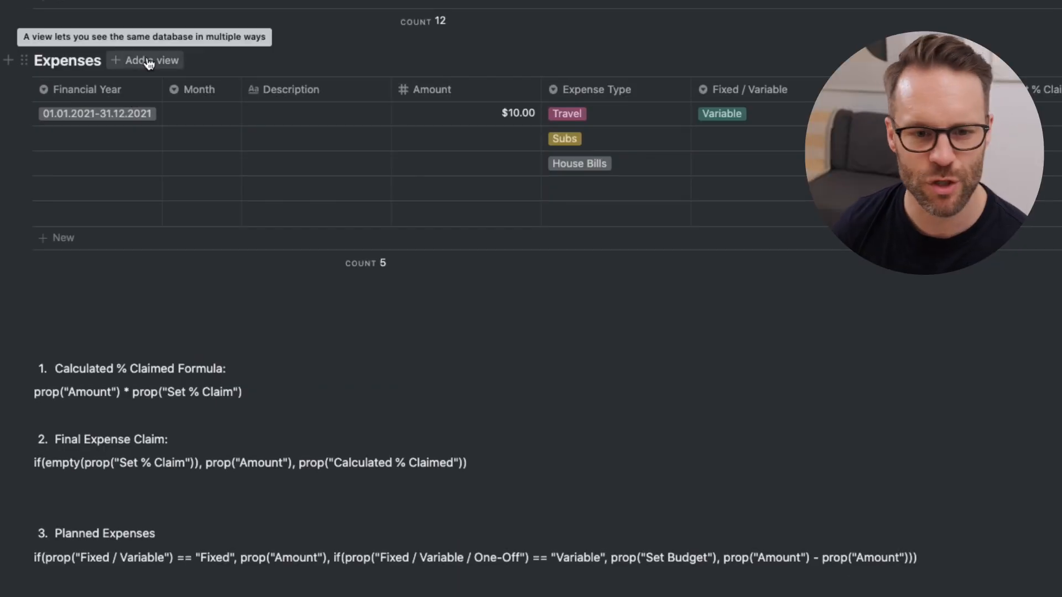
Create a System view for Expenses and rename its default view to Expense Archive
left_click(146, 60)
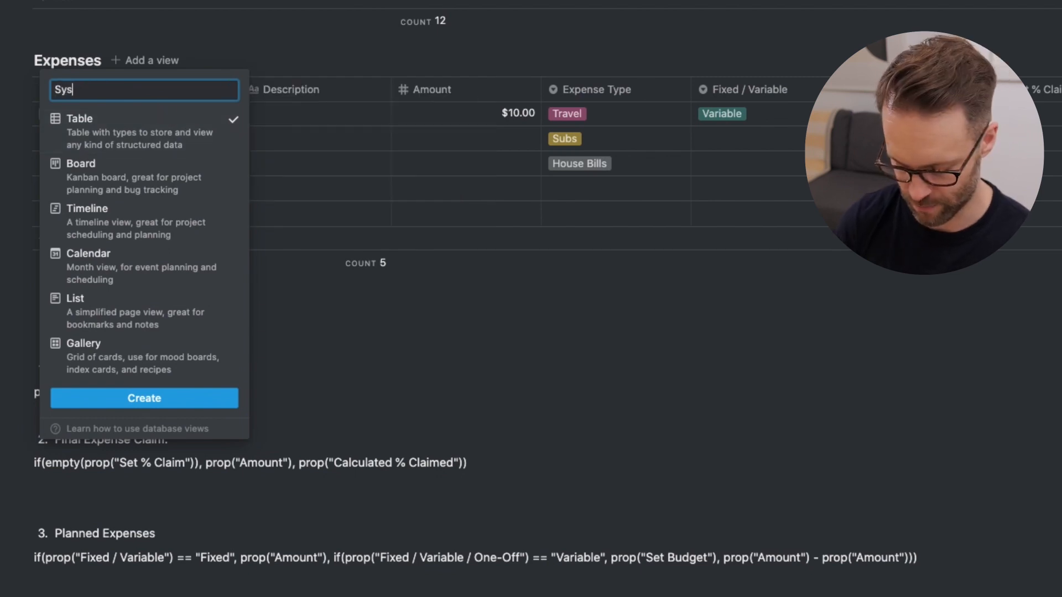
left_click(144, 398)
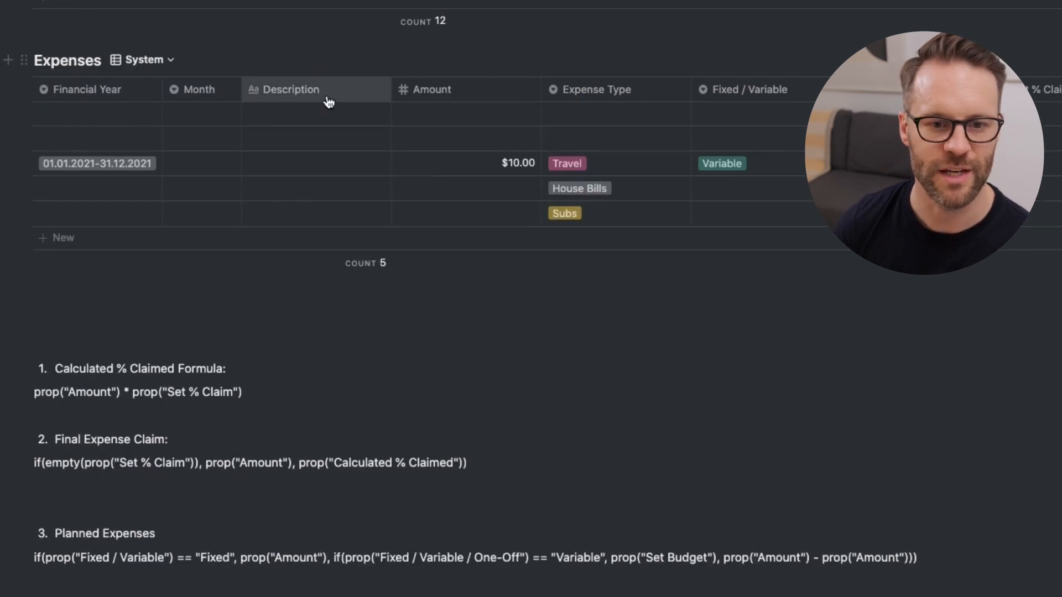
mouse_move(323, 157)
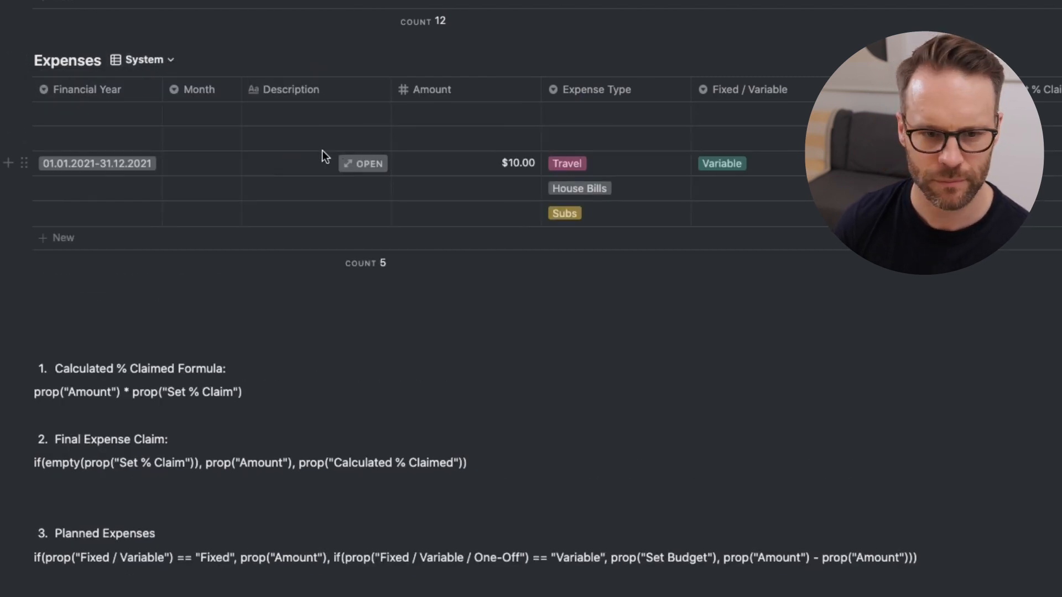
scroll("up", 3)
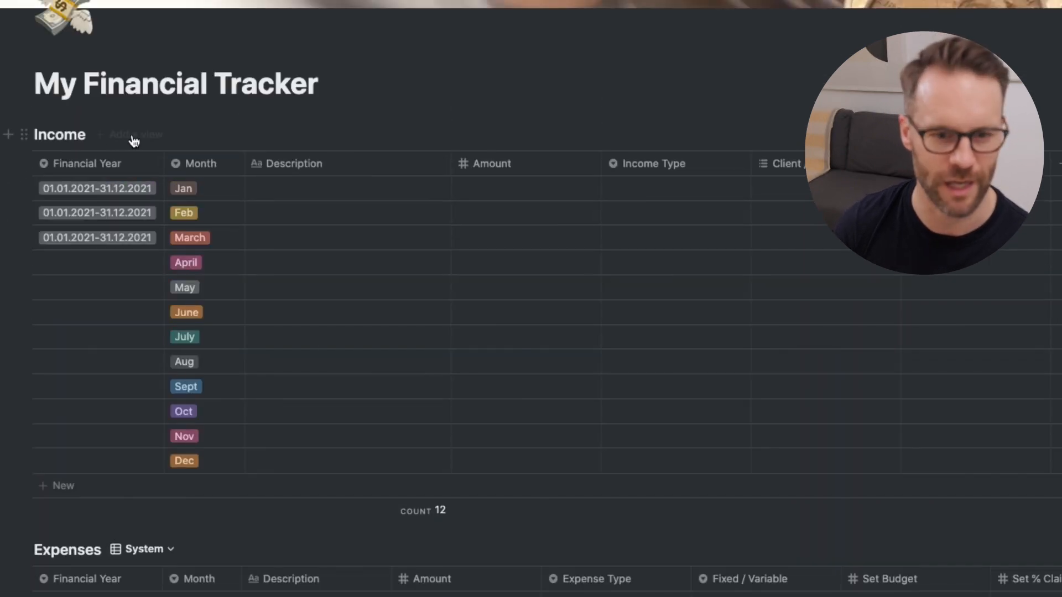
left_click(135, 134)
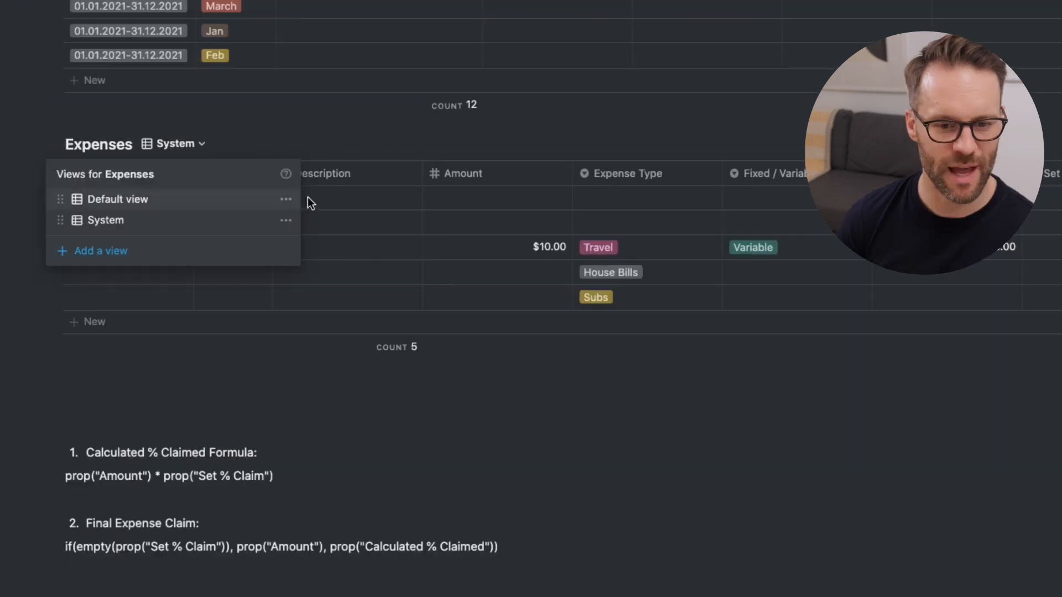
left_click(285, 199)
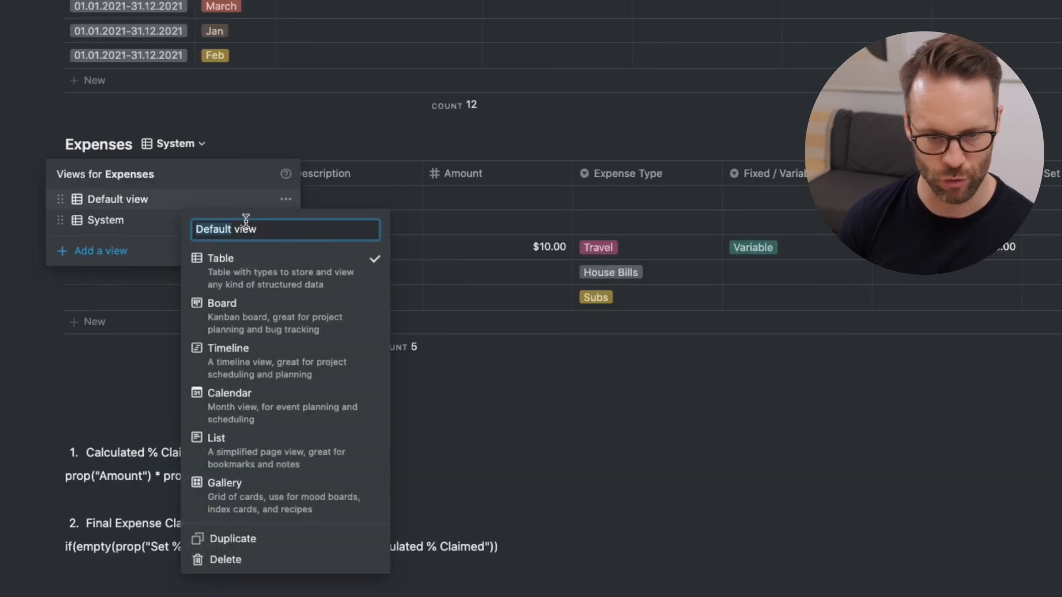
type("Expesnes Archive")
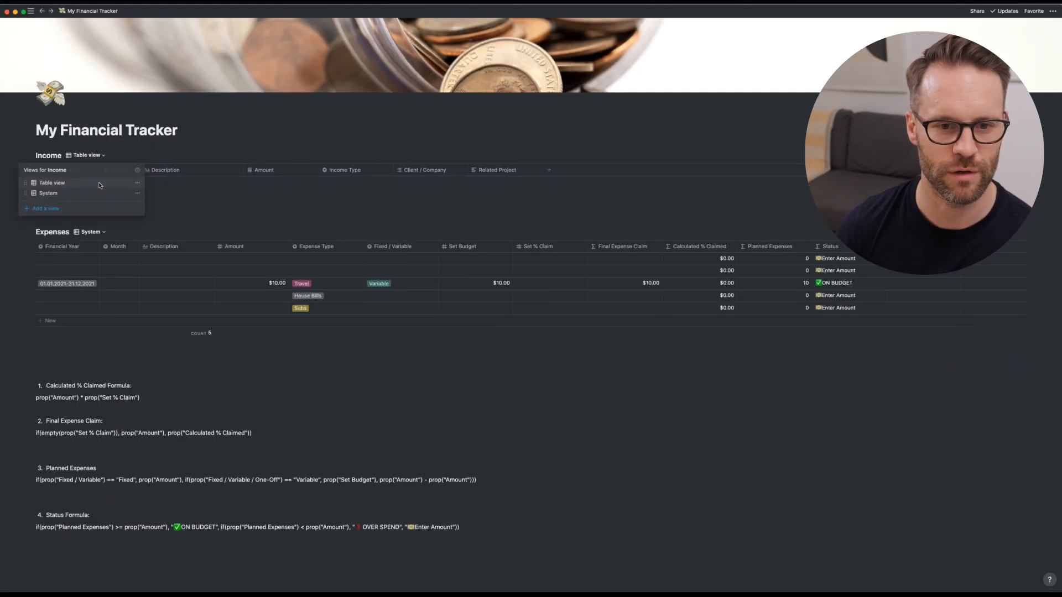
Rename the Income table view to Income Archive and show the Expense Archive view
left_click(139, 182)
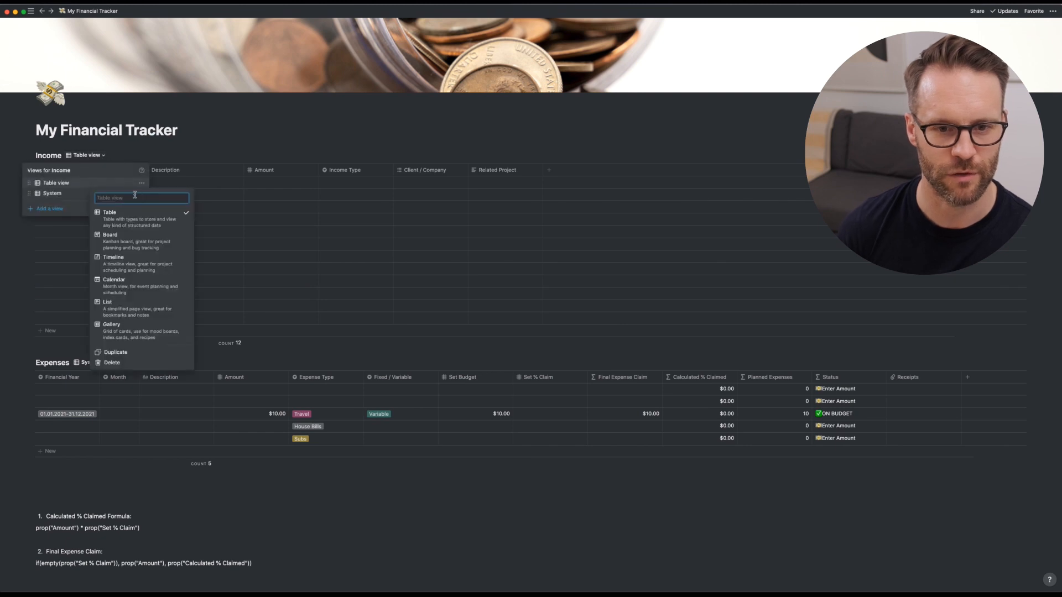
type("Income Archive")
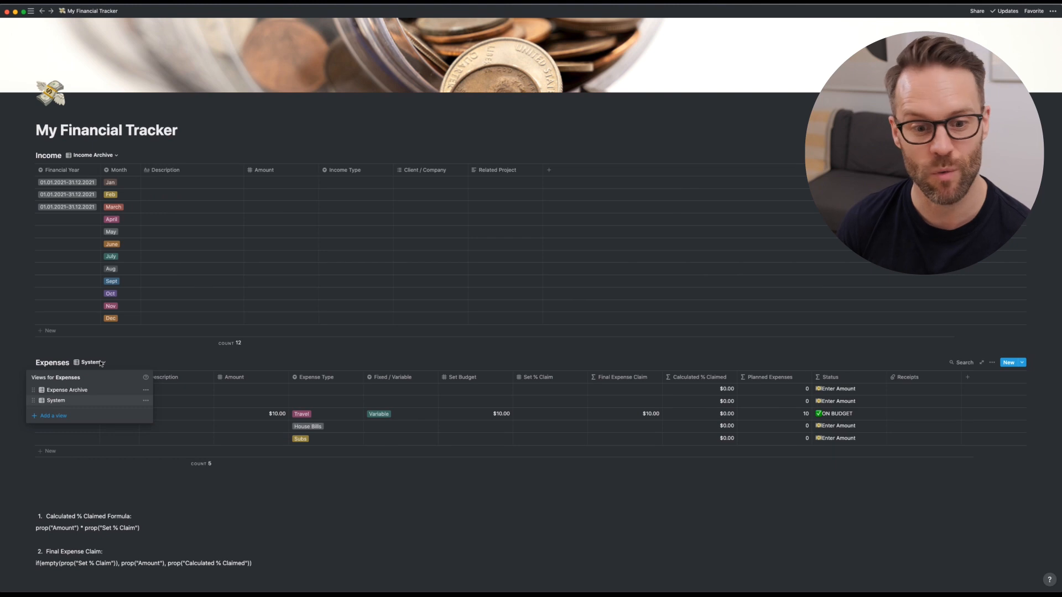
left_click(117, 377)
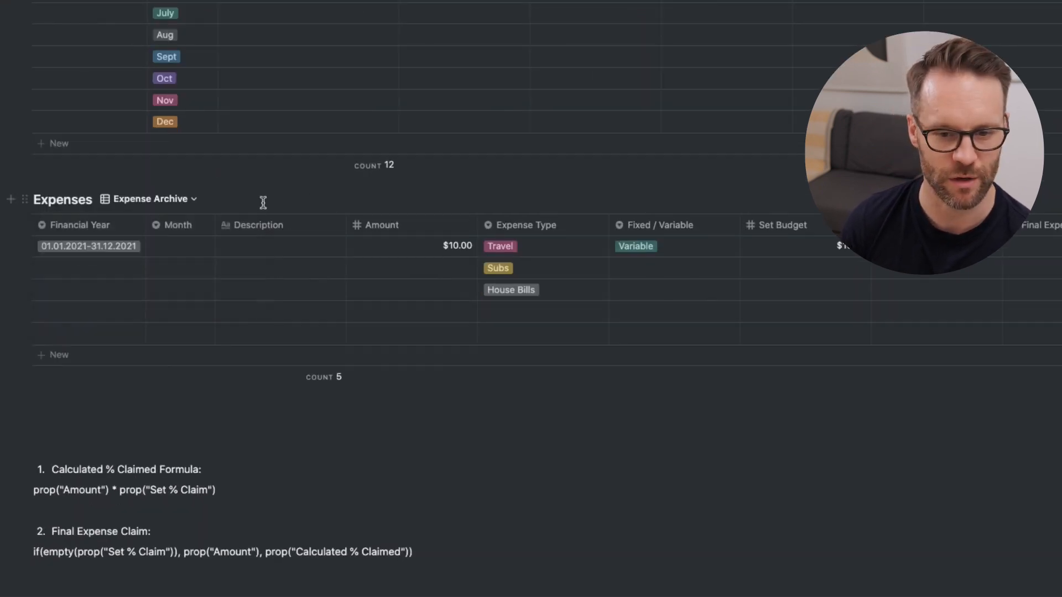
Sort expenses ascending by Financial Year and return to the Expense Archive view
left_click(80, 224)
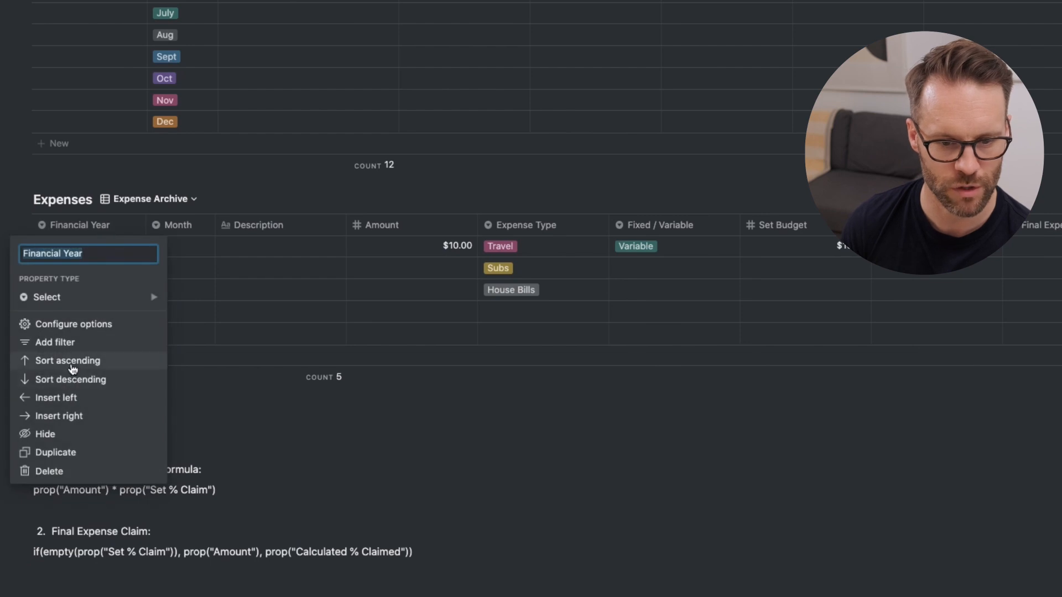
left_click(178, 225)
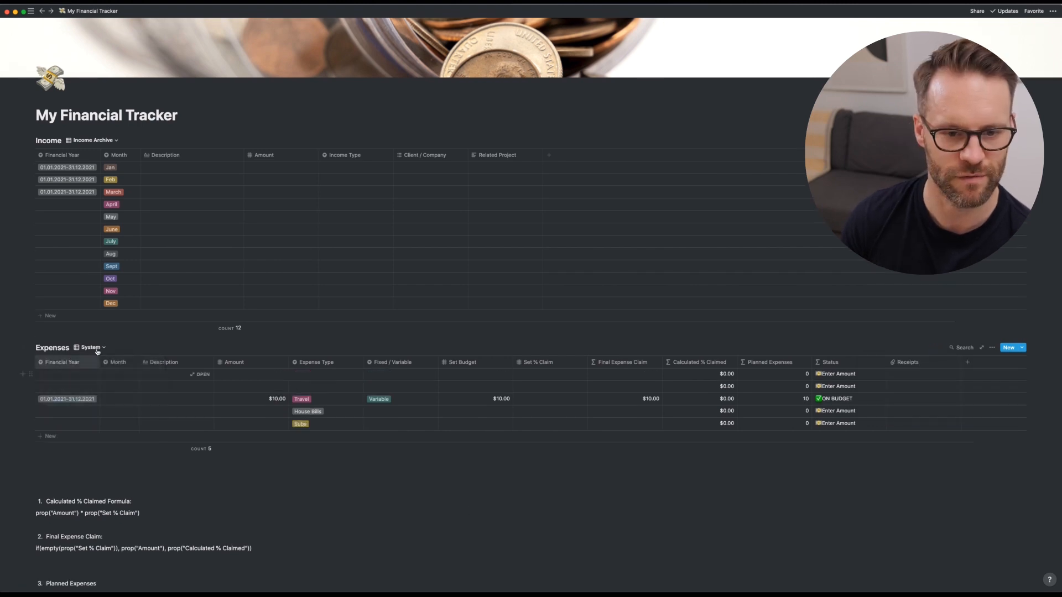
left_click(937, 347)
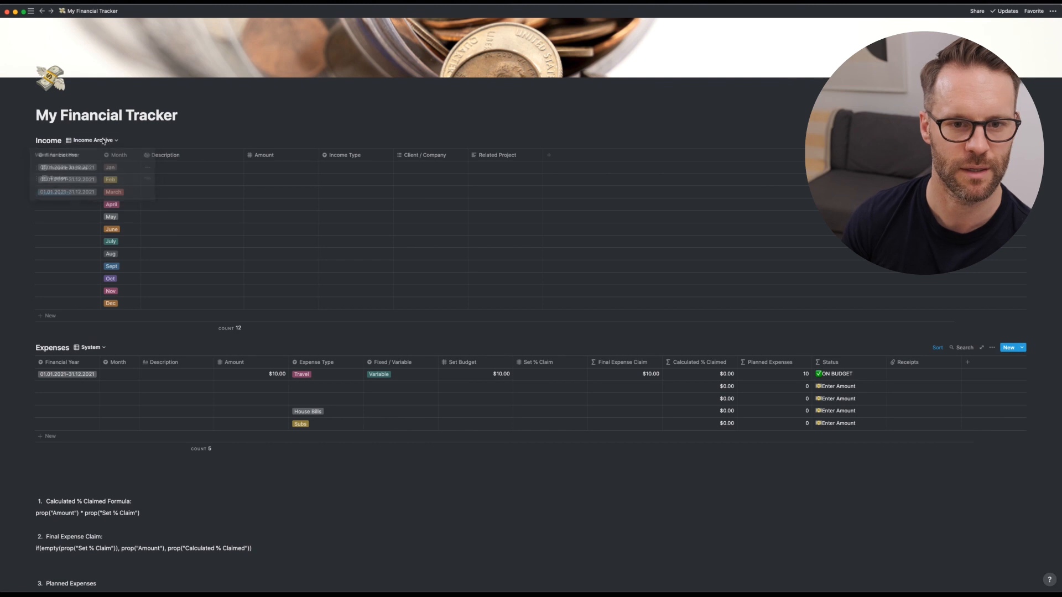
left_click(118, 155)
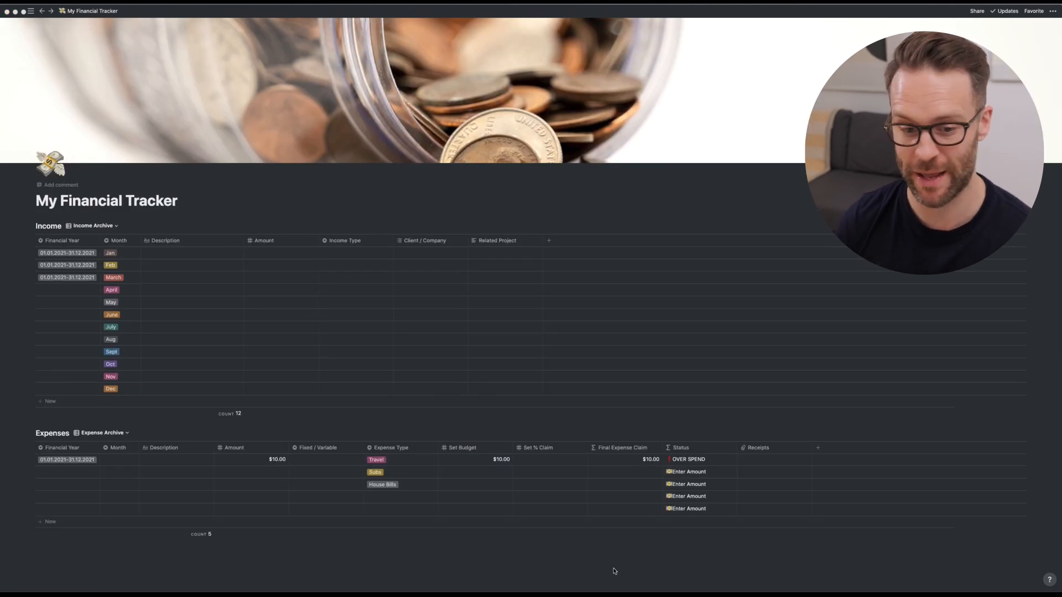
mouse_move(167, 268)
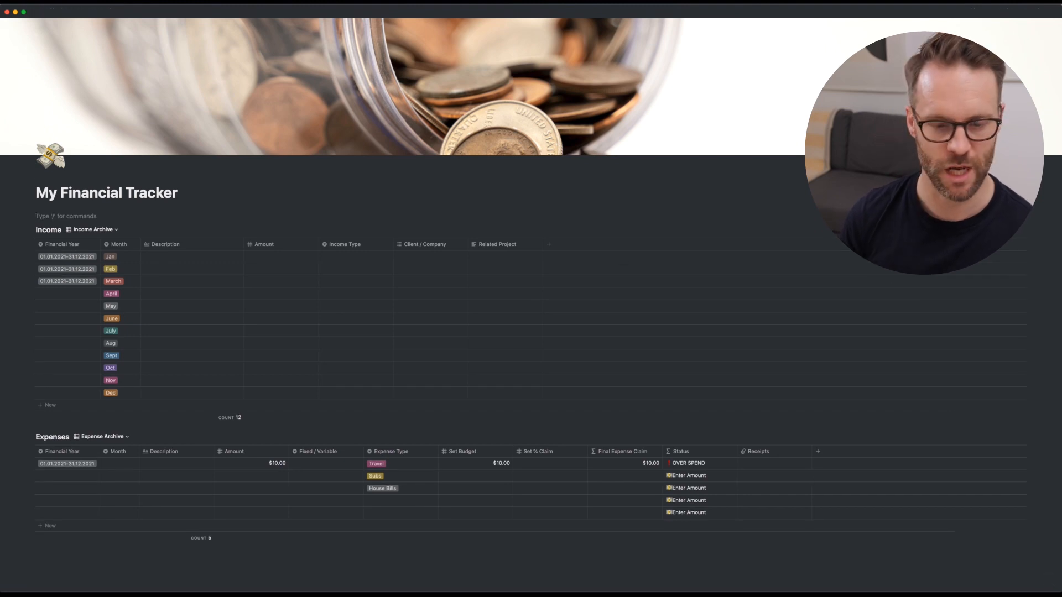
Create a System / Historic Database View toggle and move the Income and Expenses databases inside it
type("/")
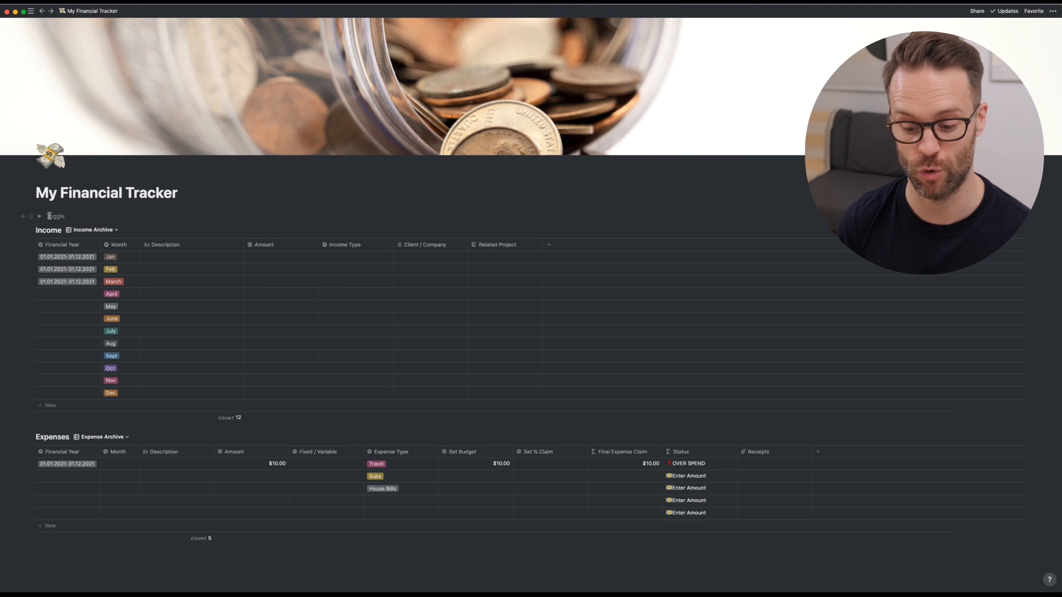
type("Systme")
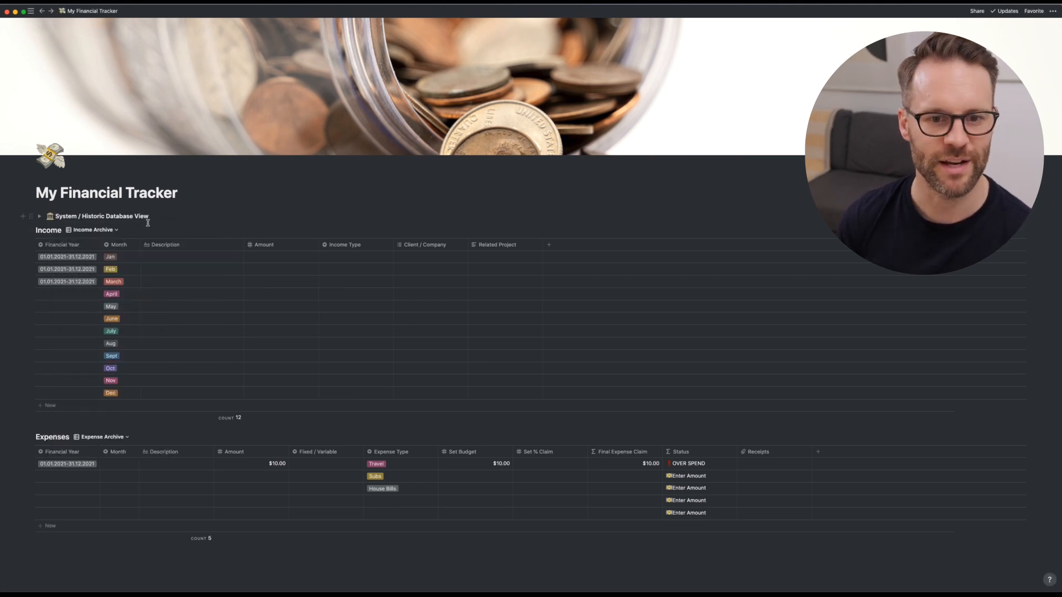
left_click(40, 217)
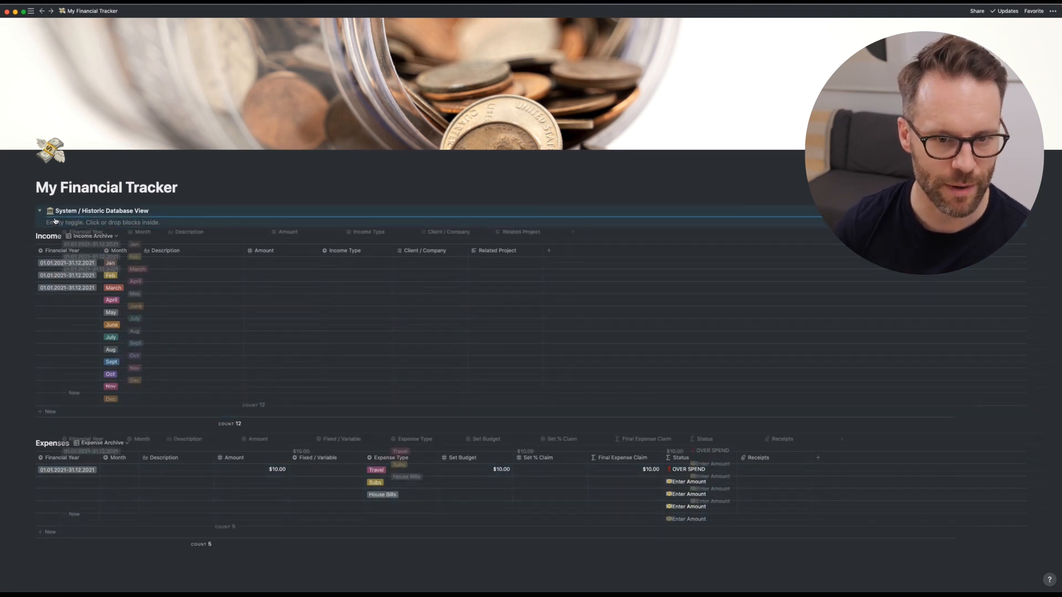
left_click(39, 210)
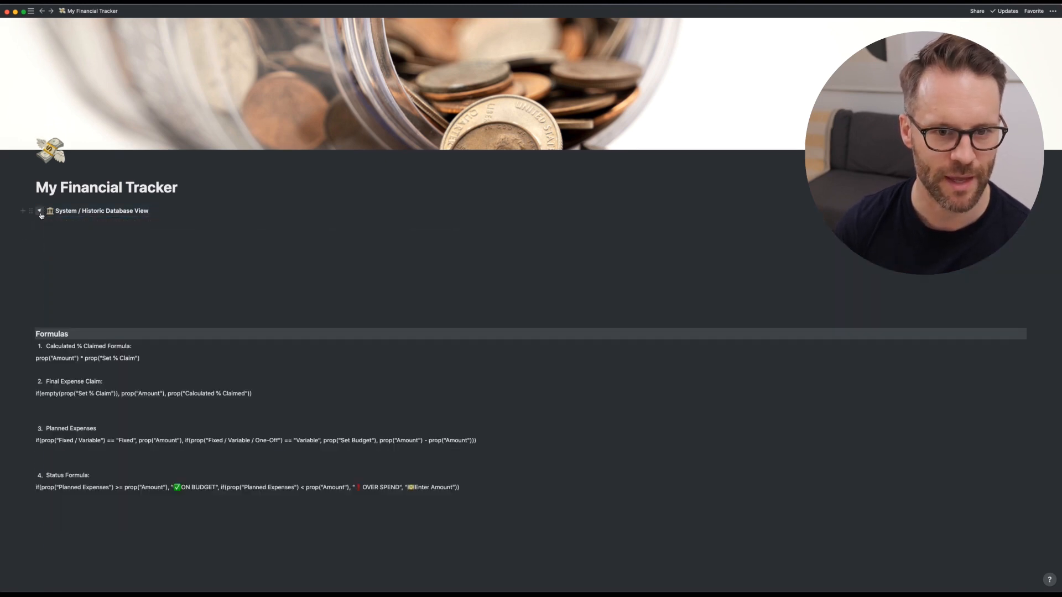
left_click(39, 210)
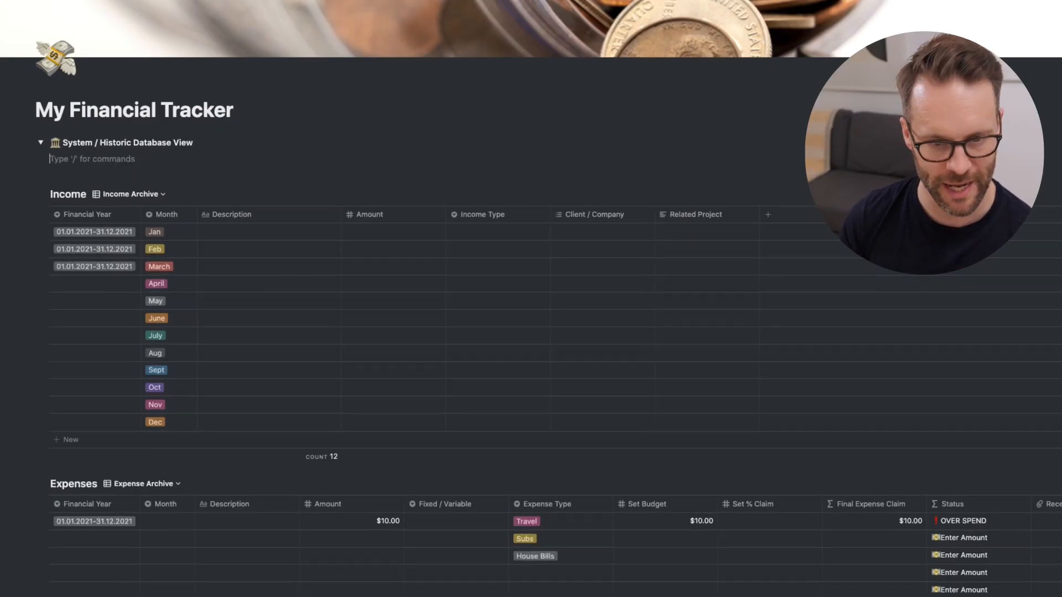
Insert a Balance inline table in the toggle with Total Income and Total Outgoings rollup columns
type("/tab")
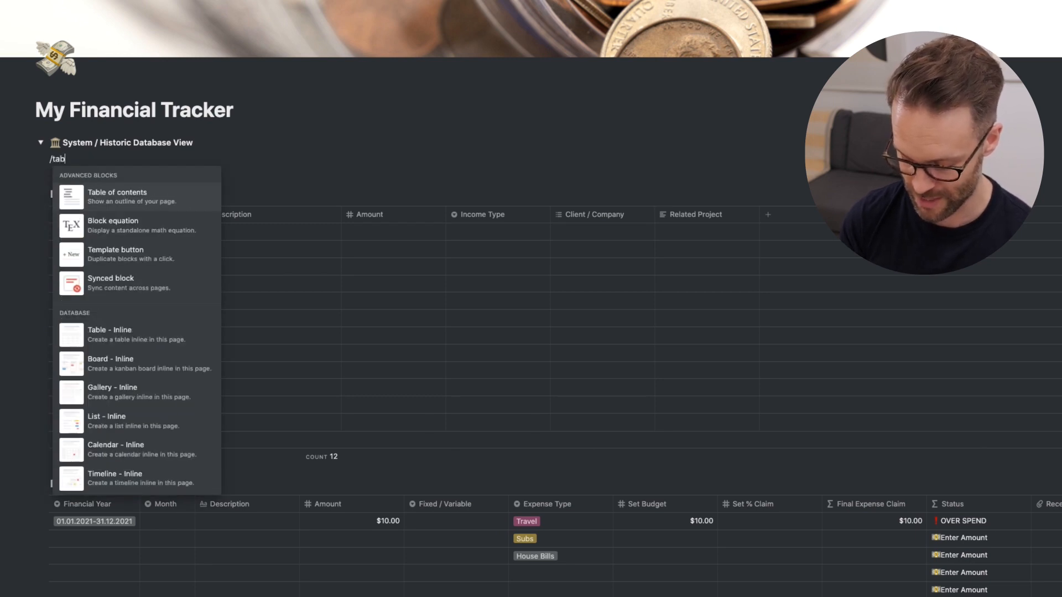
left_click(110, 329)
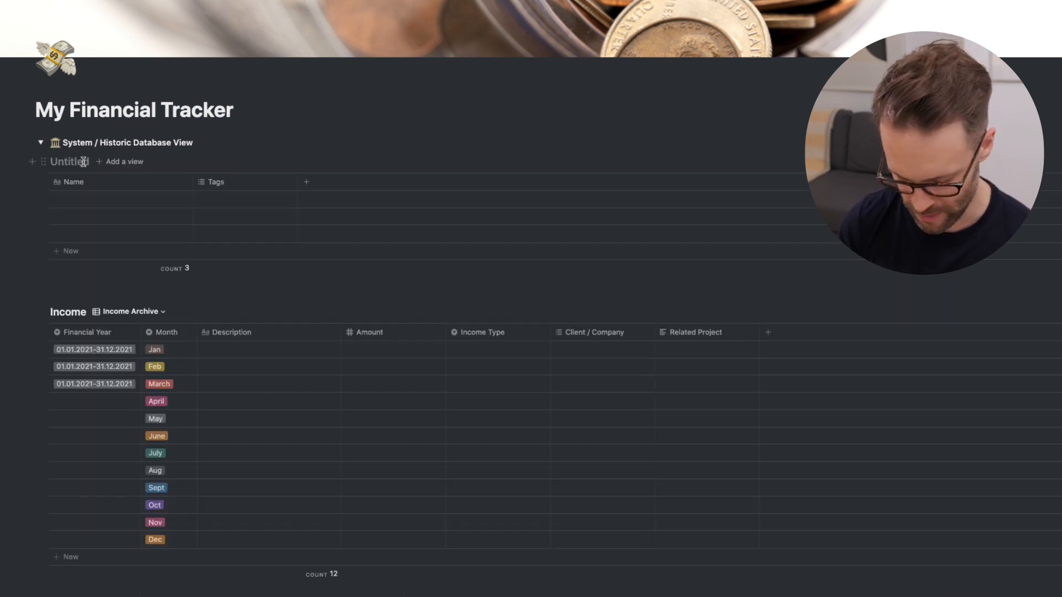
type("Balance")
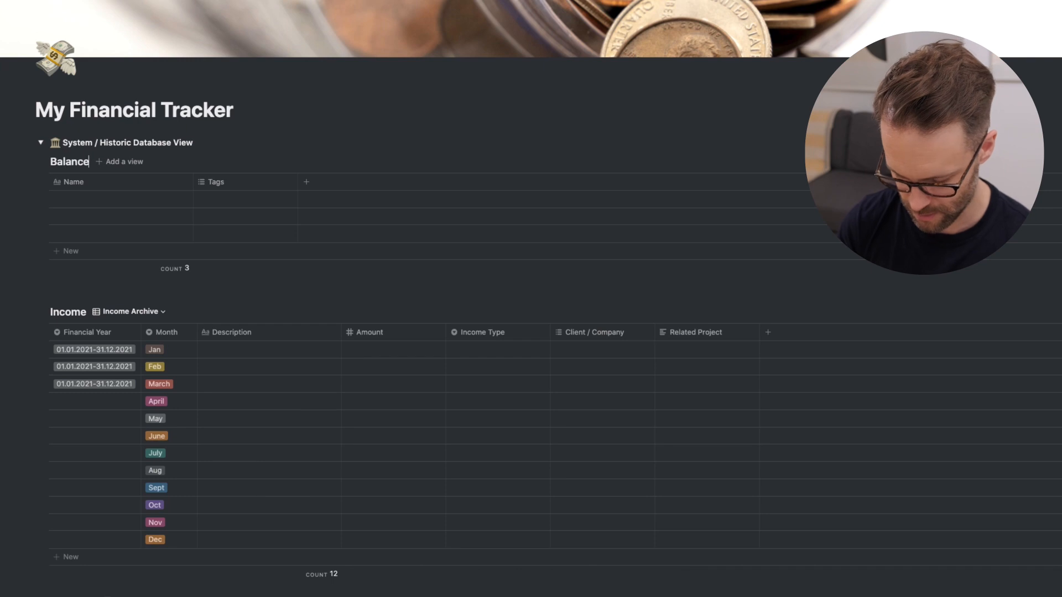
left_click(72, 181)
type("Year")
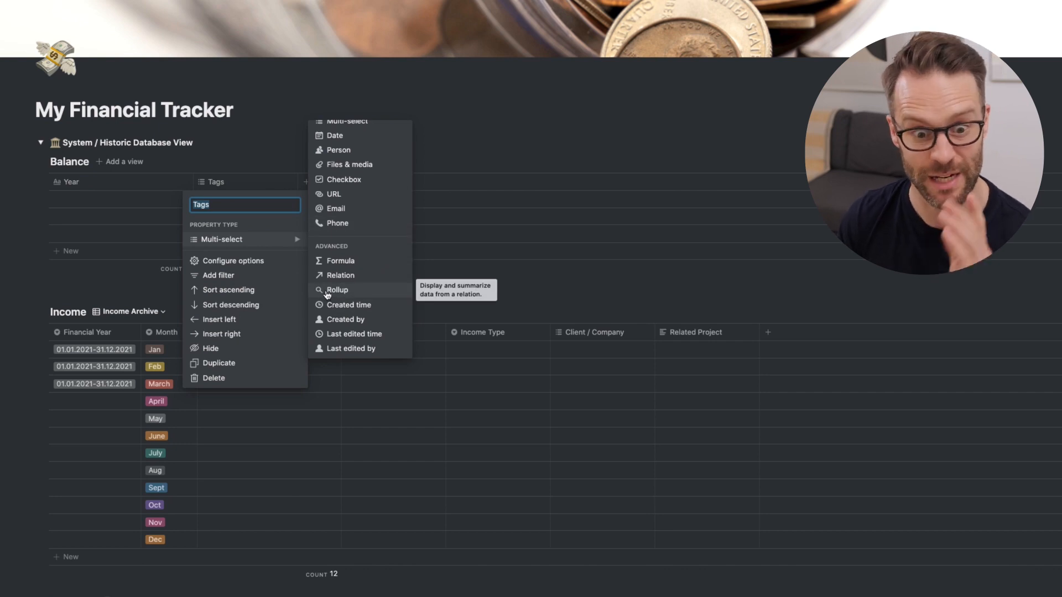
left_click(336, 290)
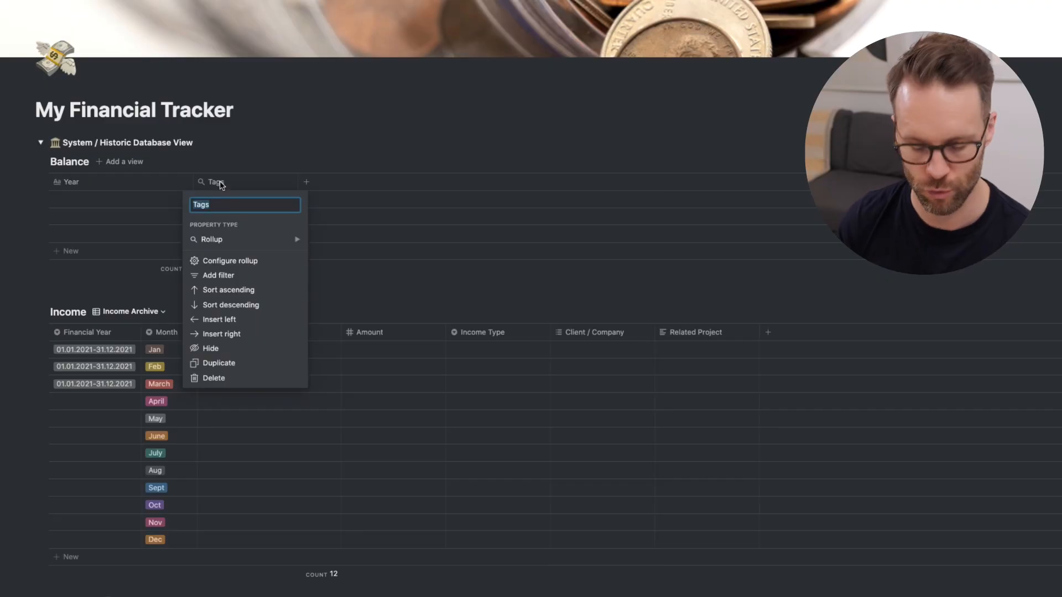
type("Total Income")
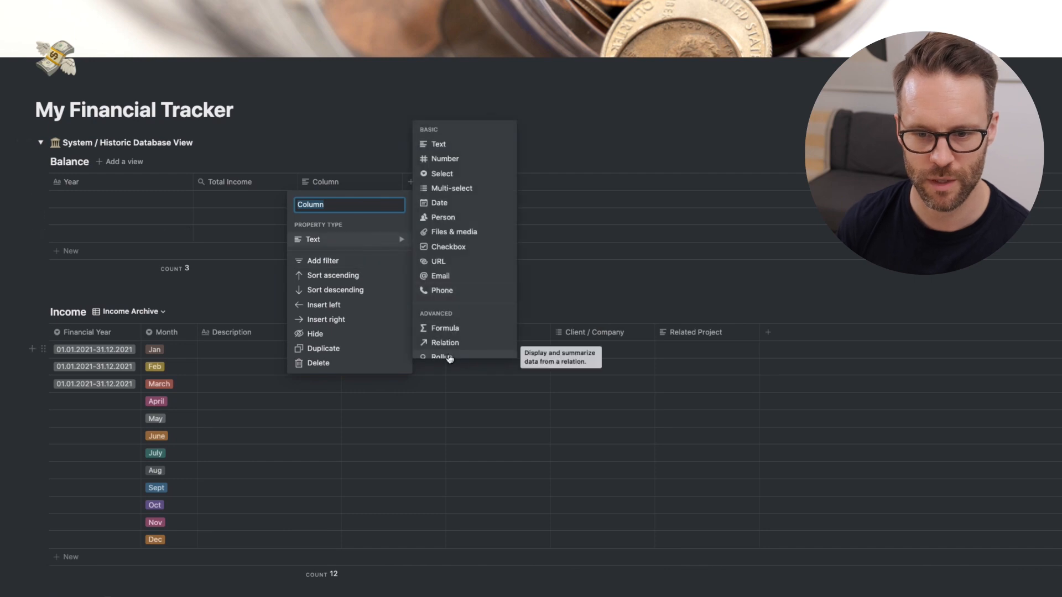
type("Total Outgoings")
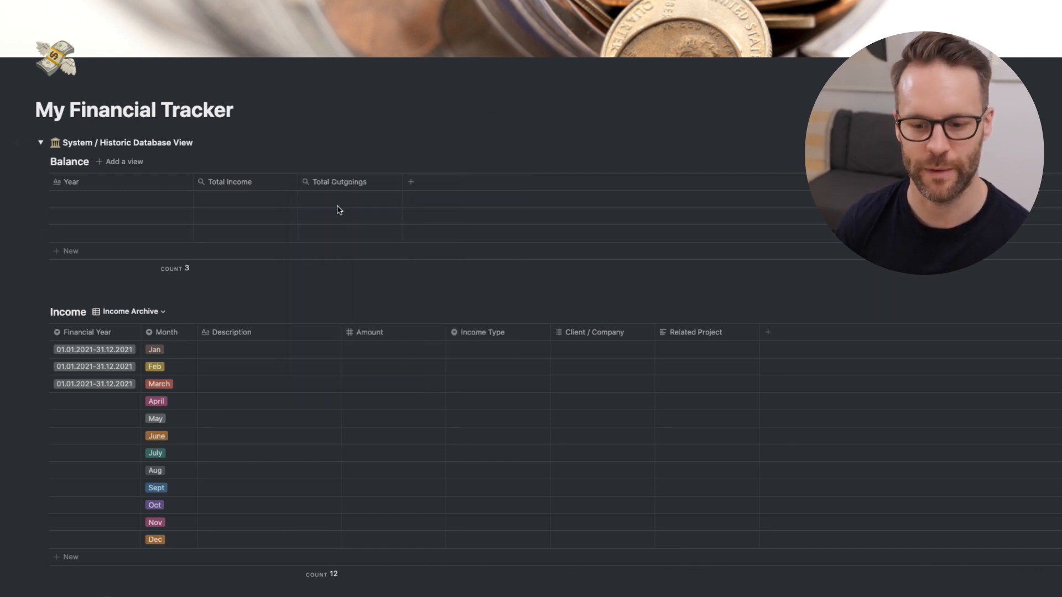
Add Gross Yearly Profit/Loss and further formula columns to the Balance table
left_click(411, 181)
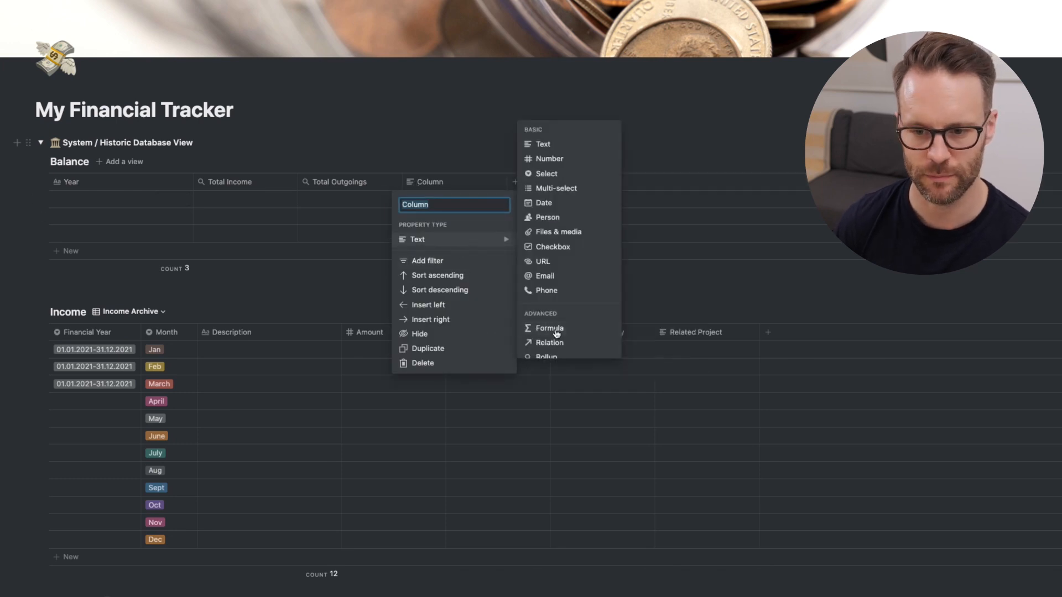
left_click(549, 328)
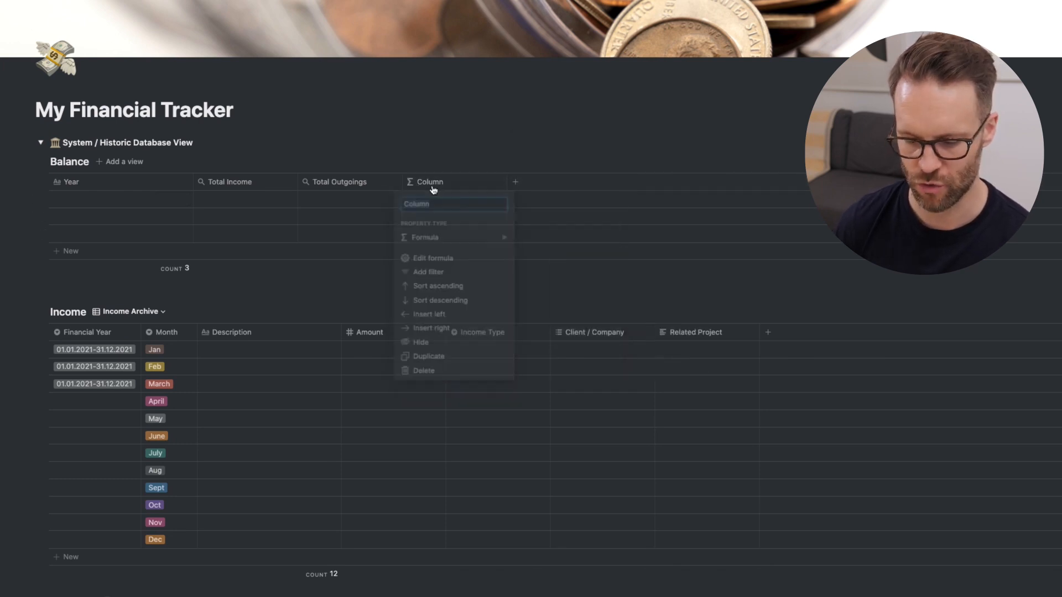
type("Gross Yearly Profit / Lo...")
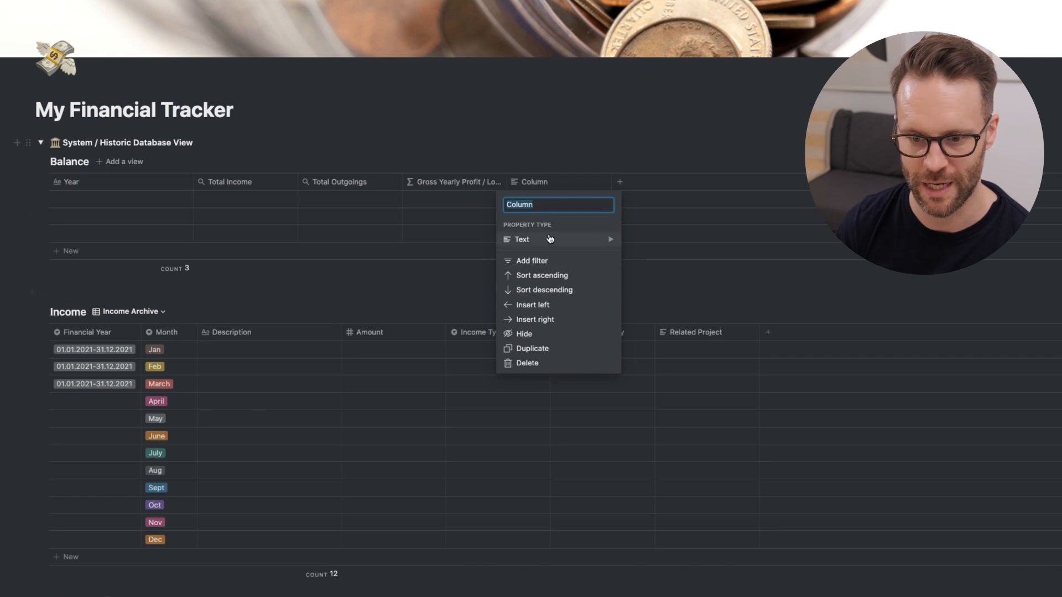
left_click(526, 239)
type("Total Claimed Expenses")
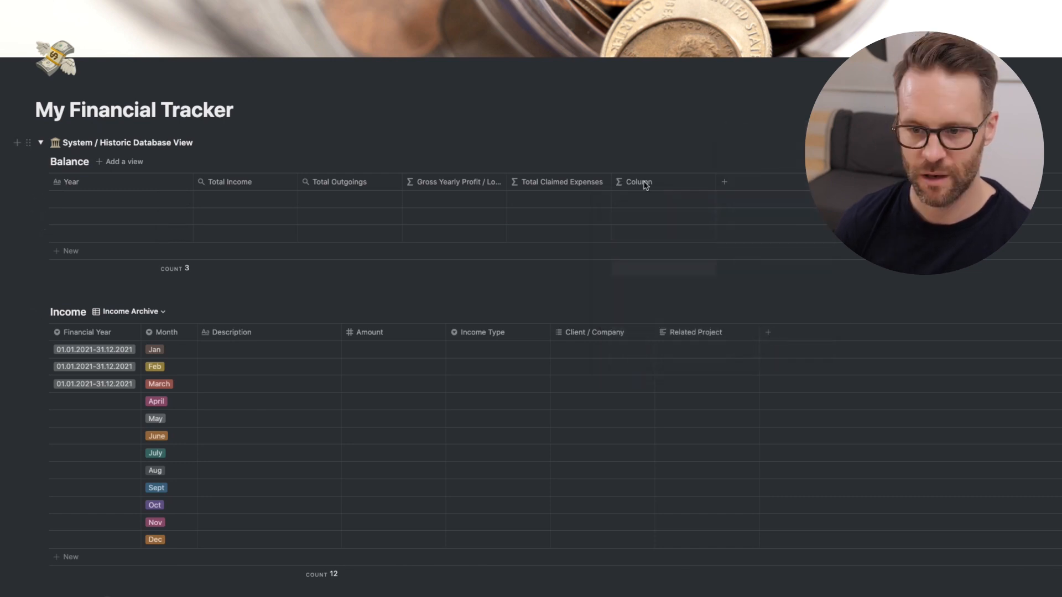
left_click(637, 182)
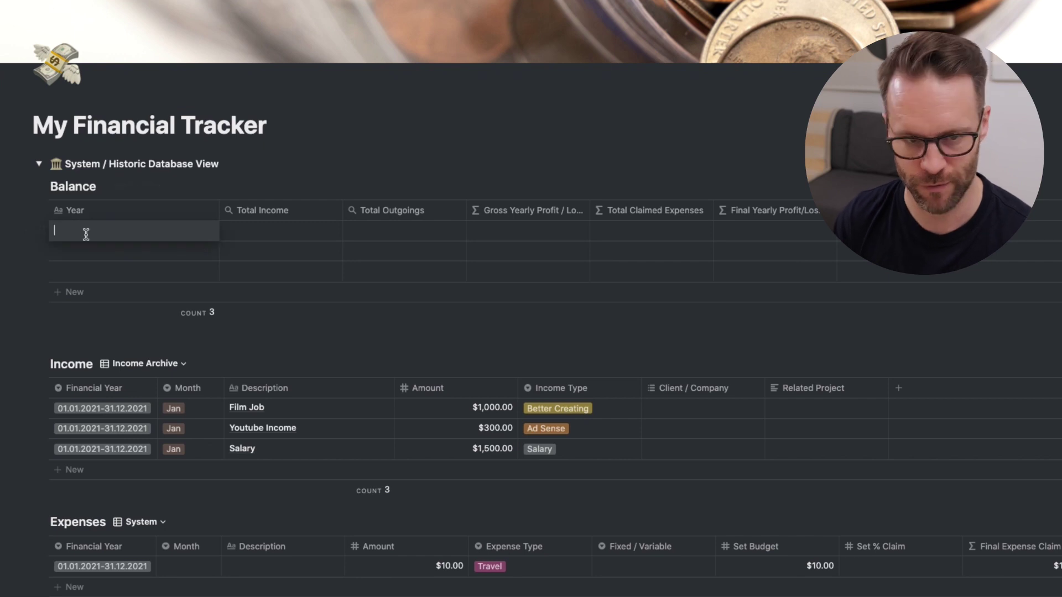
Name the first two Balance rows 2021 and 2022 and start a new column
type("20")
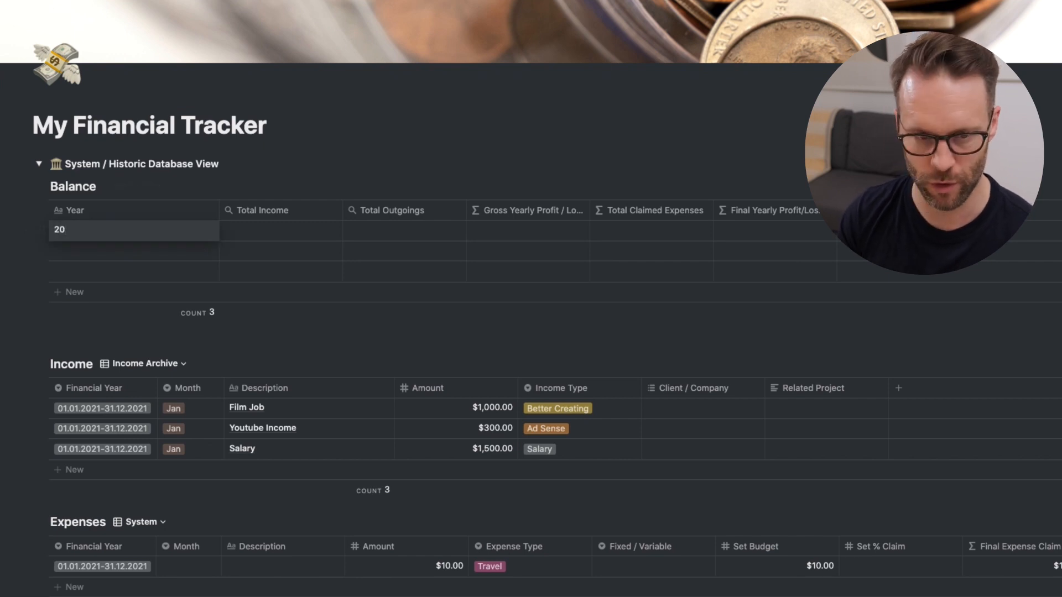
type("11")
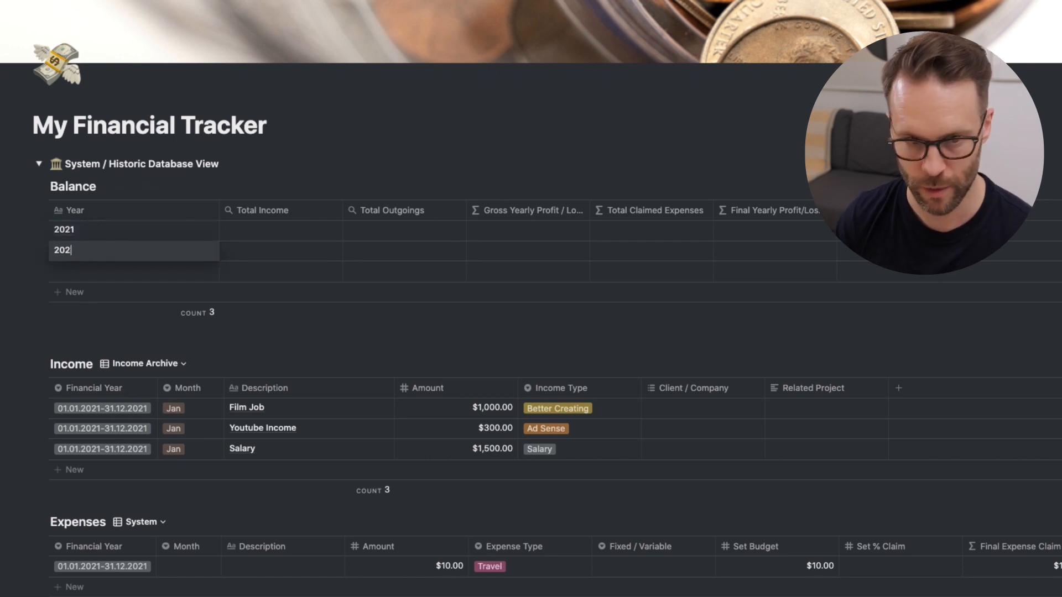
left_click(75, 210)
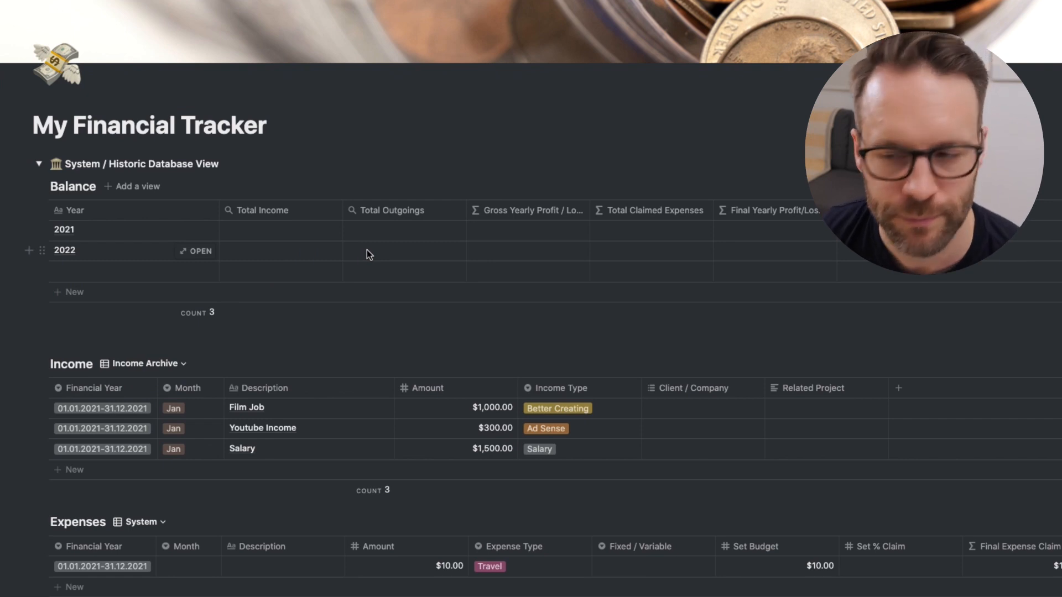
left_click(736, 210)
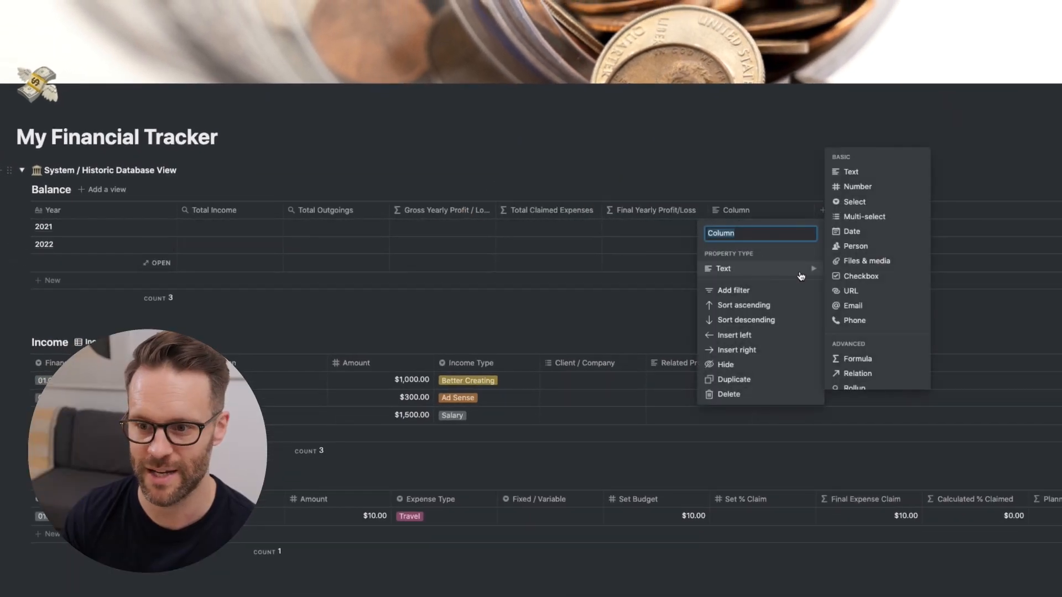
Make the column an Income Relation and link Film Job, Youtube Income and Salary to 2021
left_click(857, 373)
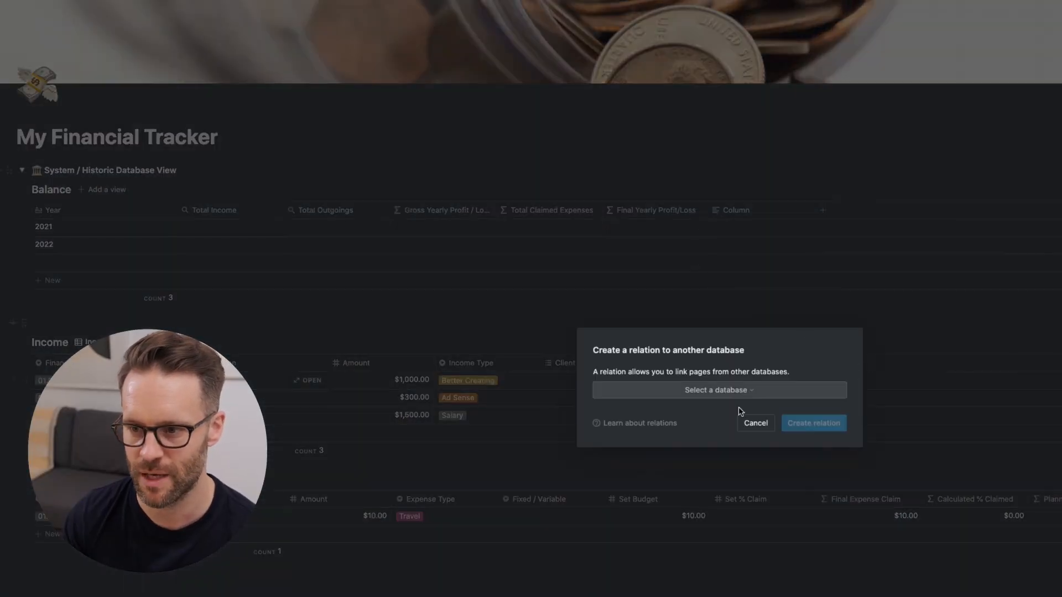
left_click(719, 390)
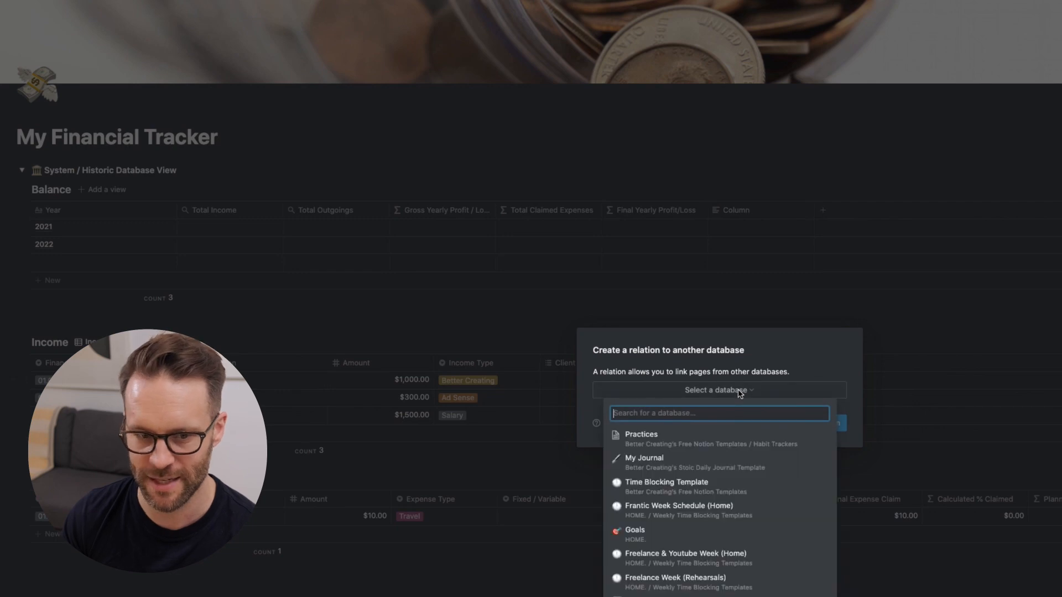
type("Income")
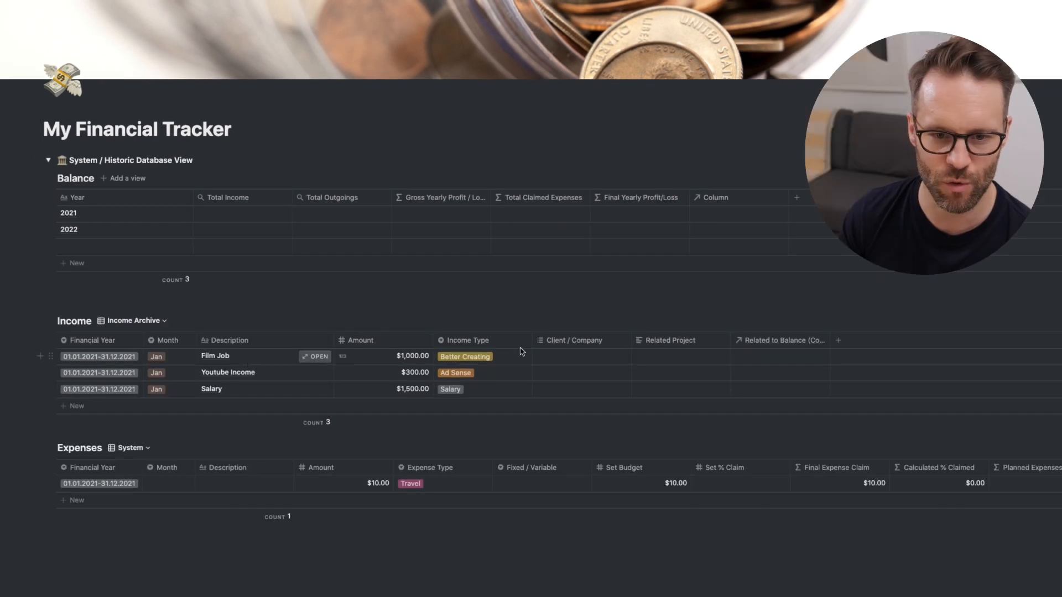
mouse_move(94, 215)
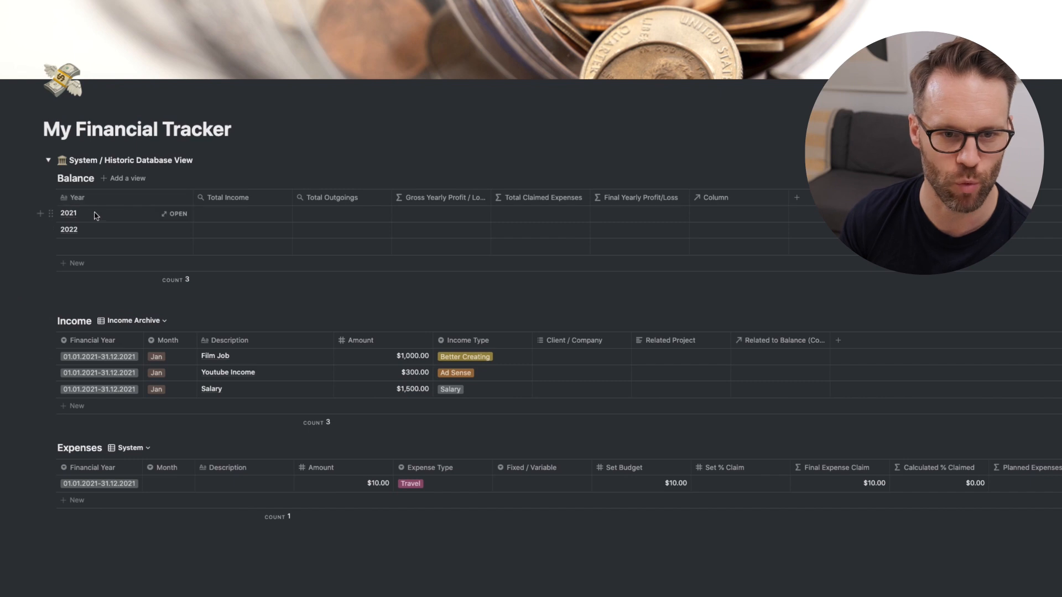
left_click(713, 197)
type("Income Relatio")
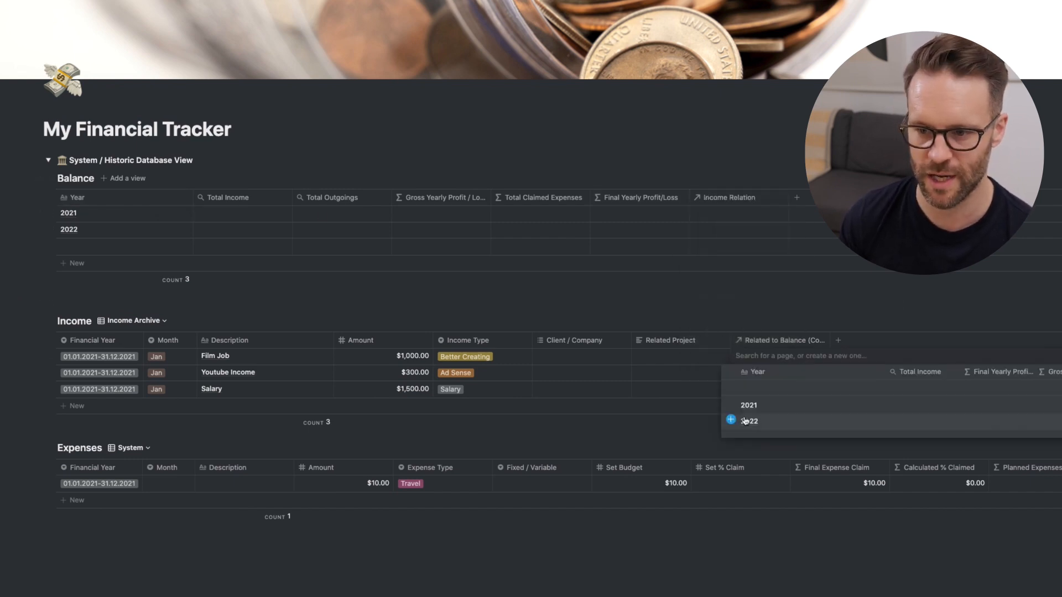
left_click(748, 405)
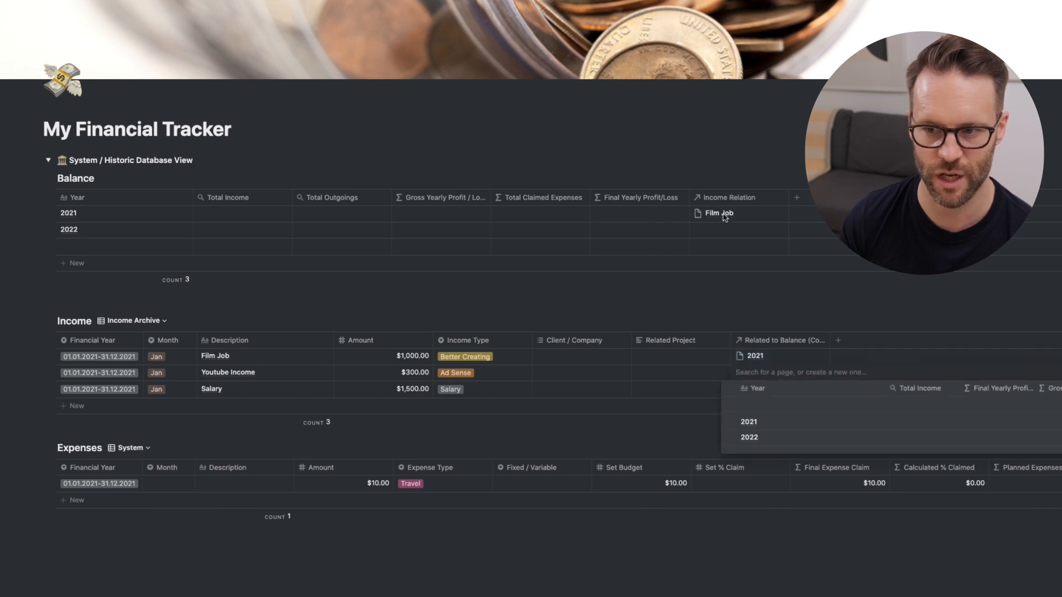
left_click(749, 422)
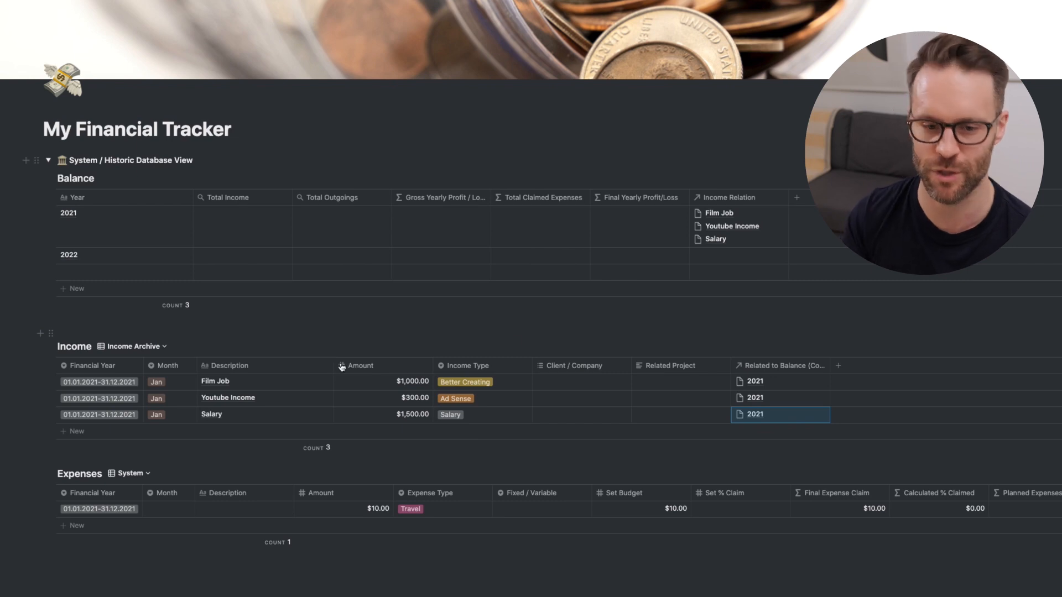
mouse_move(257, 423)
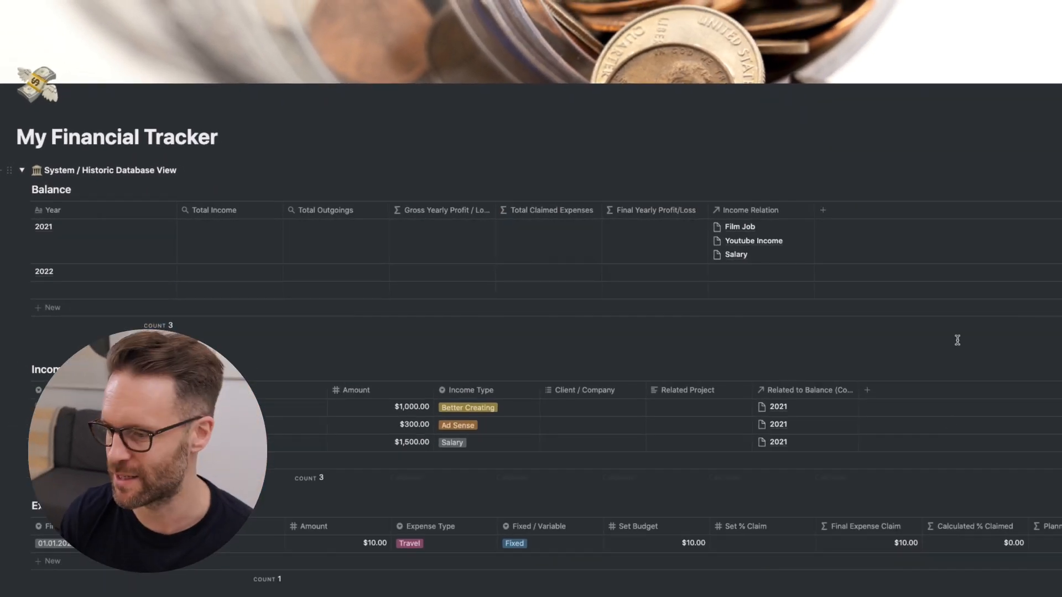
Add an Expenses Relation column and link the Train ticket expense to 2021
left_click(823, 210)
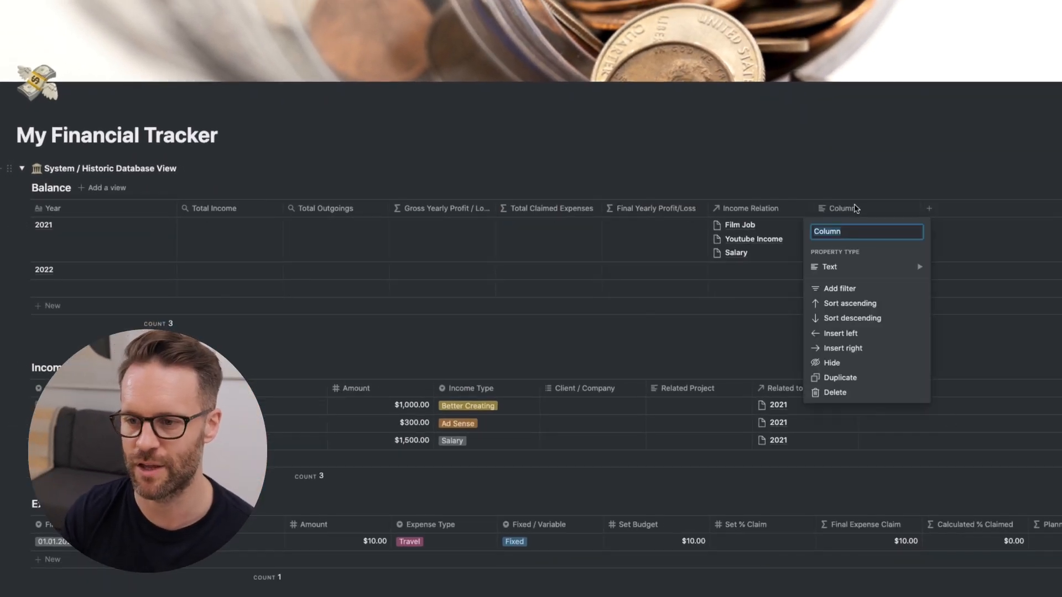
left_click(829, 267)
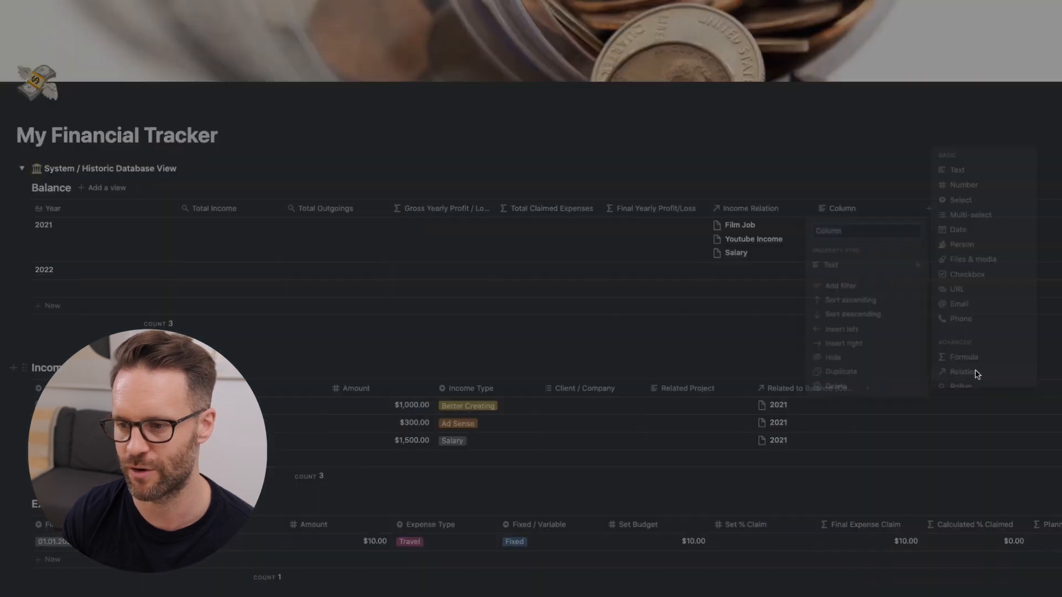
left_click(962, 371)
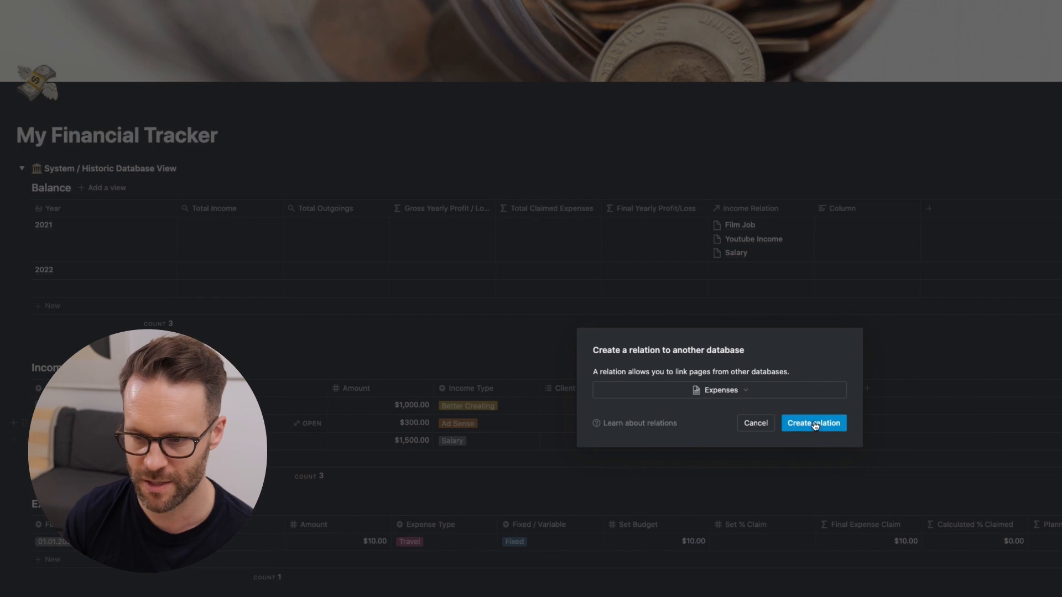
left_click(814, 422)
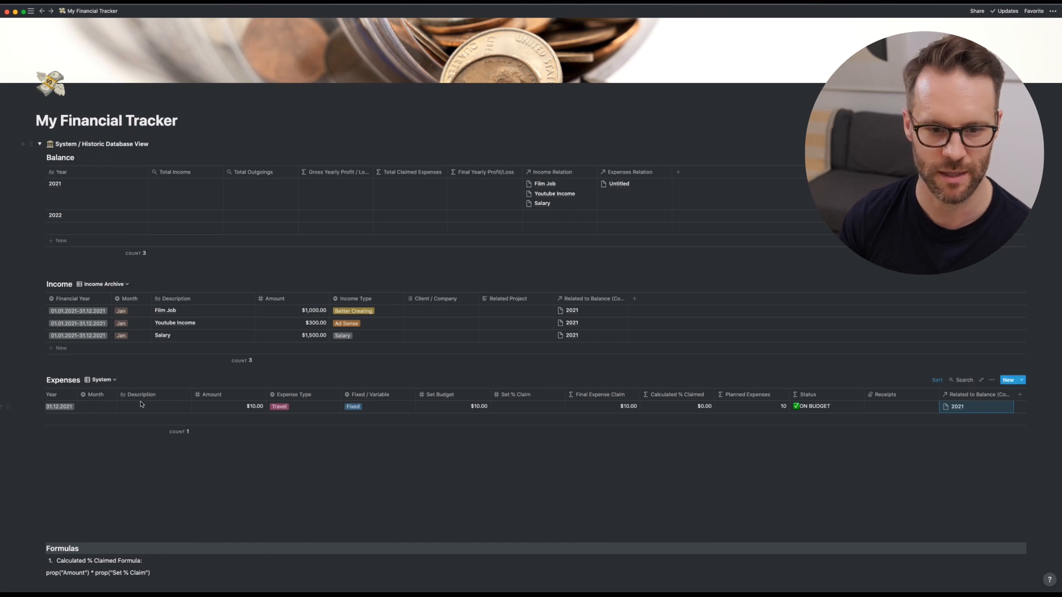
type("Train ticket")
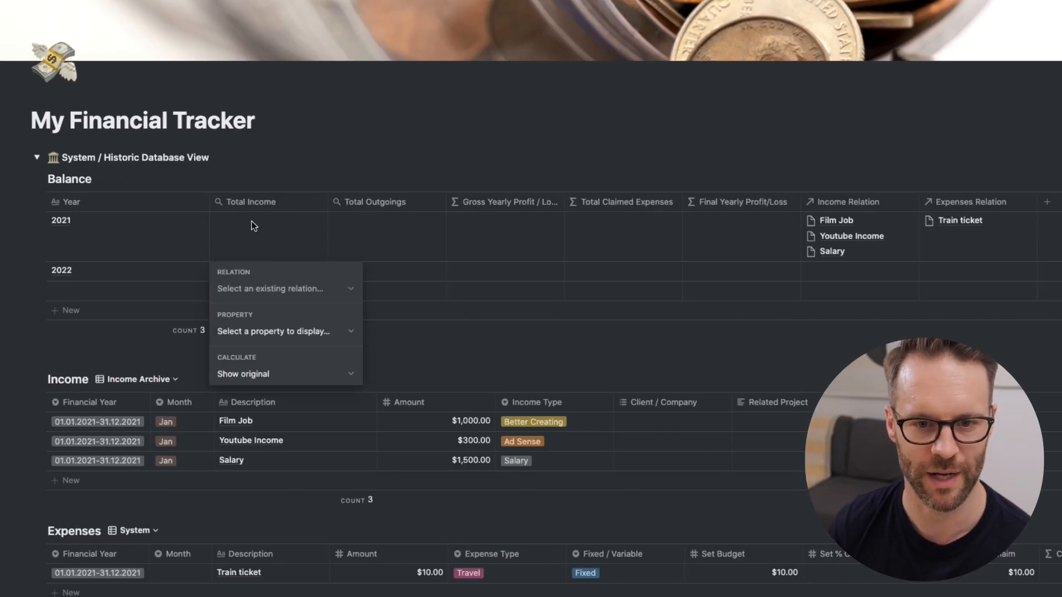
Set the Total Income rollup to sum Amount through Income Relation, giving $2,800.00 for 2021
left_click(284, 289)
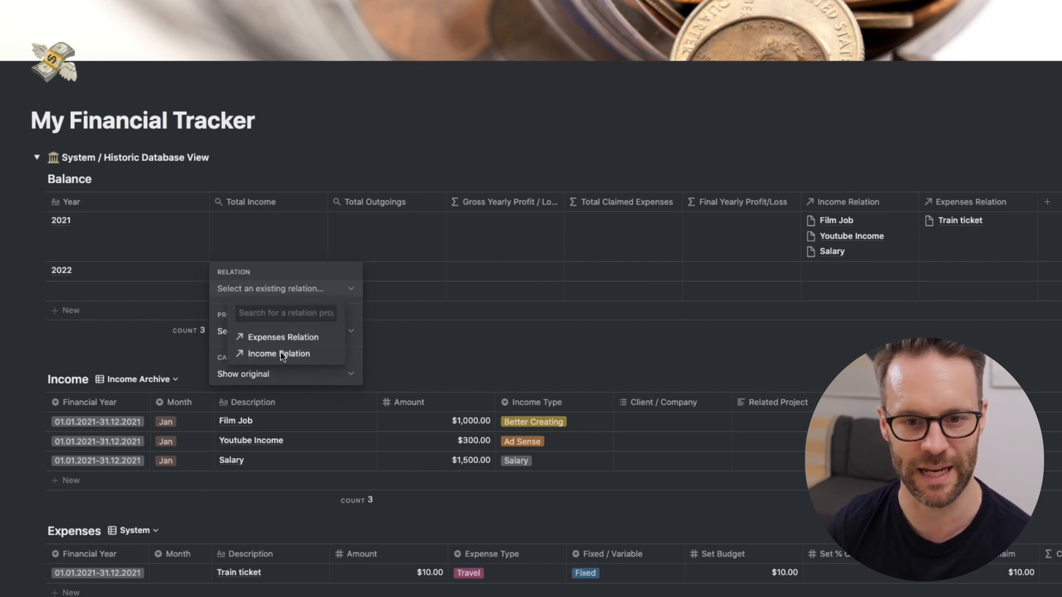
left_click(279, 354)
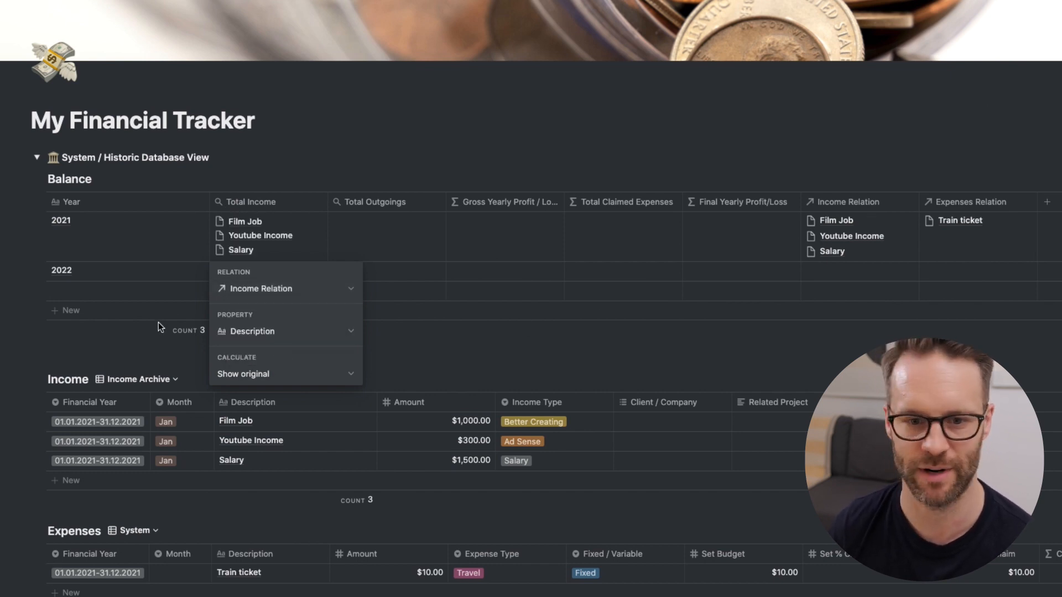
left_click(285, 332)
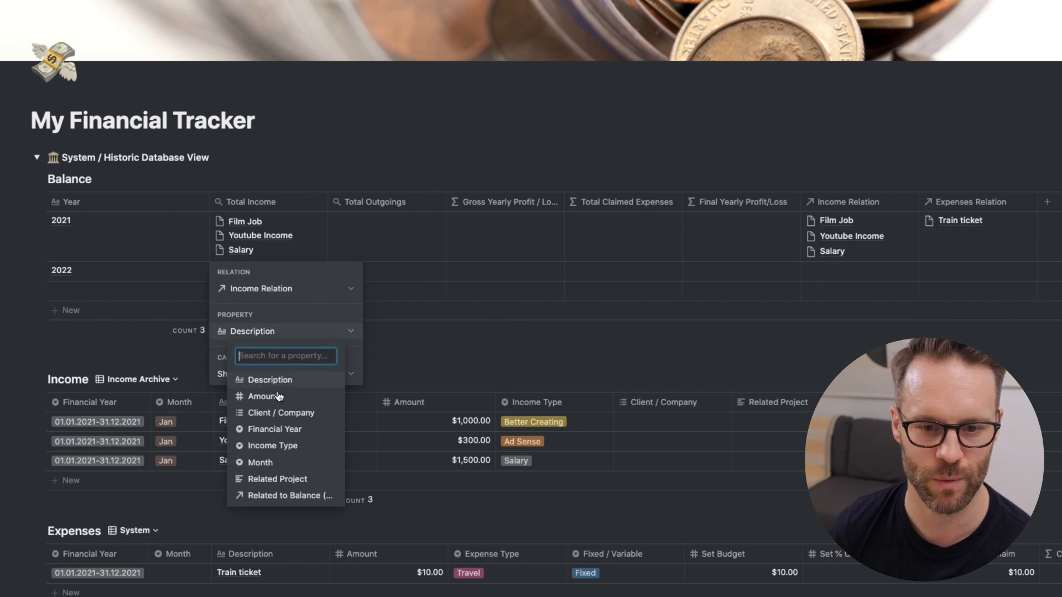
left_click(263, 396)
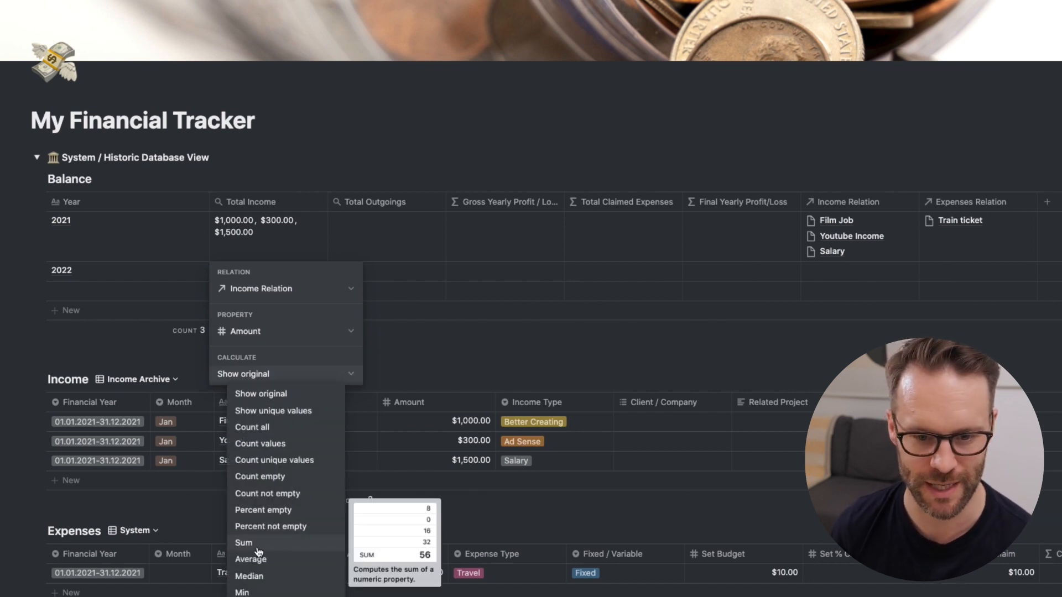
left_click(243, 543)
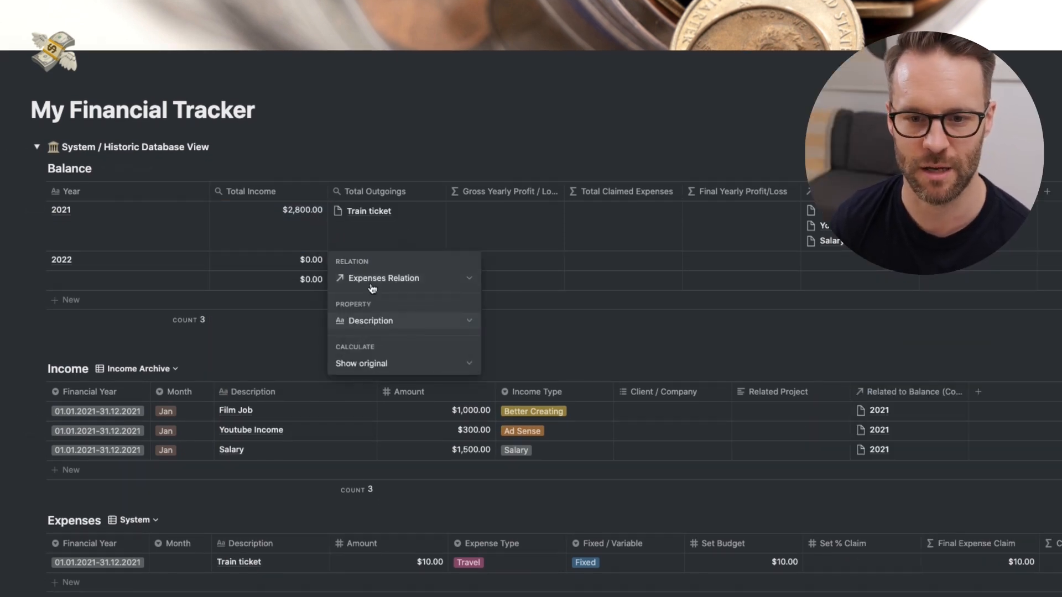
Roll up expense Amounts for Total Outgoings and add a Food shop expense with a 90.00 budget
left_click(404, 320)
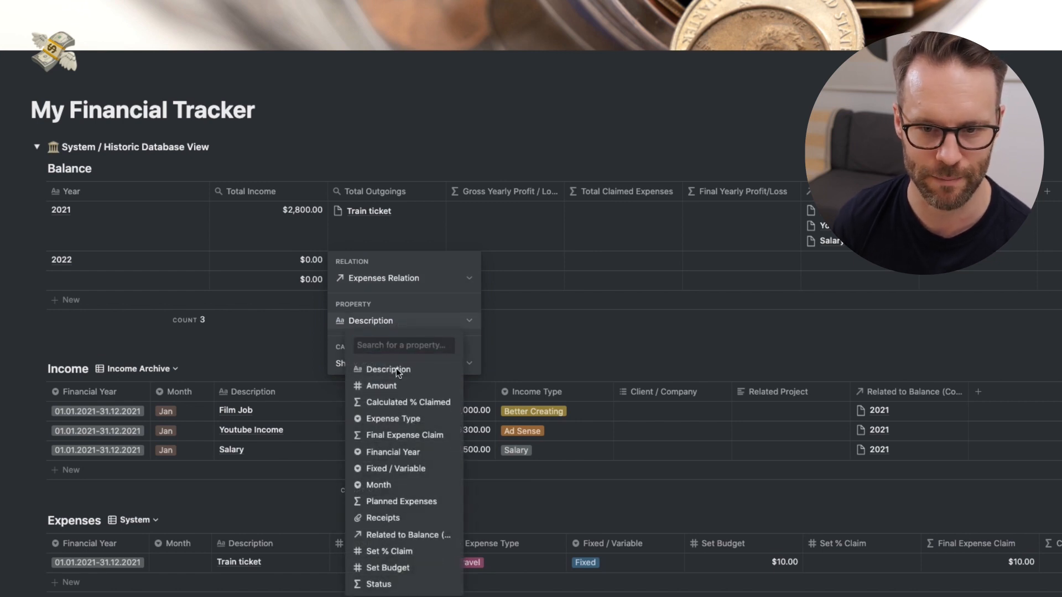
left_click(380, 385)
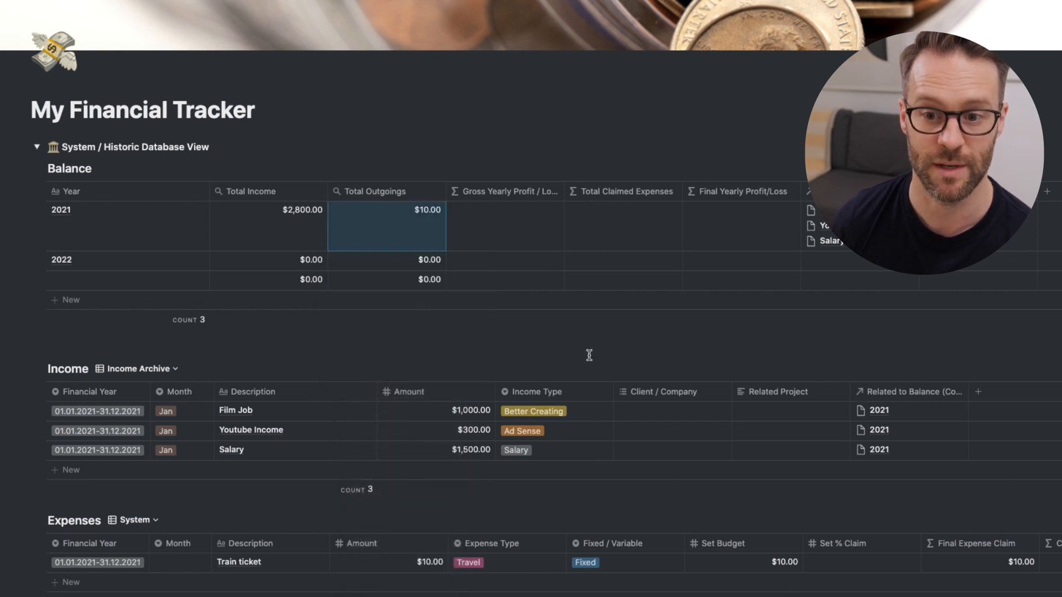
scroll("down", 3)
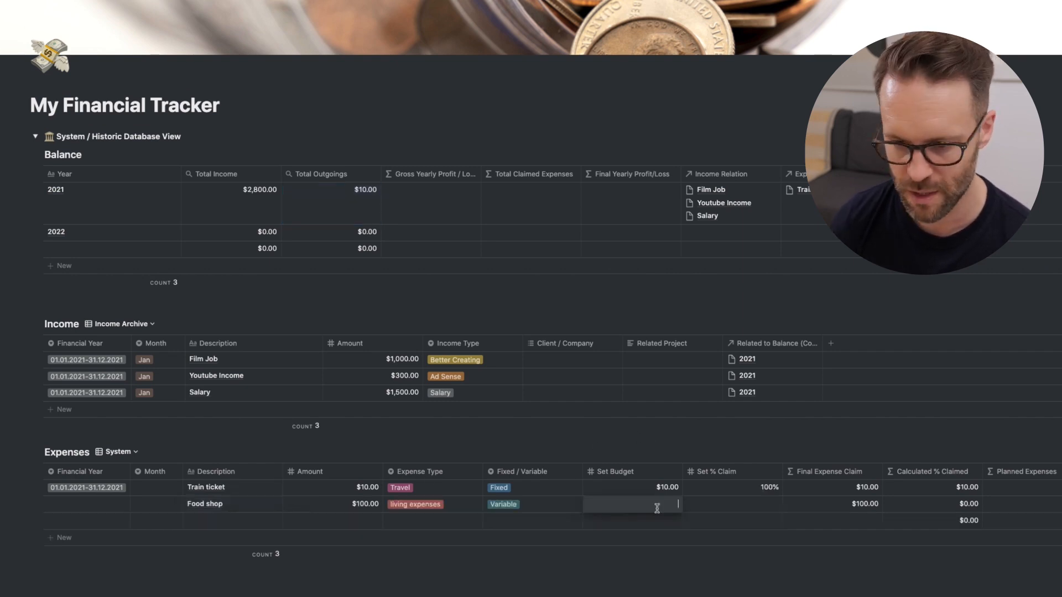
type("90.00")
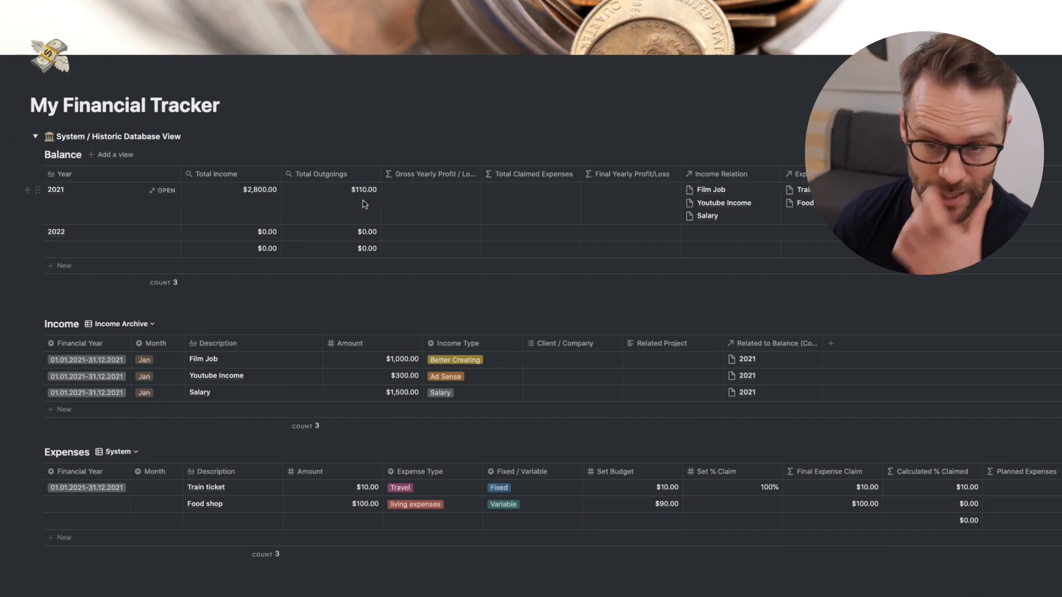
mouse_move(421, 205)
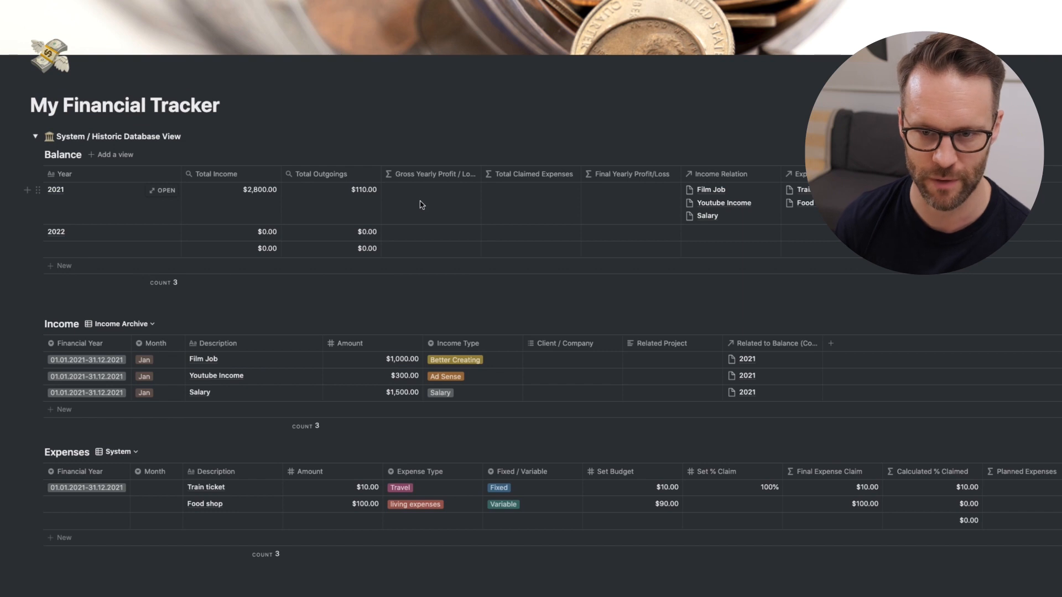
mouse_move(430, 201)
type("prop(\"Total Income\") -")
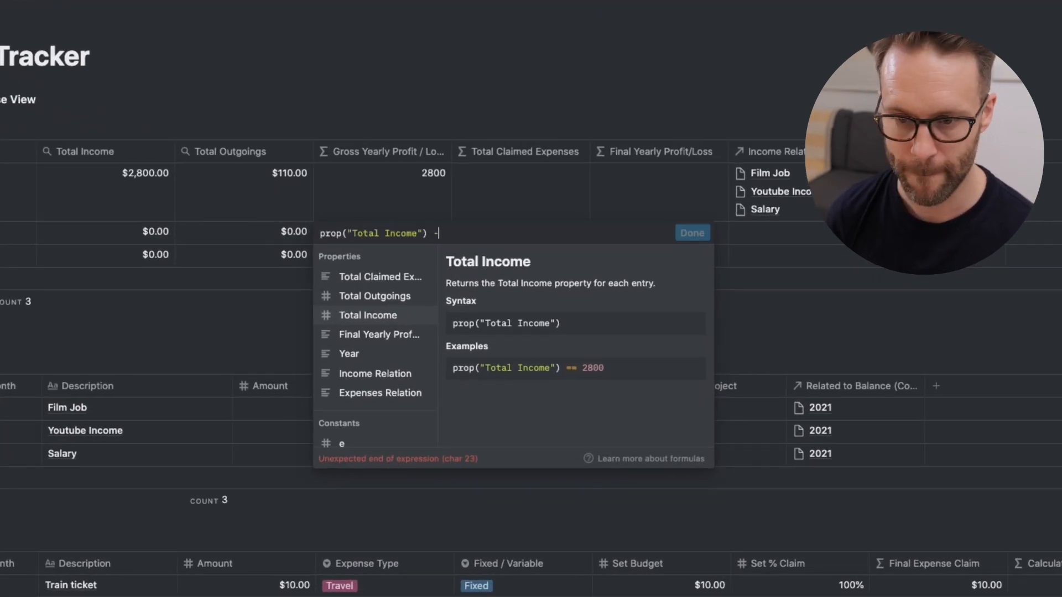
Set Gross Yearly Profit to Total Income minus Total Outgoings, formatted as US dollars
left_click(374, 297)
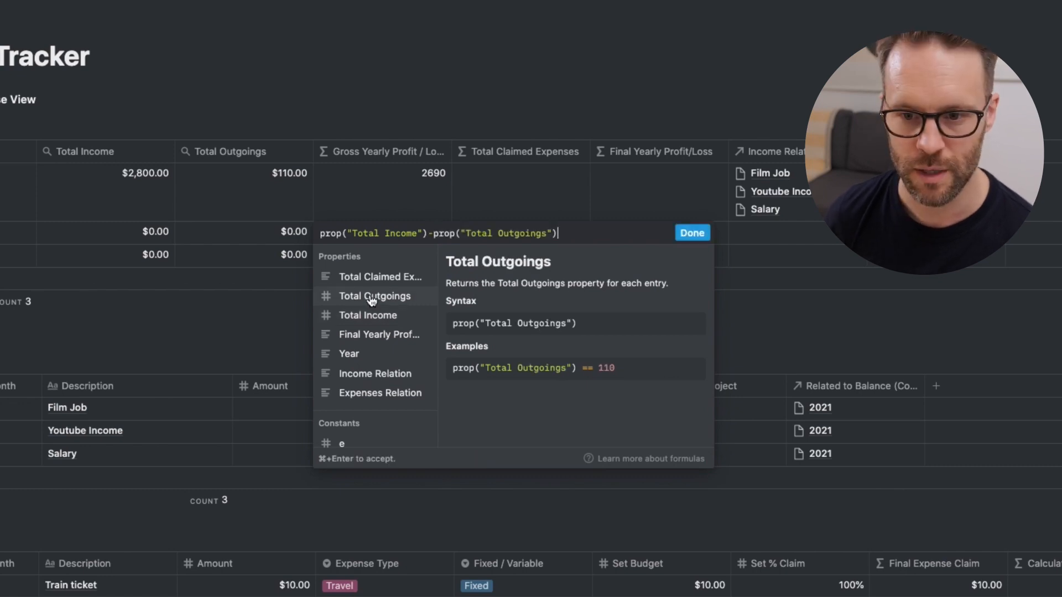
left_click(692, 232)
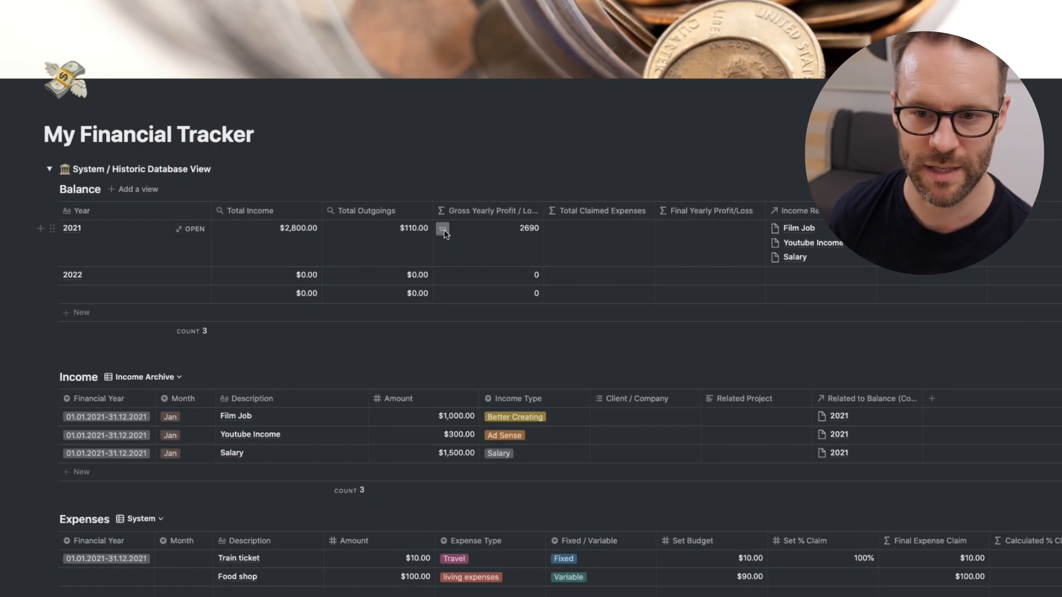
left_click(442, 228)
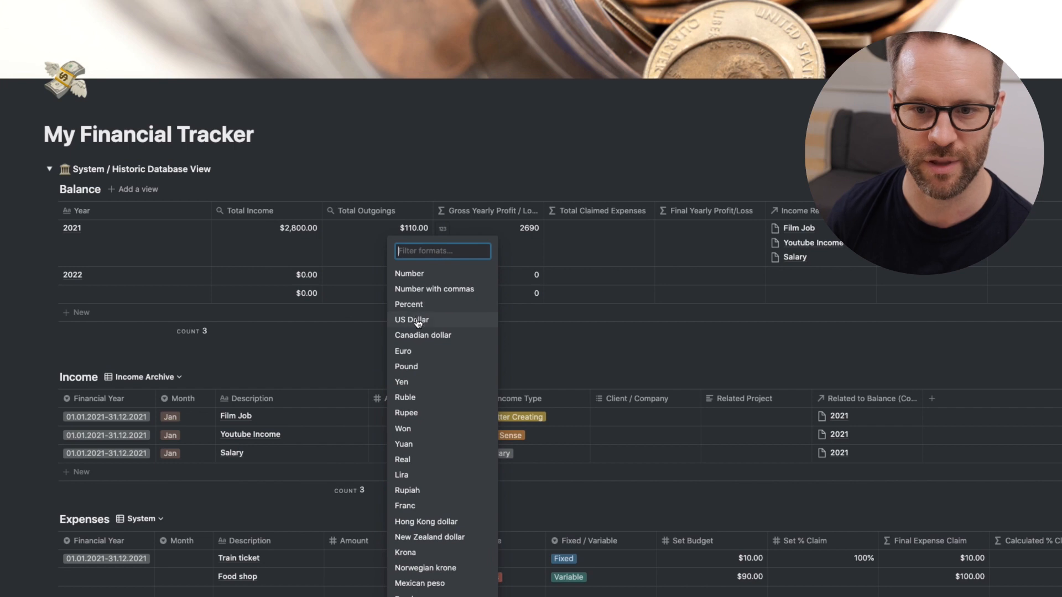
left_click(411, 319)
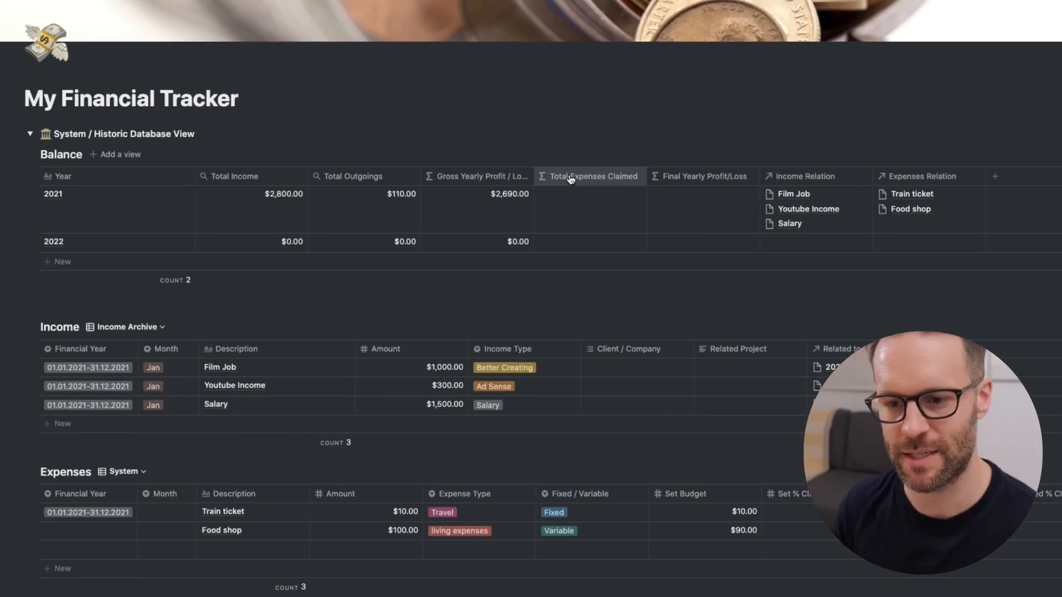
Make Total Expenses Claimed a Sum rollup of Final Expense Claim via Expenses Relation
left_click(589, 176)
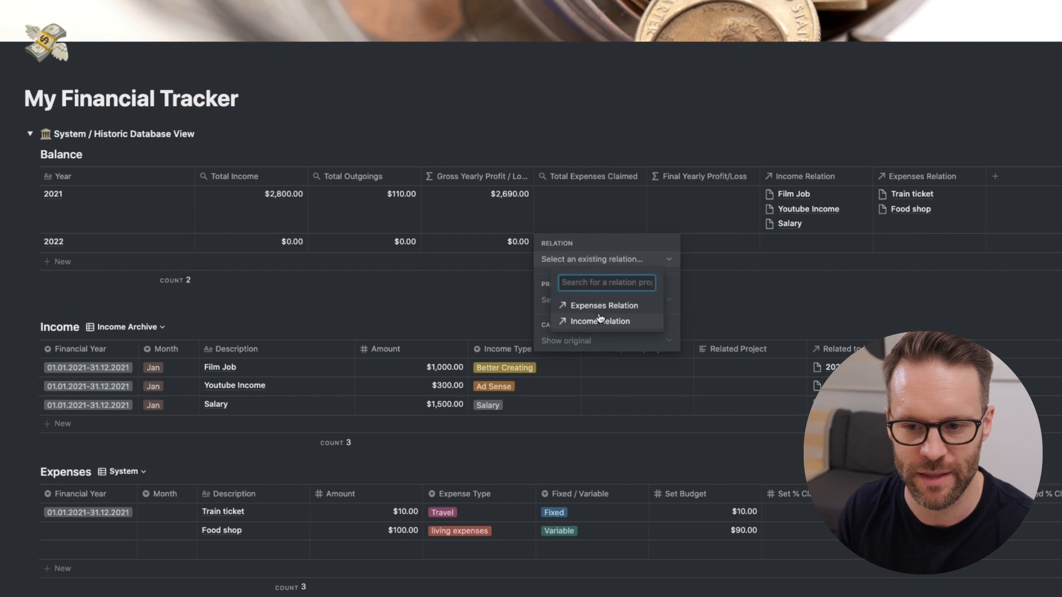
left_click(600, 321)
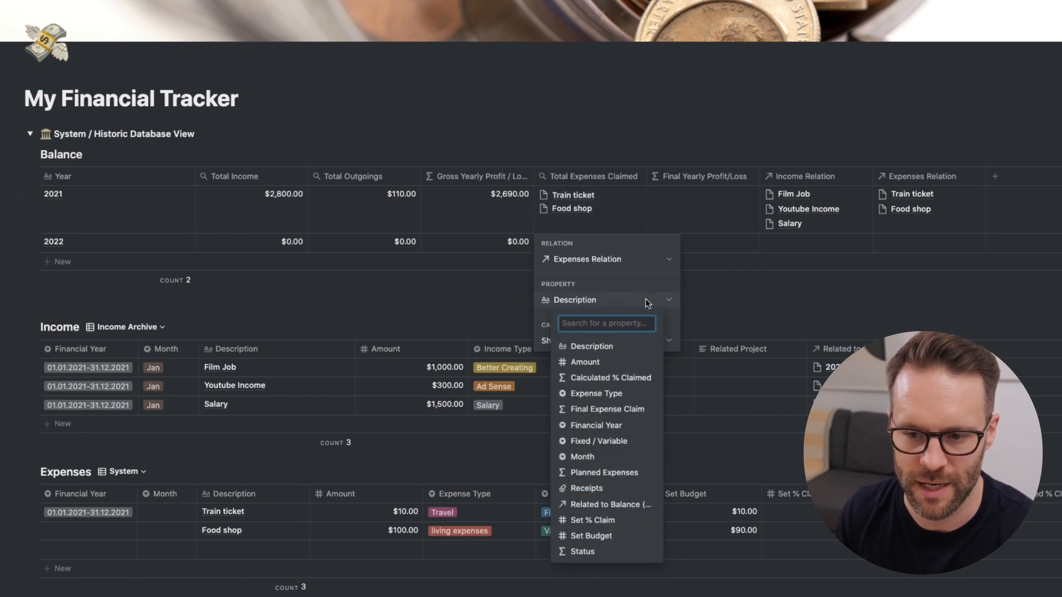
mouse_move(608, 412)
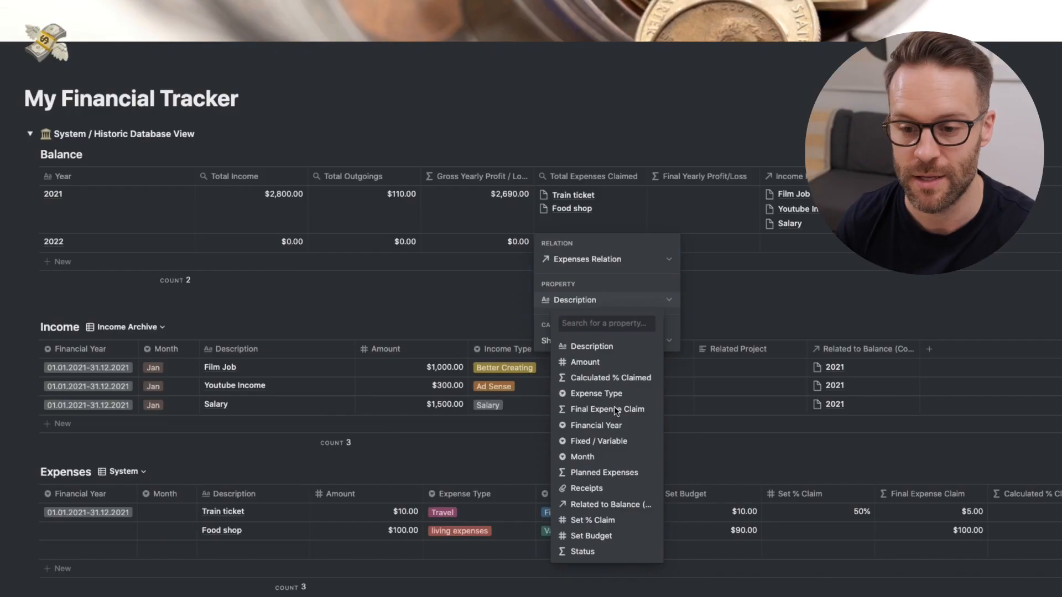
left_click(608, 409)
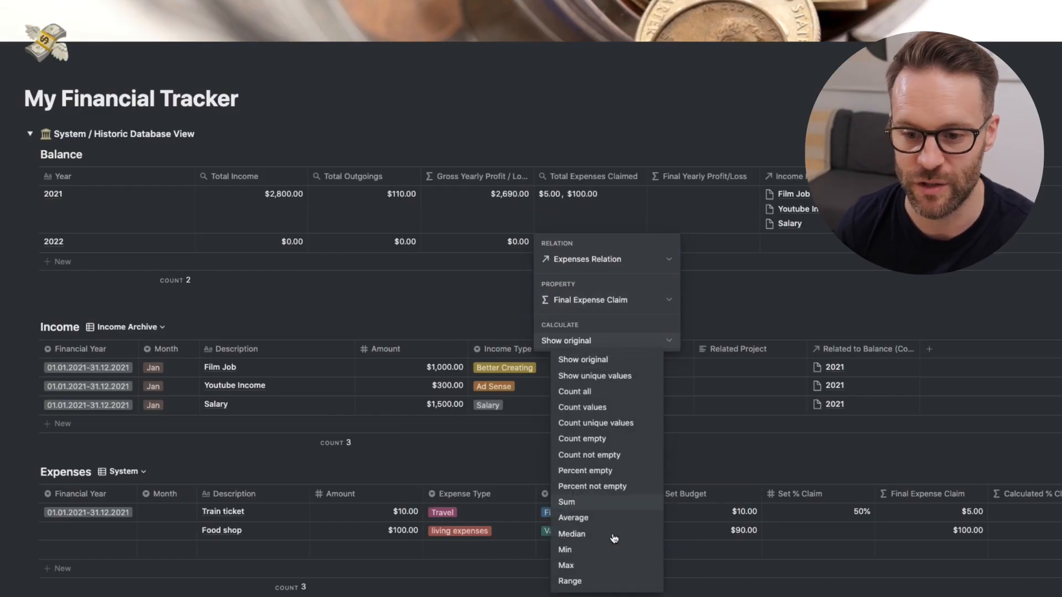
left_click(565, 502)
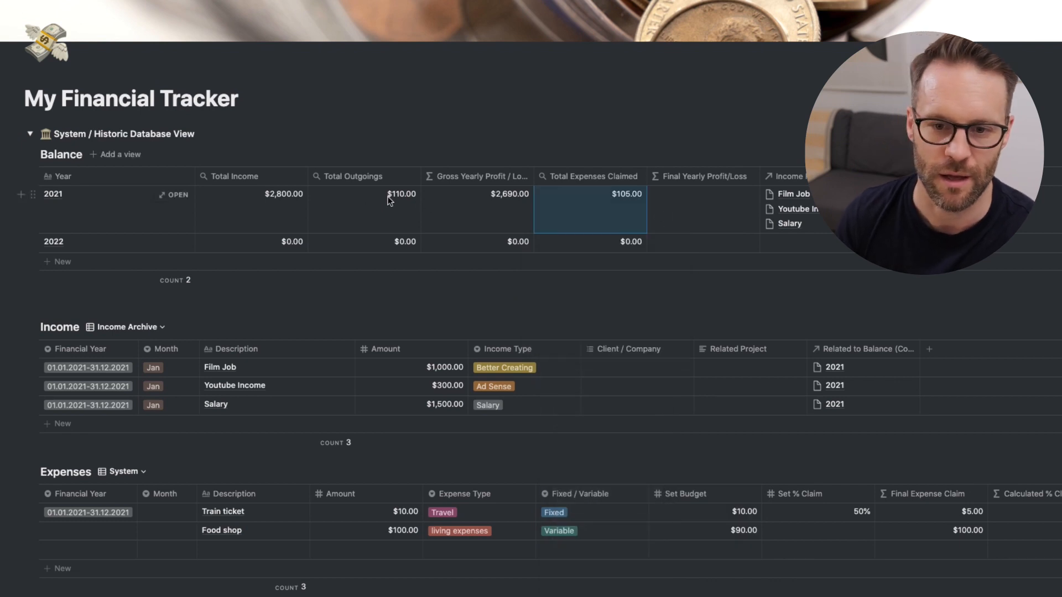
mouse_move(369, 195)
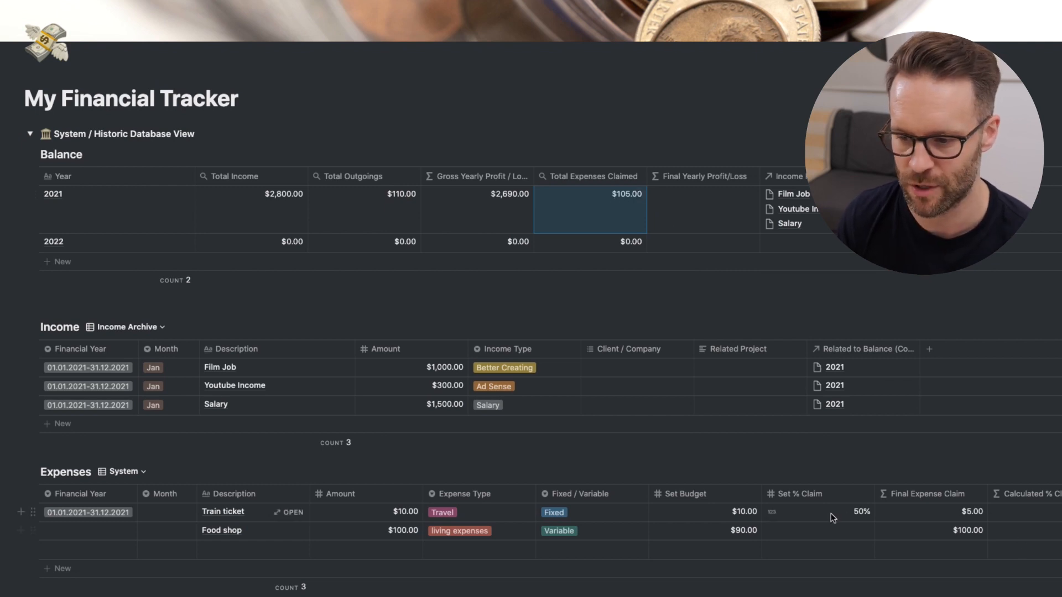
mouse_move(867, 514)
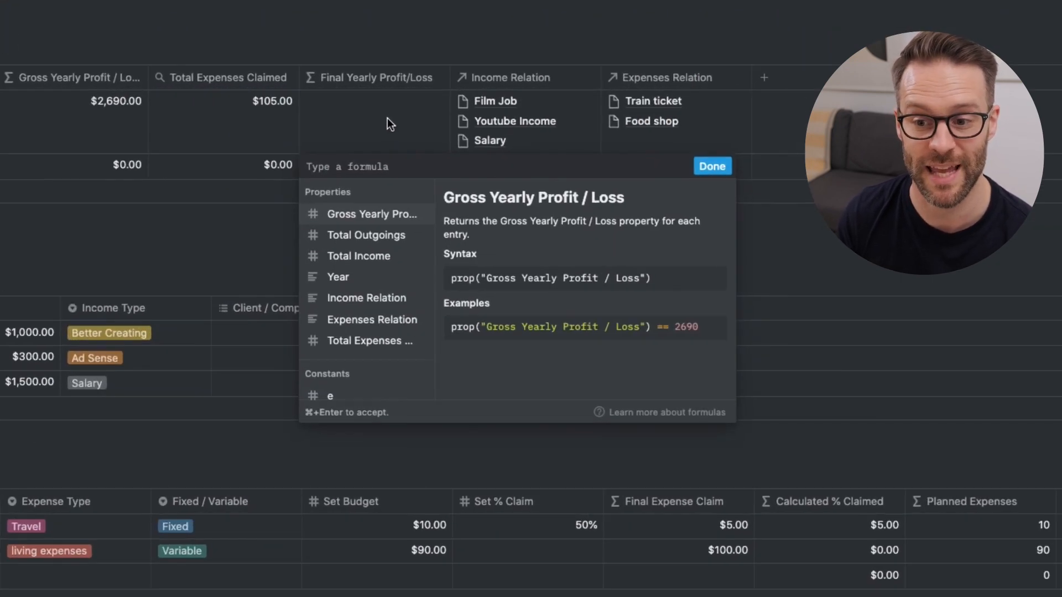
Set Final Yearly Profit/Loss to prop("Total Income") minus Total Expenses Claimed, giving $2,695.00
left_click(712, 166)
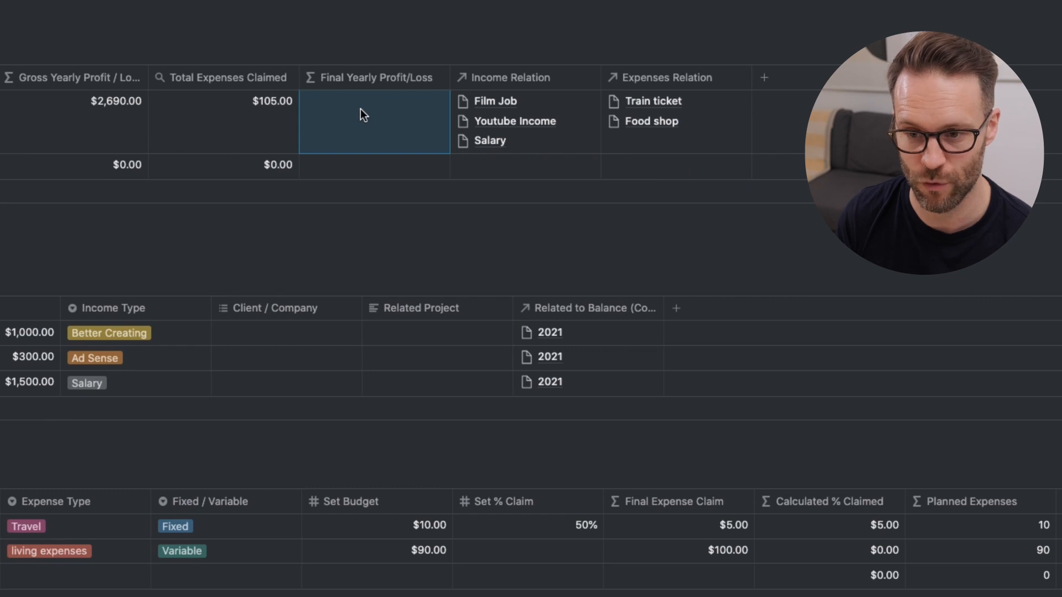
left_click(374, 121)
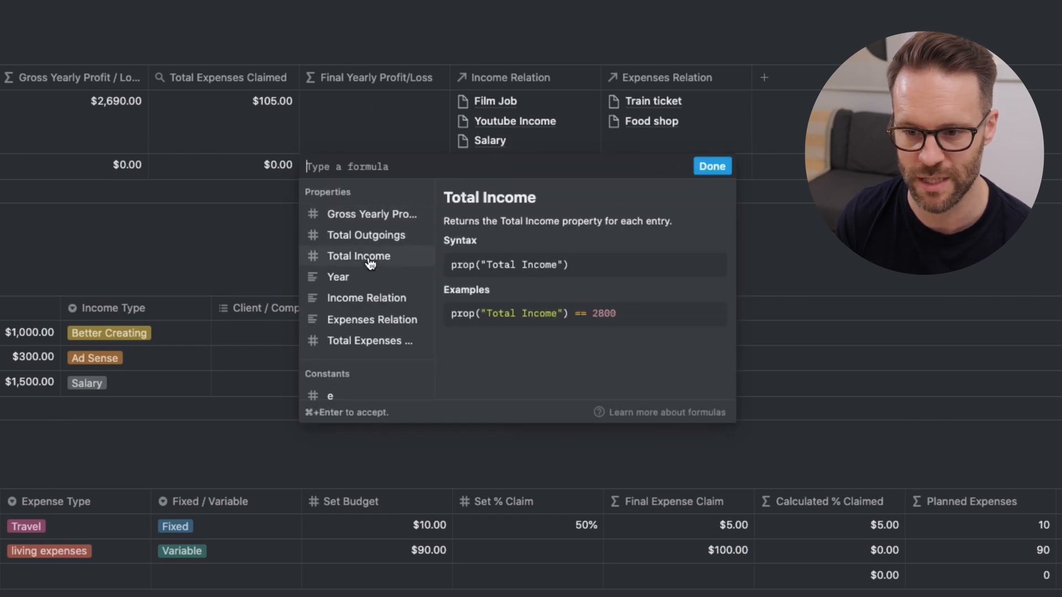
type("prop(\"Total Income\")-")
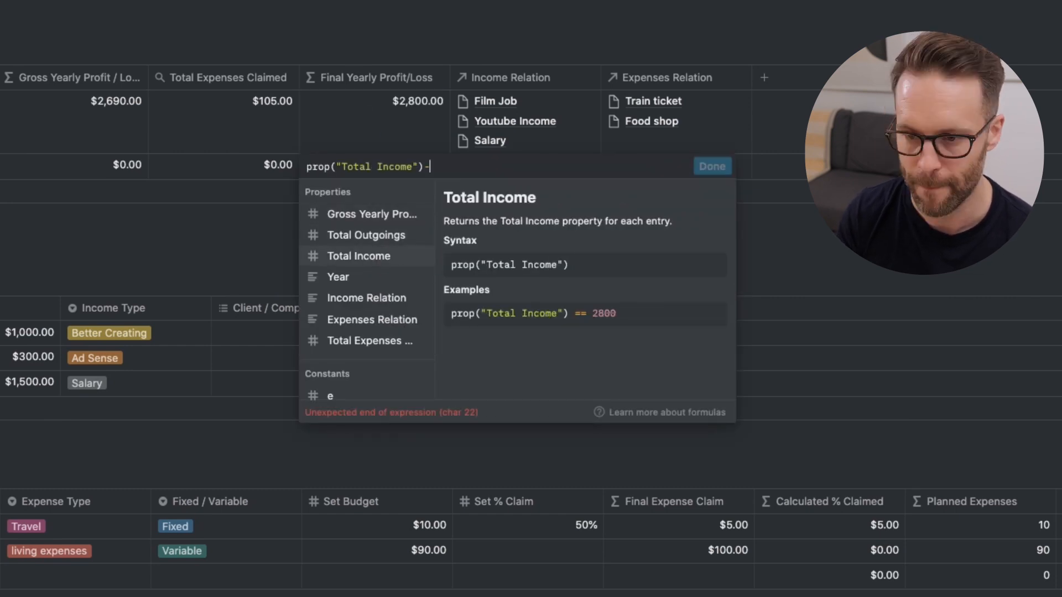
mouse_move(365, 324)
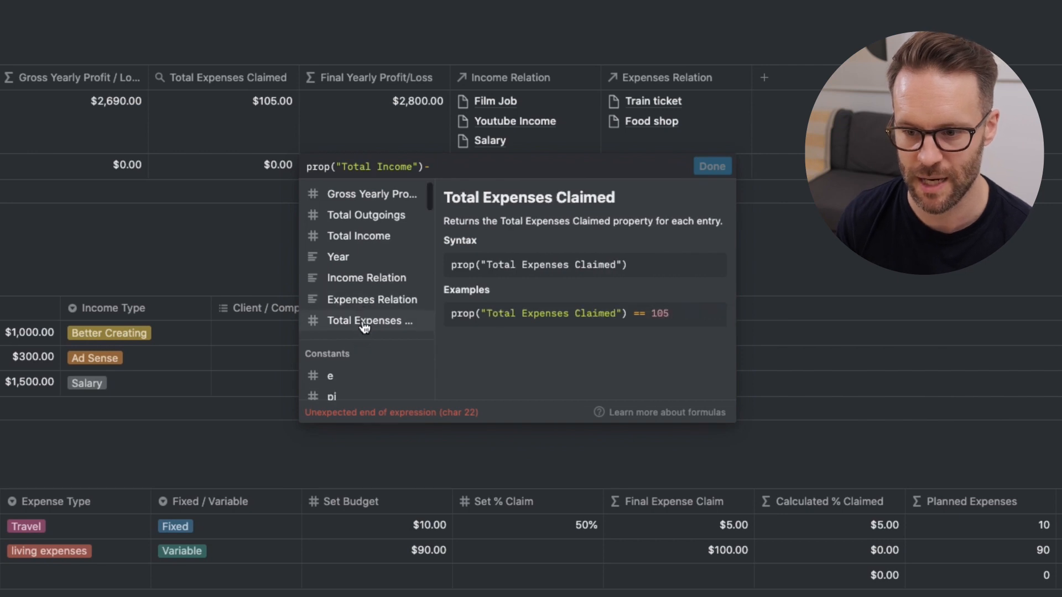
left_click(713, 166)
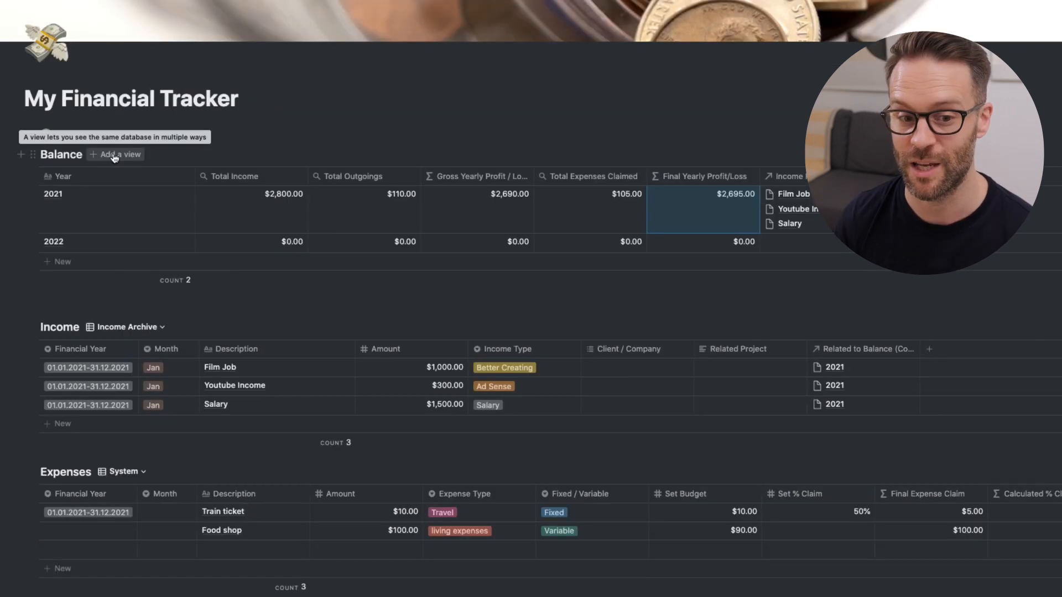
Create a Historic view of Balance showing only year, totals and profit columns
left_click(115, 155)
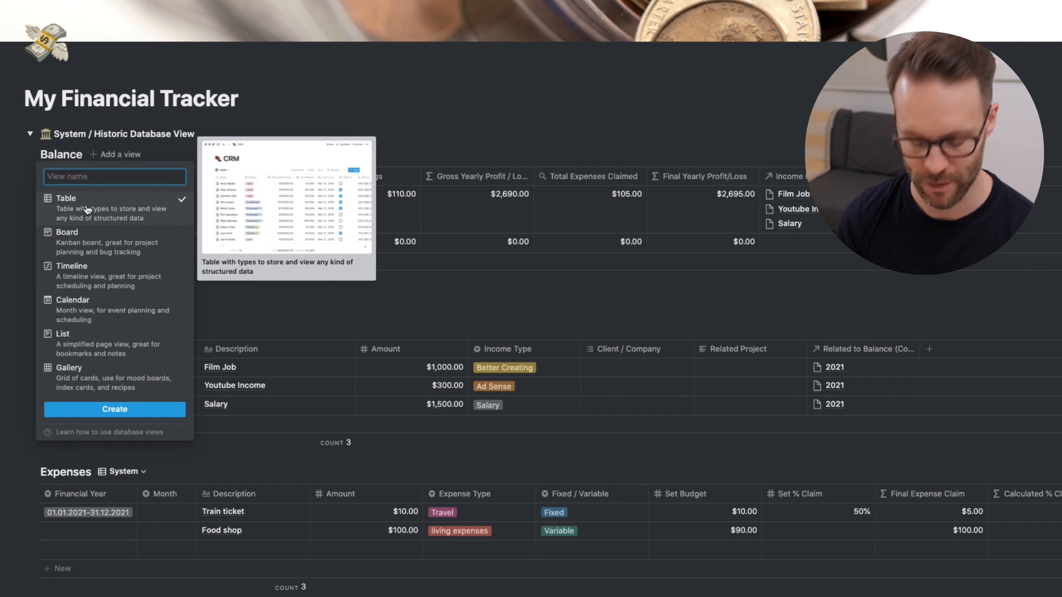
type("Historic View")
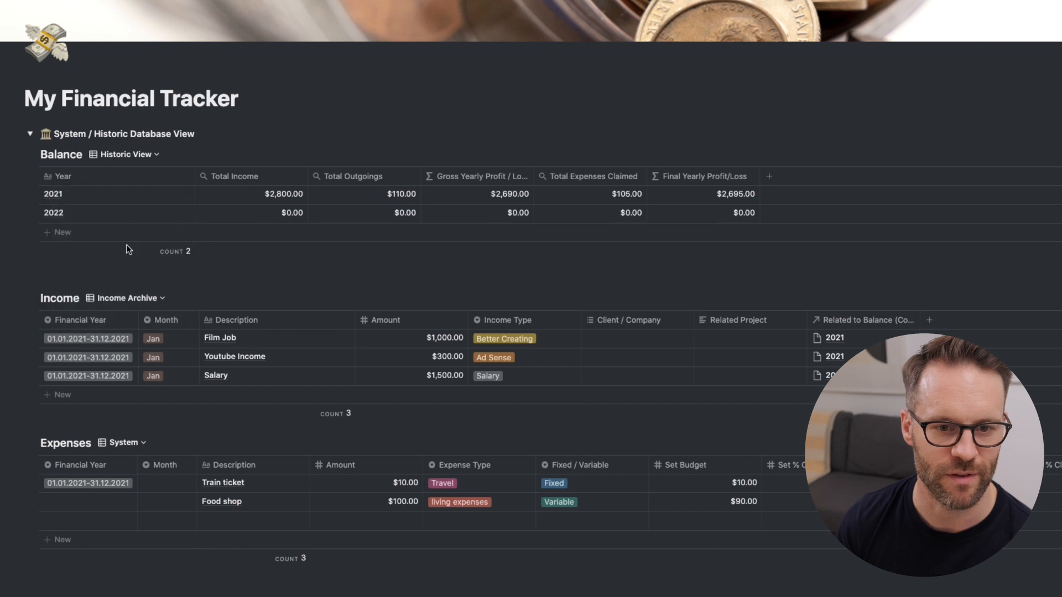
left_click(123, 153)
type("Stys")
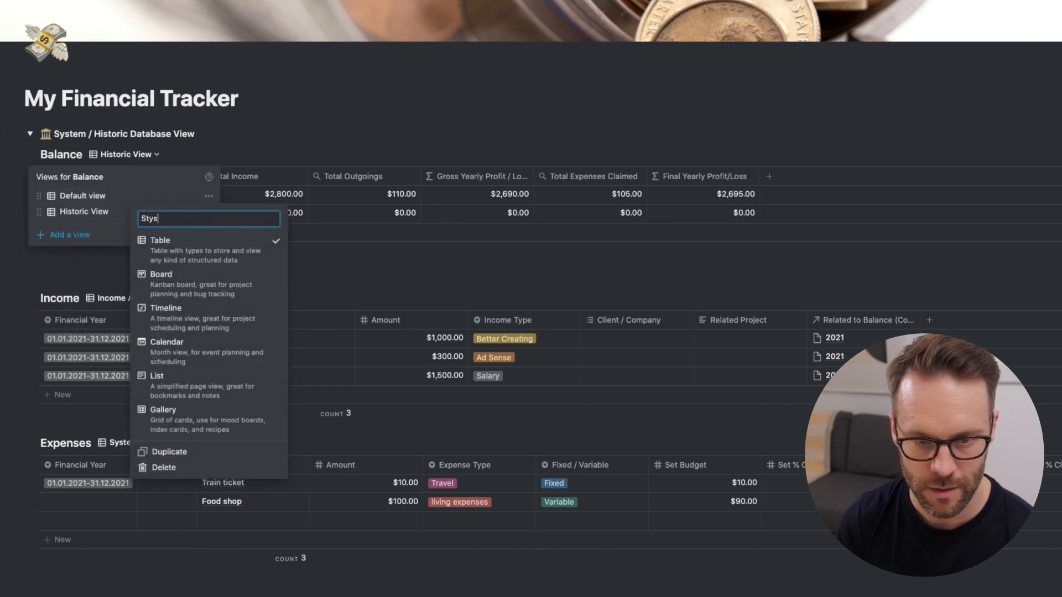
type("Syste")
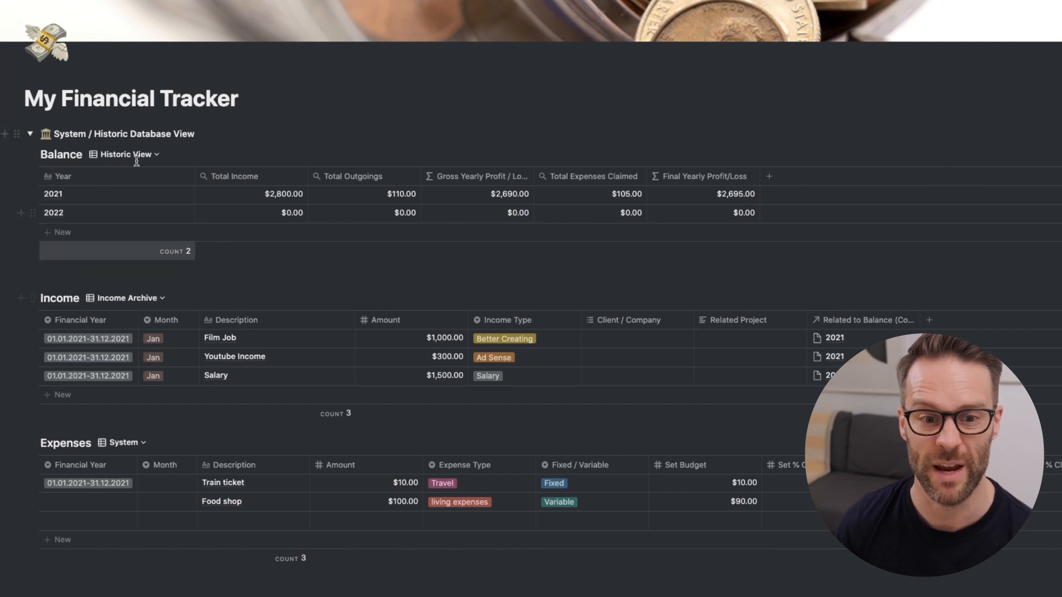
Switch Expenses to its Expense Archive view and return to the Financial Tracker page
left_click(121, 442)
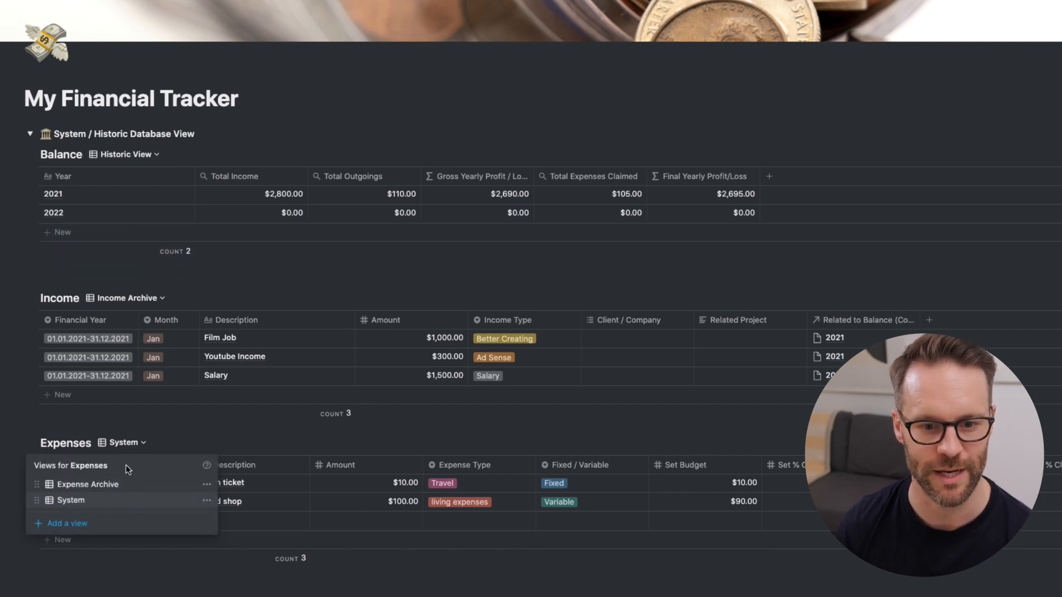
left_click(82, 484)
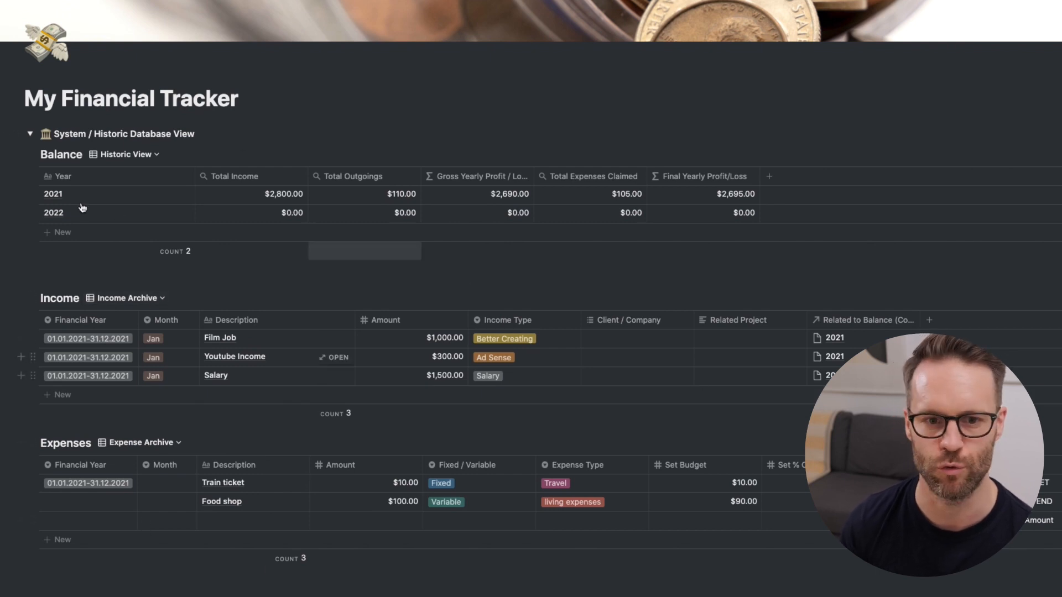
left_click(31, 134)
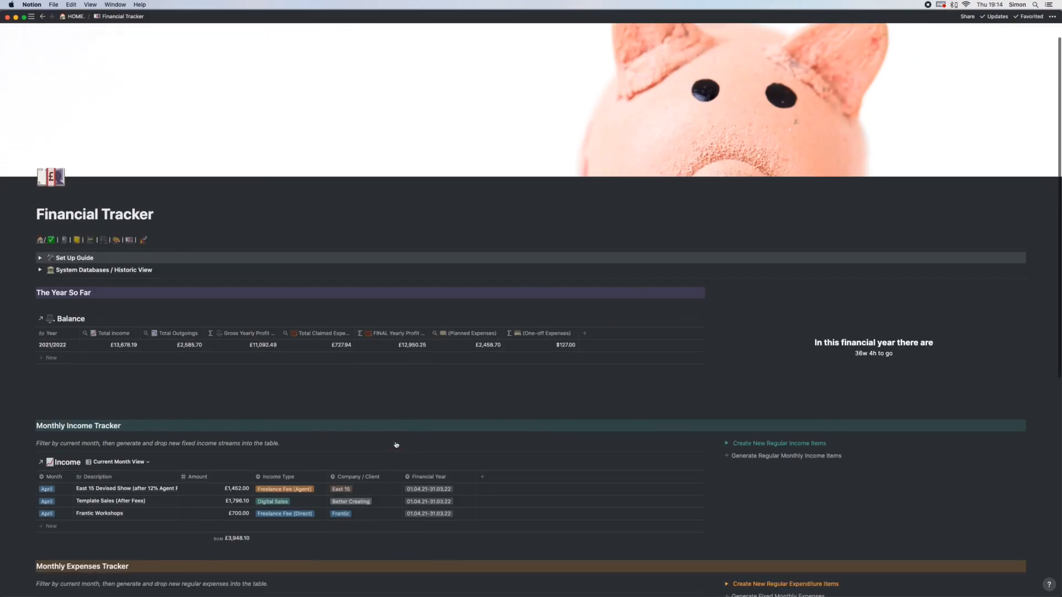
Change the Expenses monthly tracker's Month filter from July to Aug
scroll("down", 3)
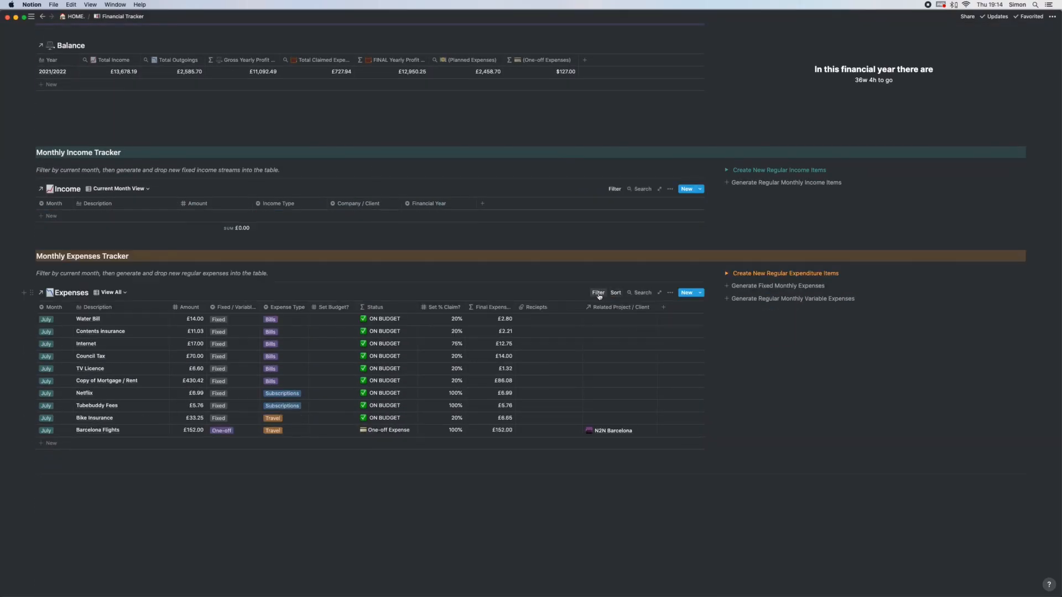
left_click(597, 292)
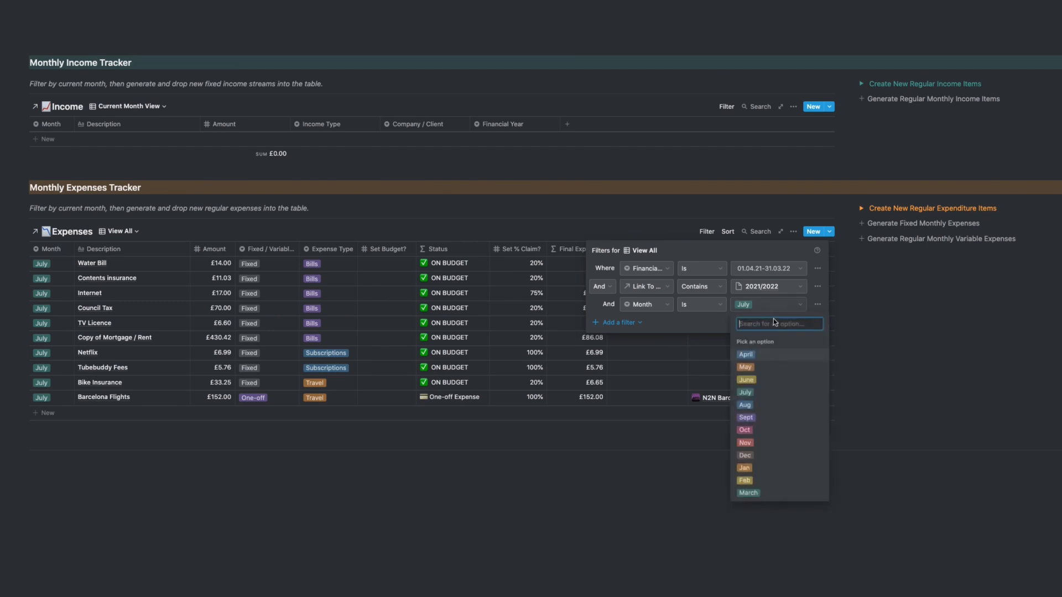
left_click(745, 405)
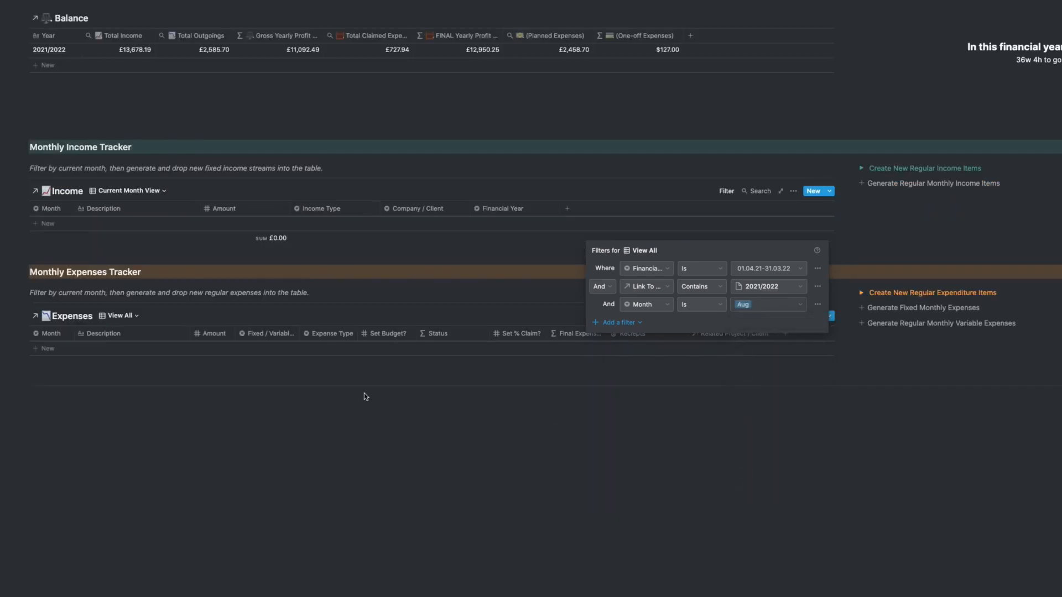